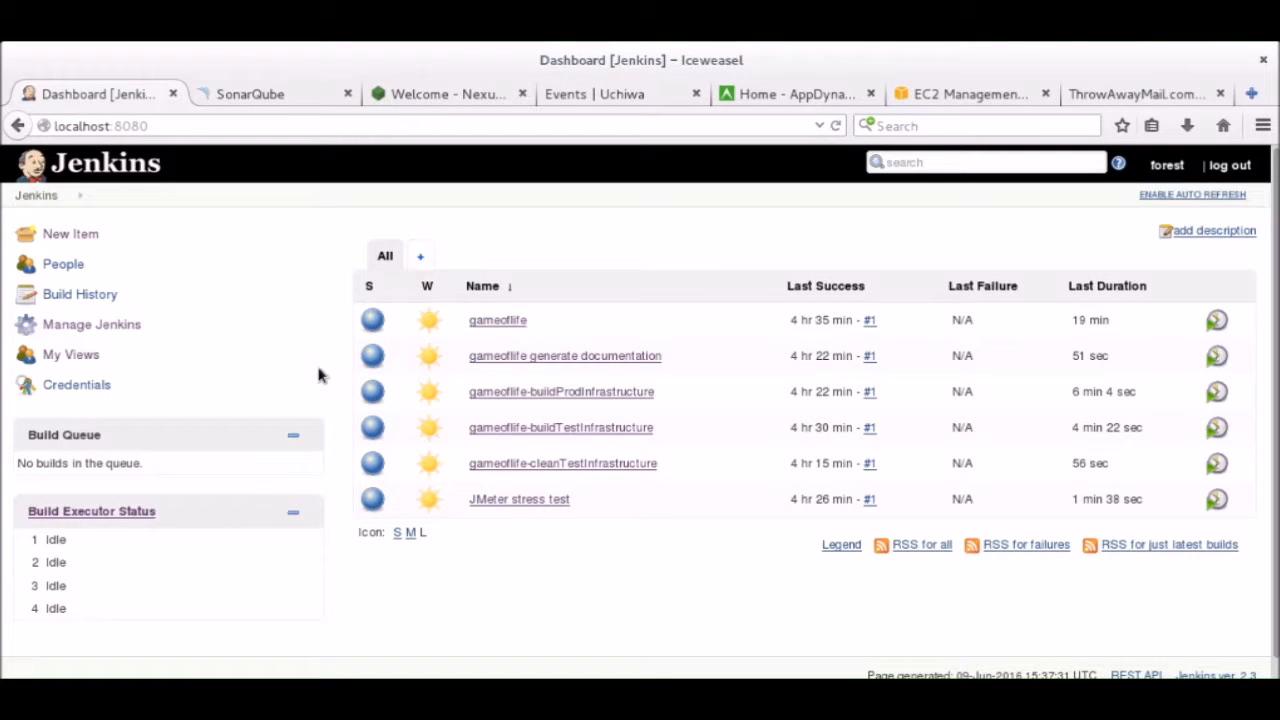
mouse_move(330, 383)
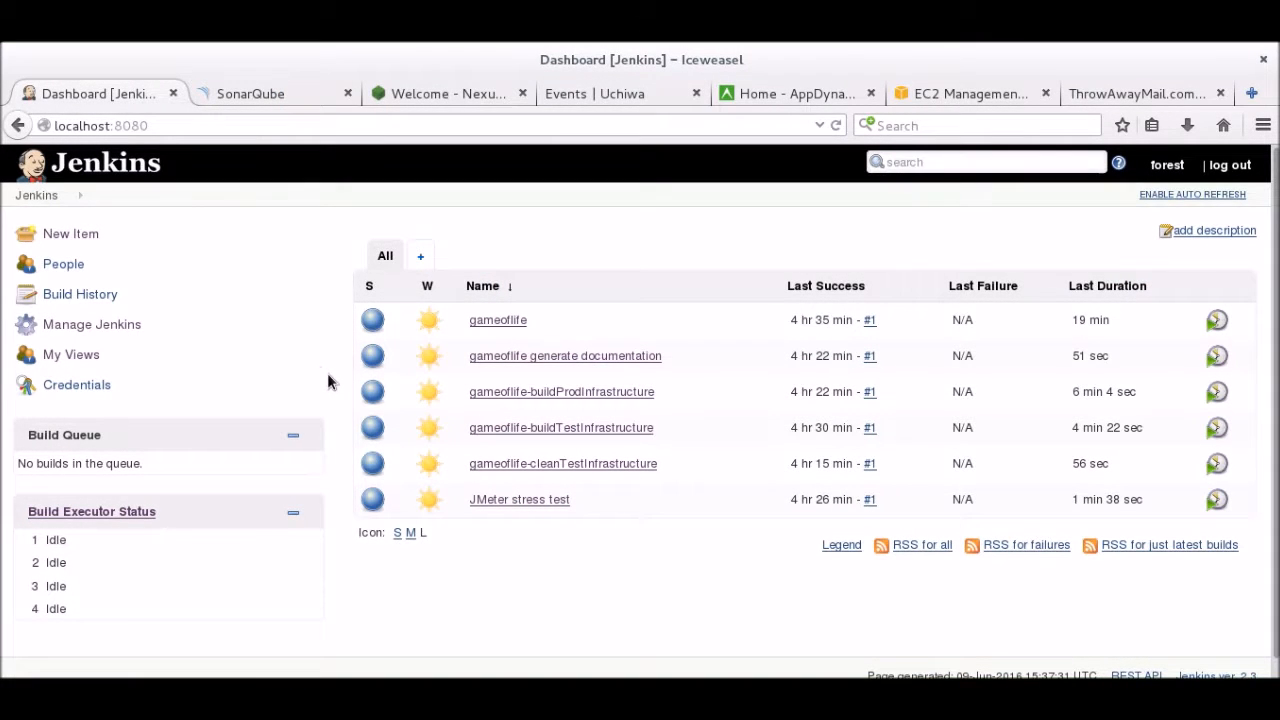
mouse_move(565, 355)
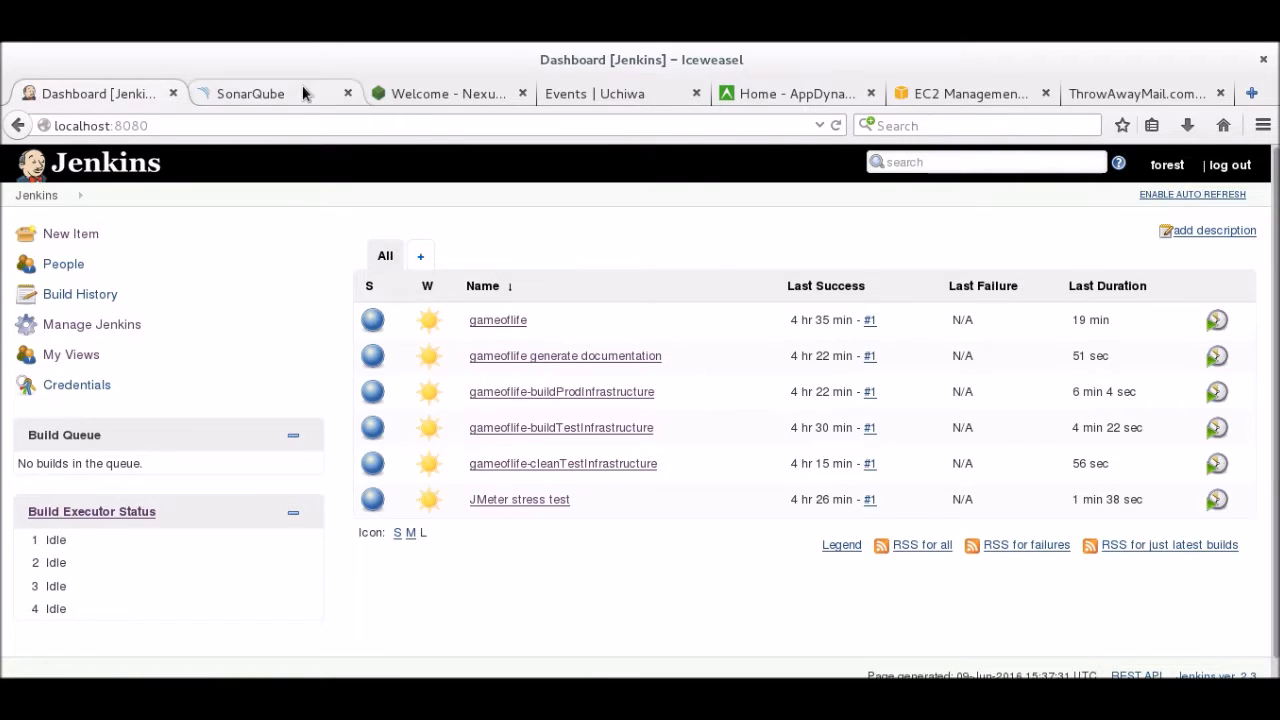
Switch to the SonarQube tab to see its home page with no projects
left_click(250, 93)
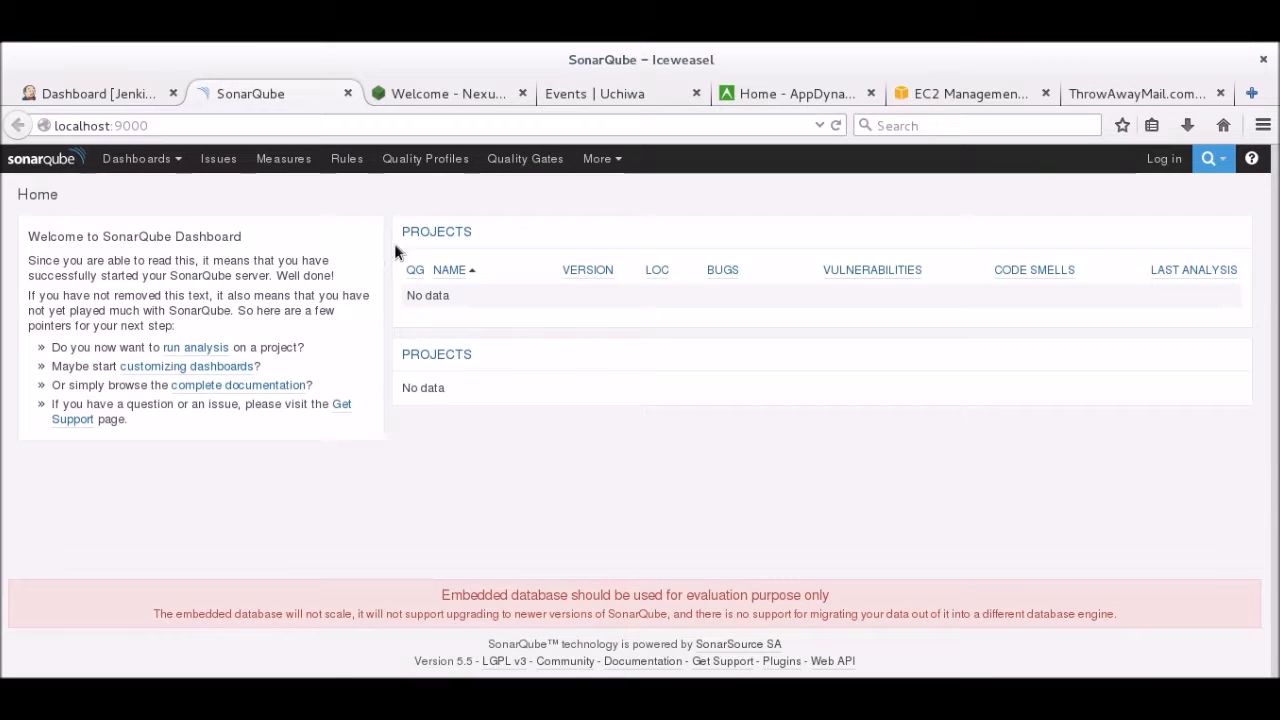
mouse_move(795, 330)
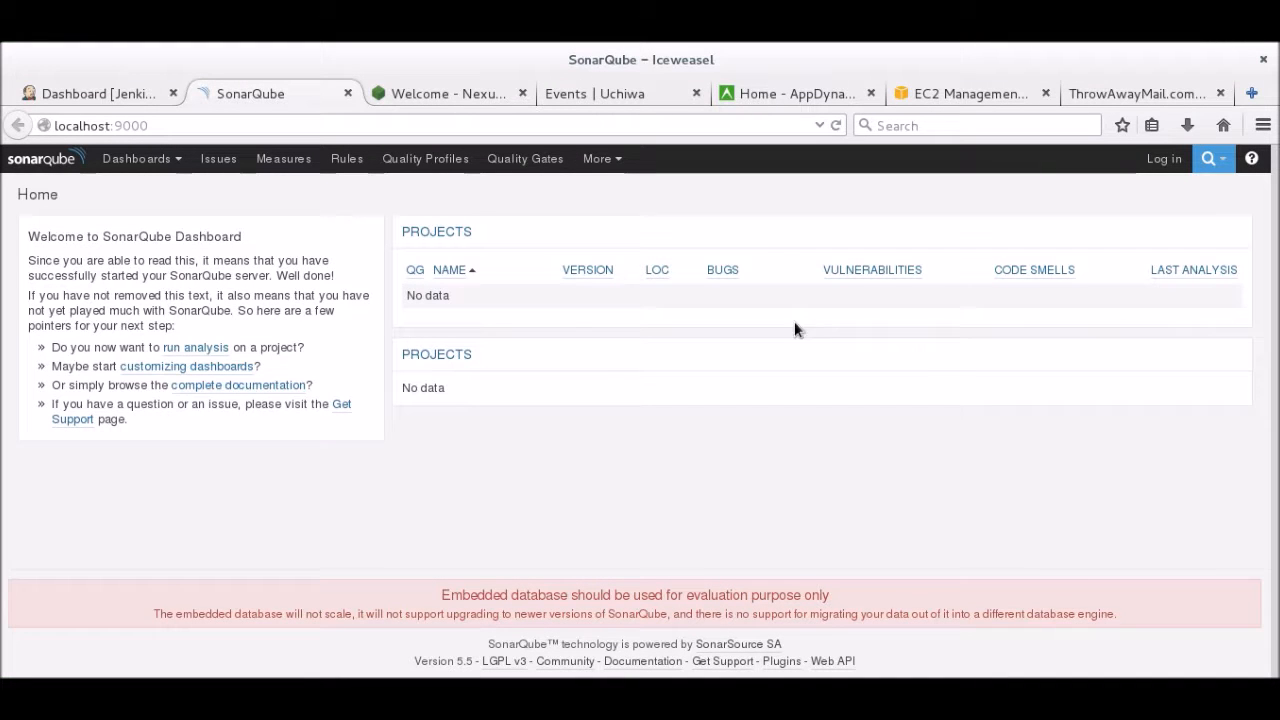
mouse_move(388, 294)
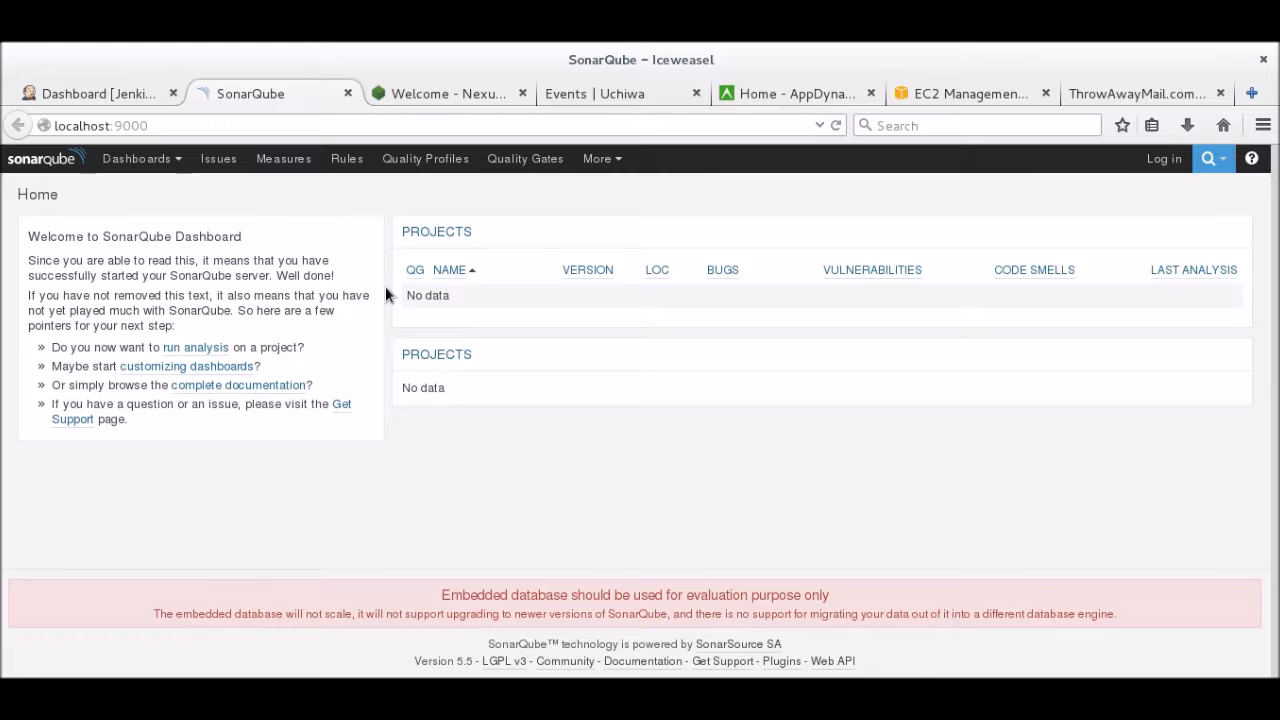
Browse Nexus's docker, maven and nuget repository components, then view Uchiwa's empty events list
left_click(445, 93)
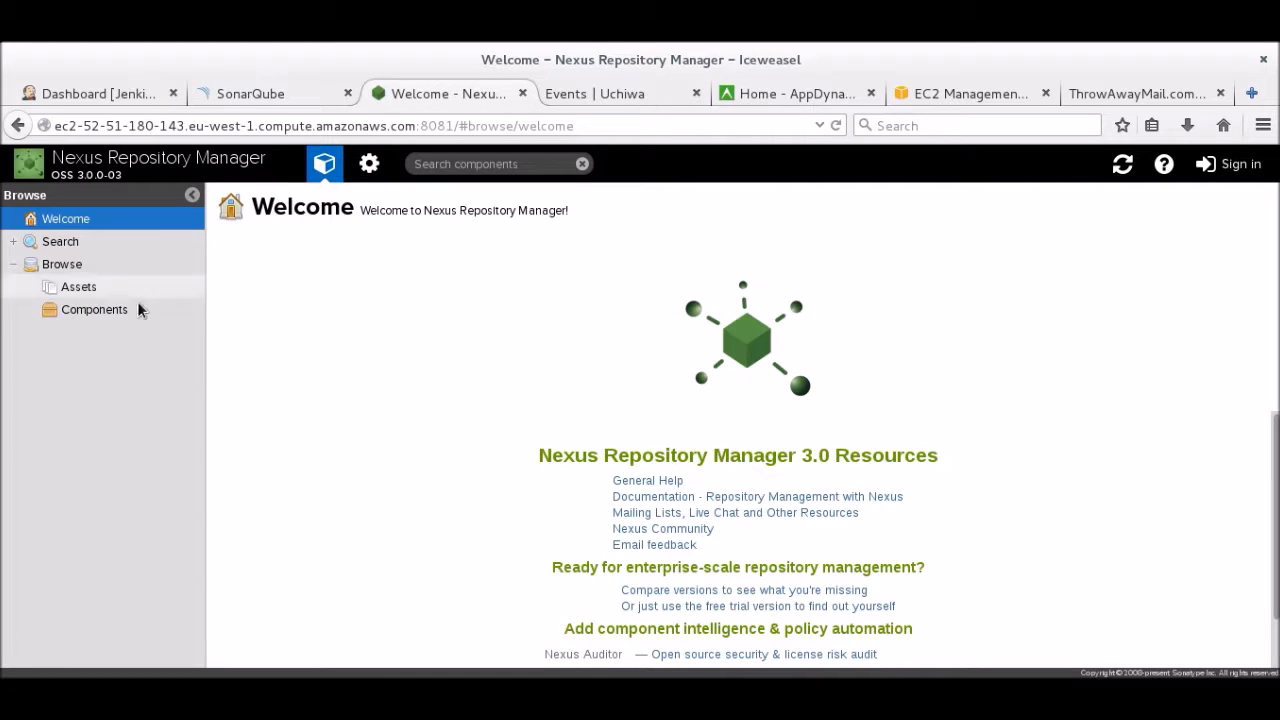
left_click(94, 309)
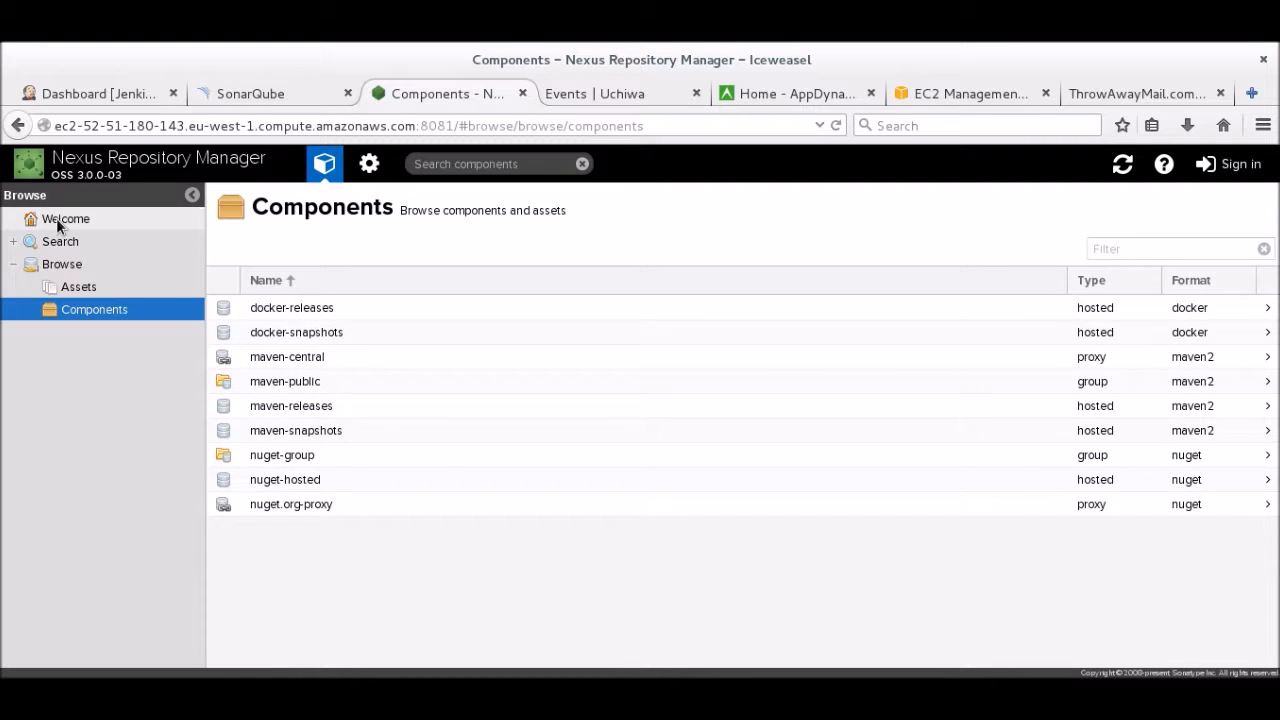
left_click(65, 218)
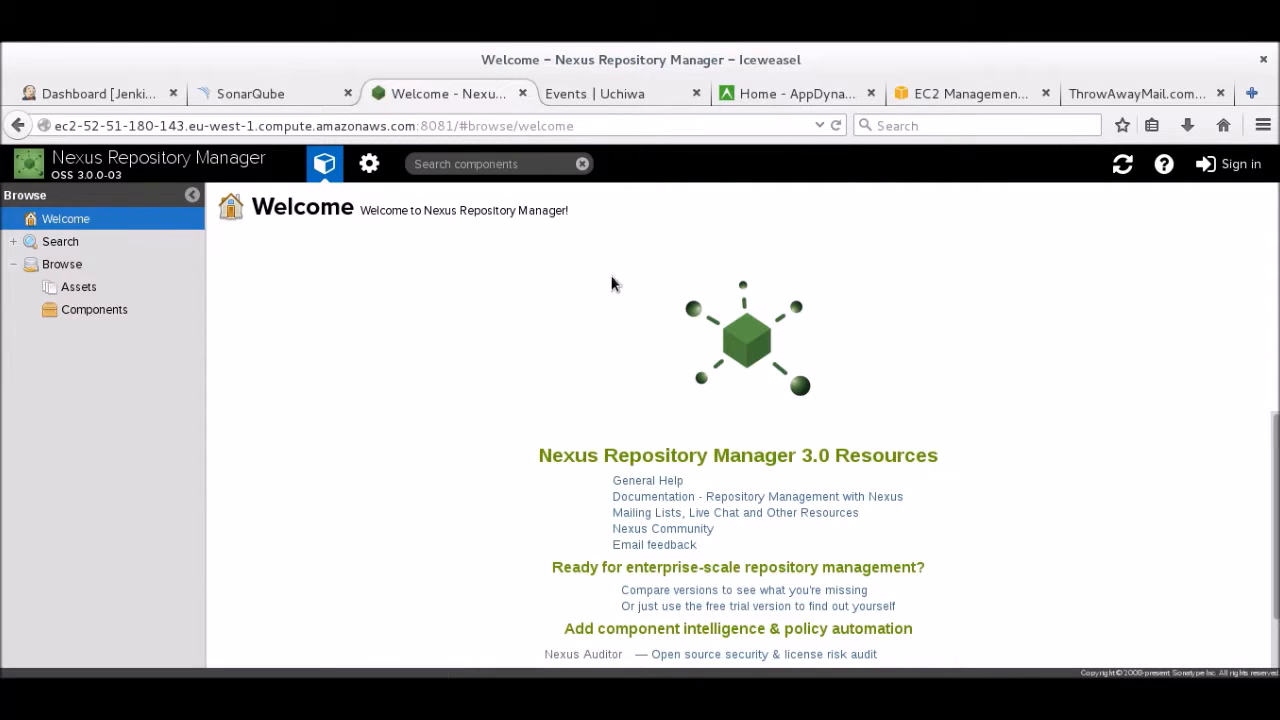
left_click(600, 93)
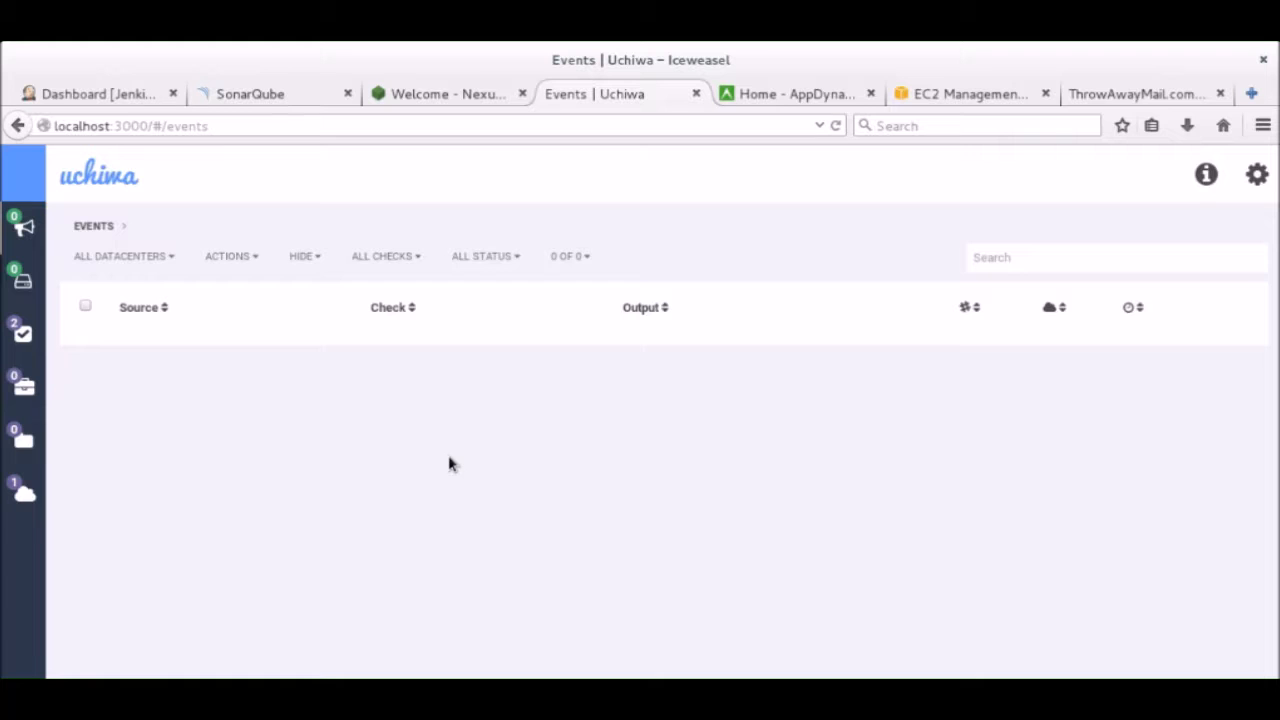
left_click(24, 335)
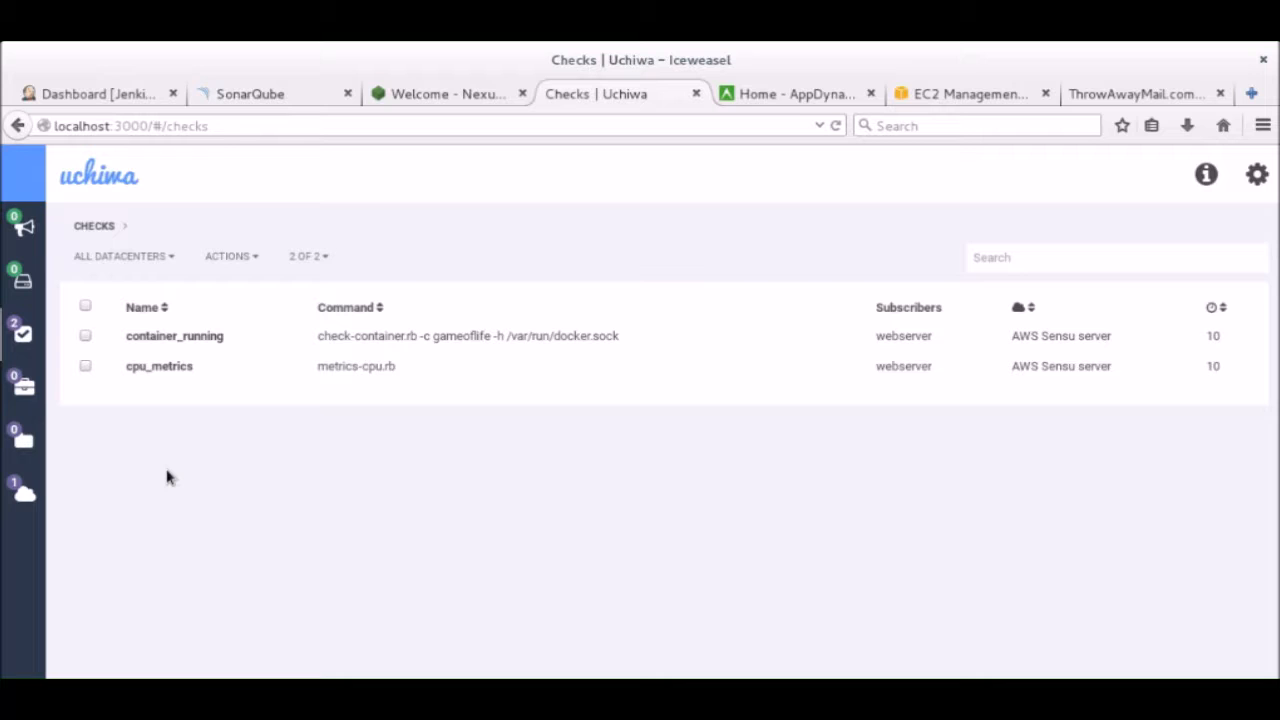
mouse_move(610, 363)
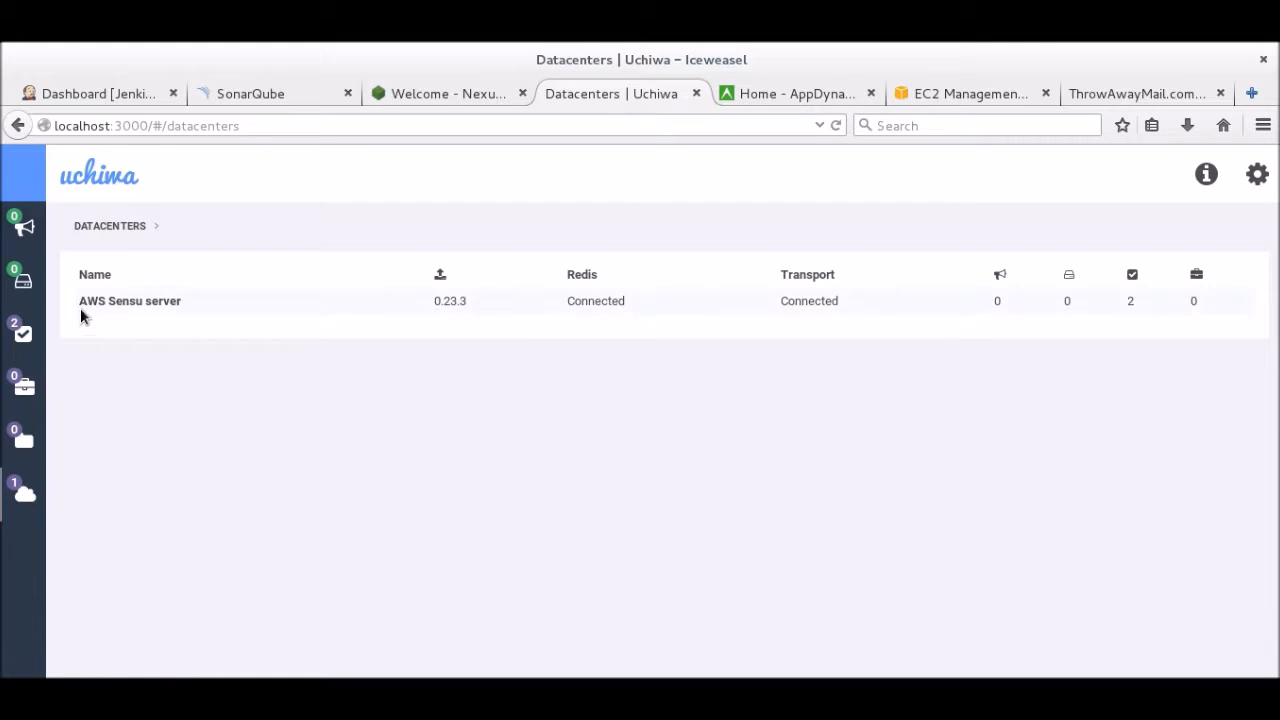
mouse_move(907, 365)
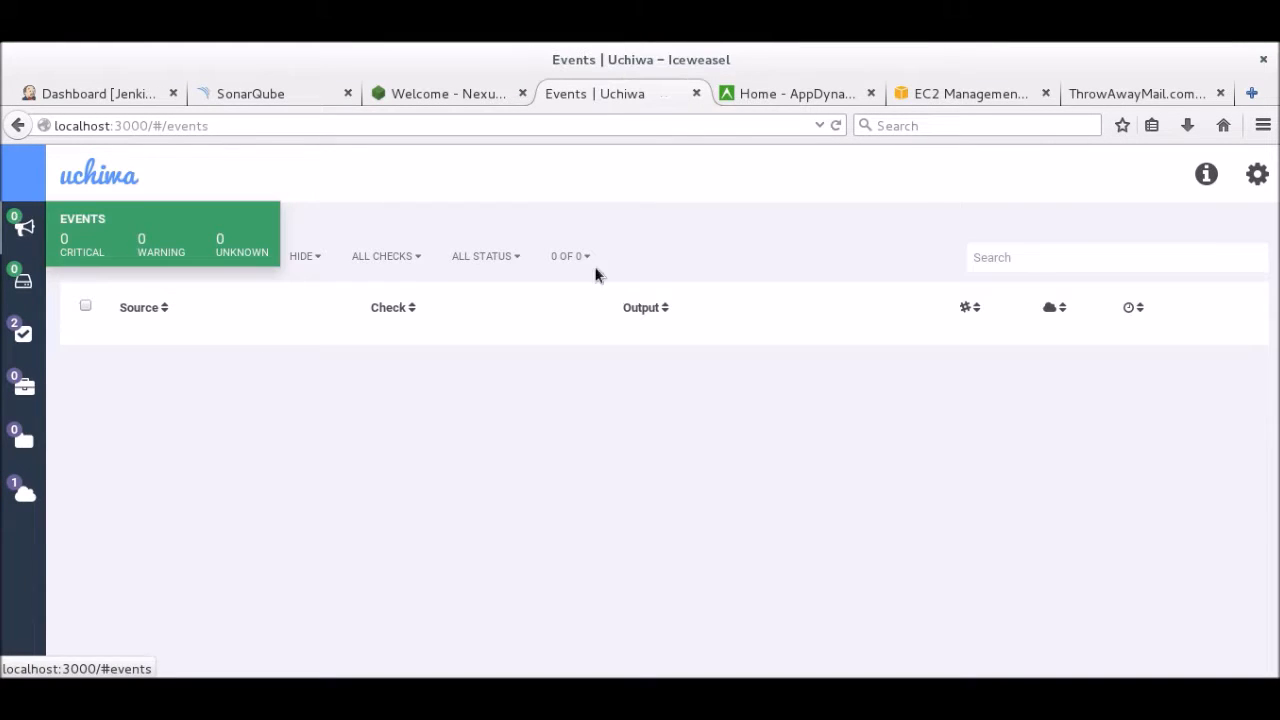
Switch to AppDynamics' Home overview, showing no applications, browser apps or mobile apps
left_click(795, 93)
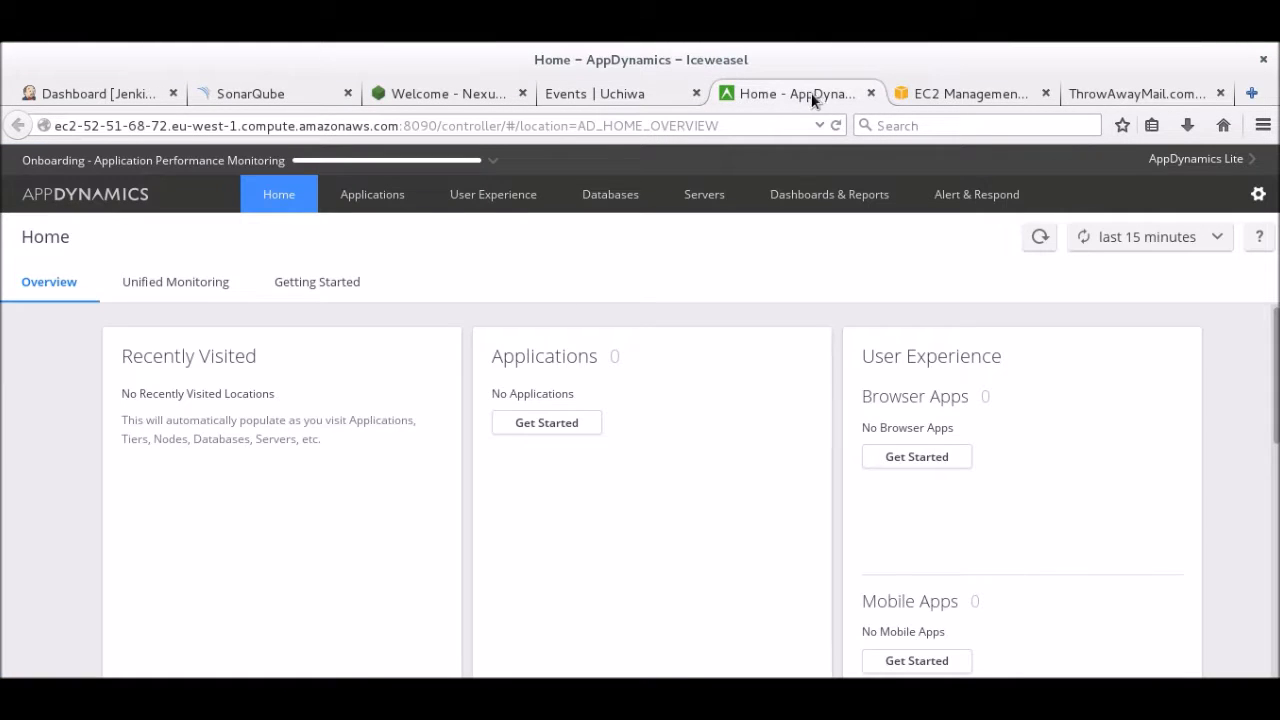
mouse_move(670, 325)
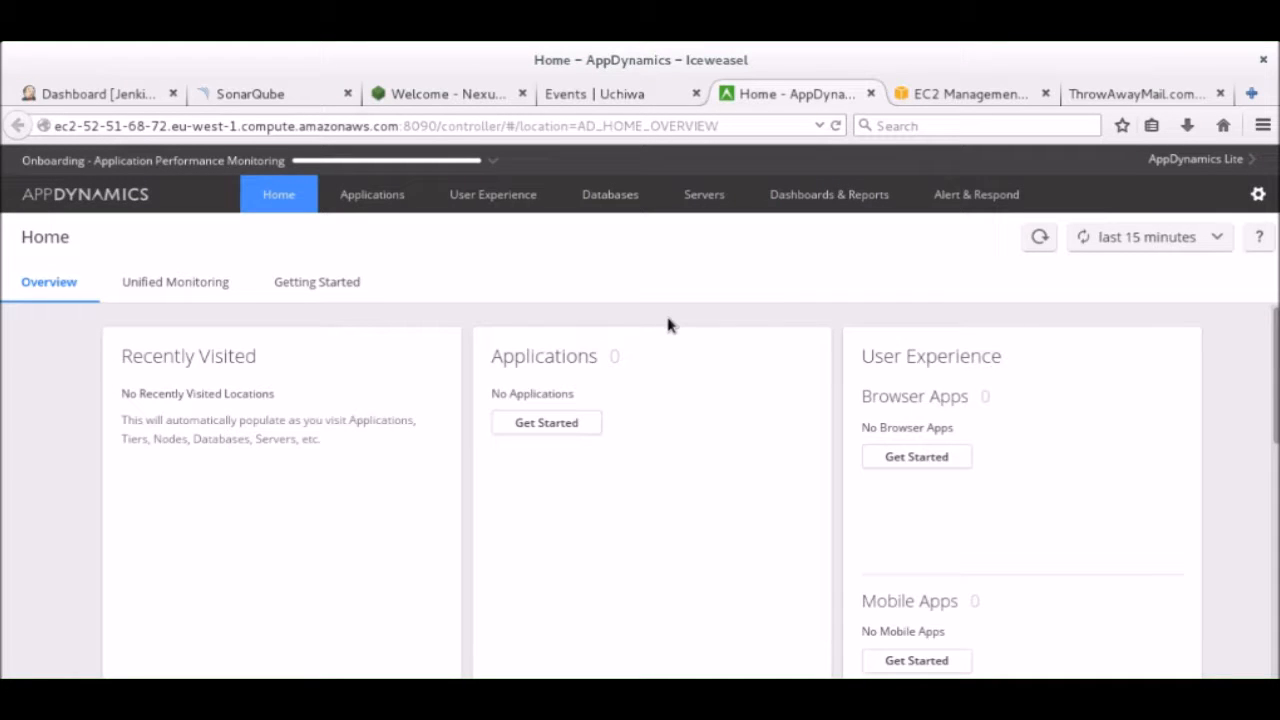
mouse_move(510, 507)
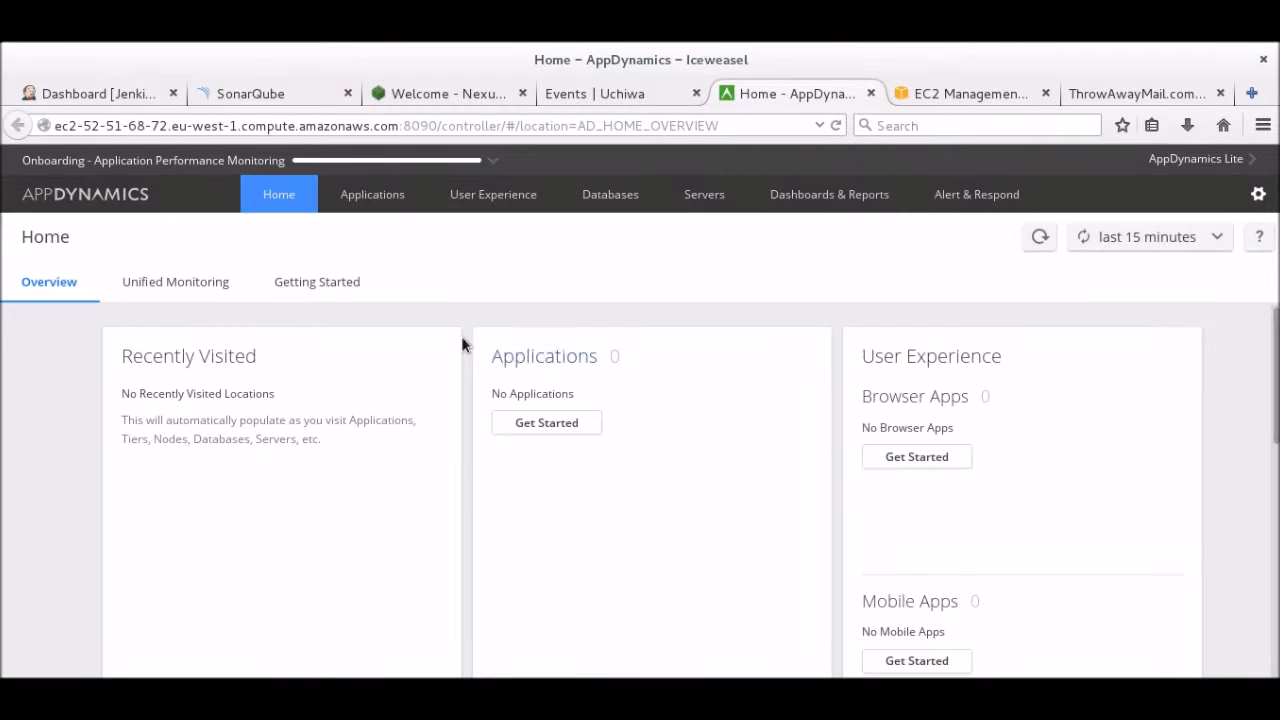
Review the EC2 Instances list of running Sensu, Nexus and AppDynamics demo instances
left_click(967, 93)
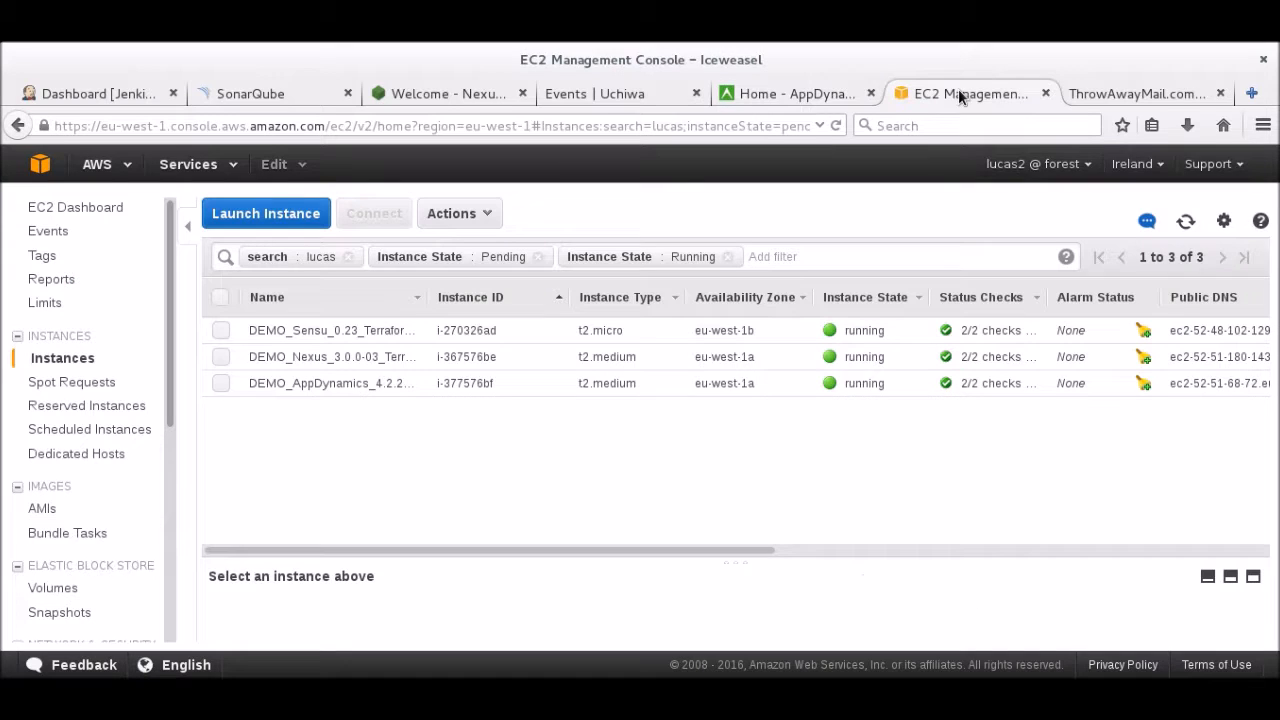
left_click(1185, 221)
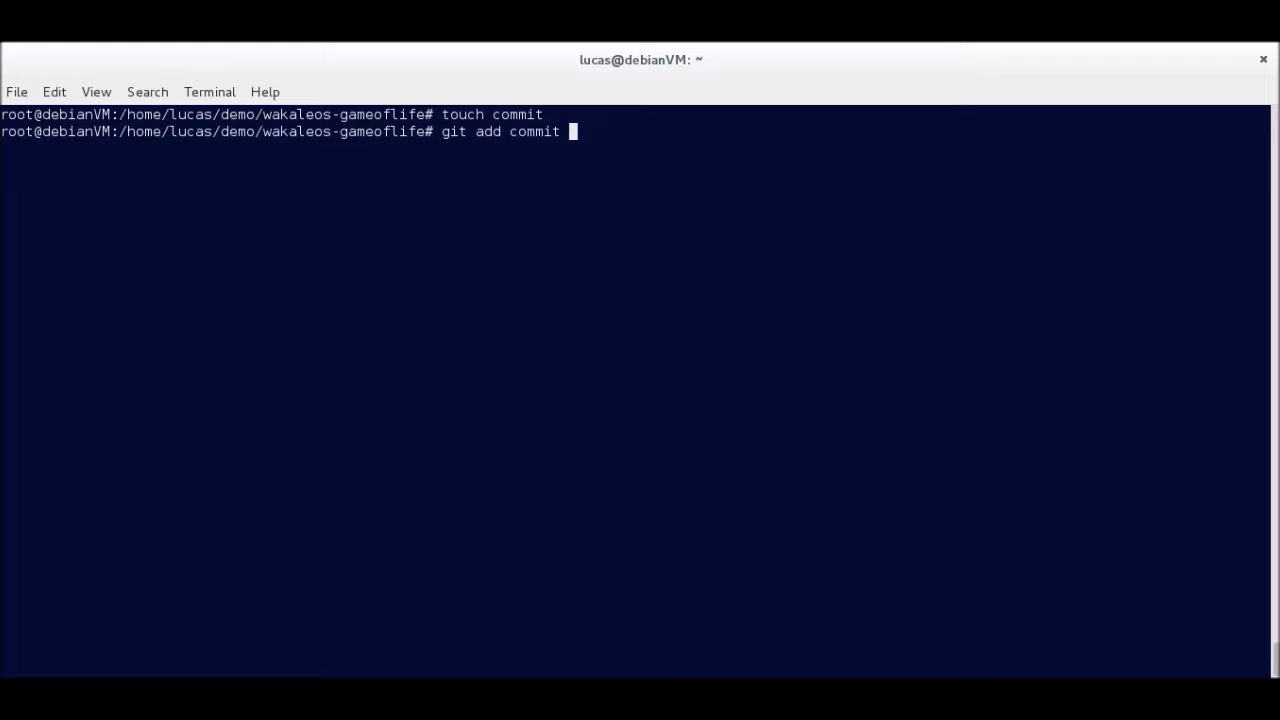
Commit the new file to the gameoflife repository with message 'added a commit'
type("git commit -m \"added a commit")
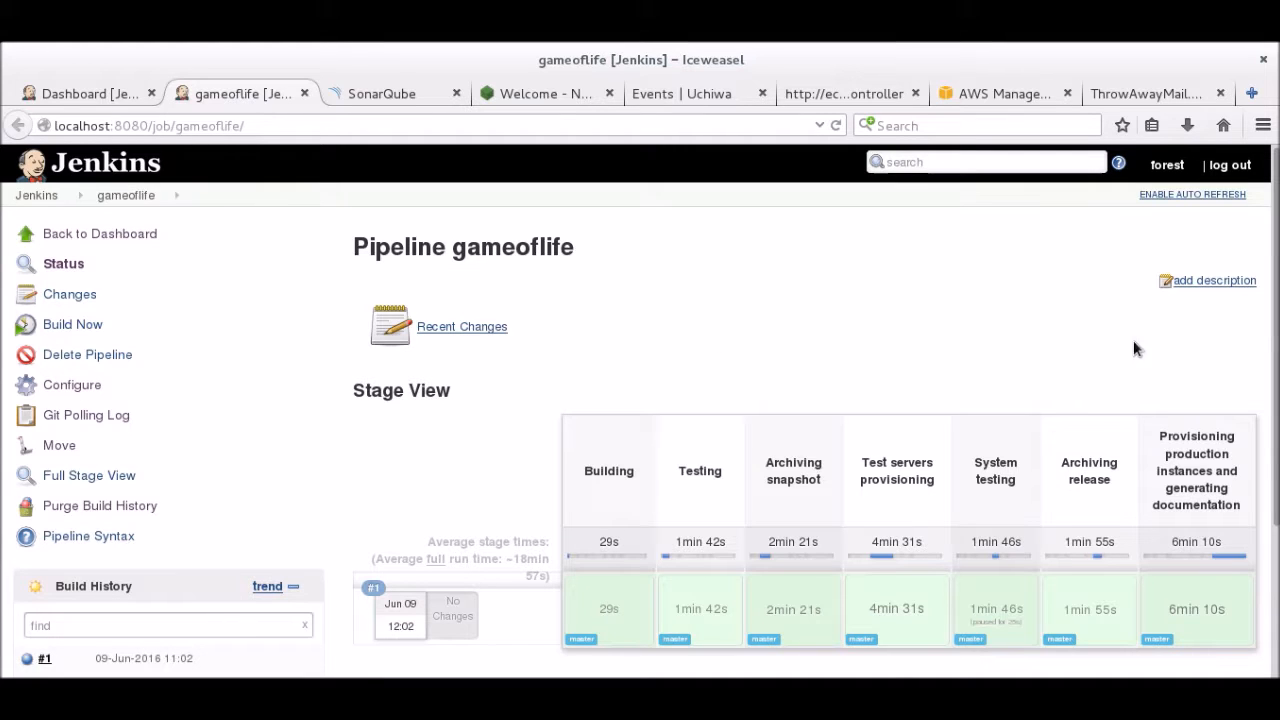
Open the Console Output of gameoflife build #2 from the pipeline page
scroll("down", 3)
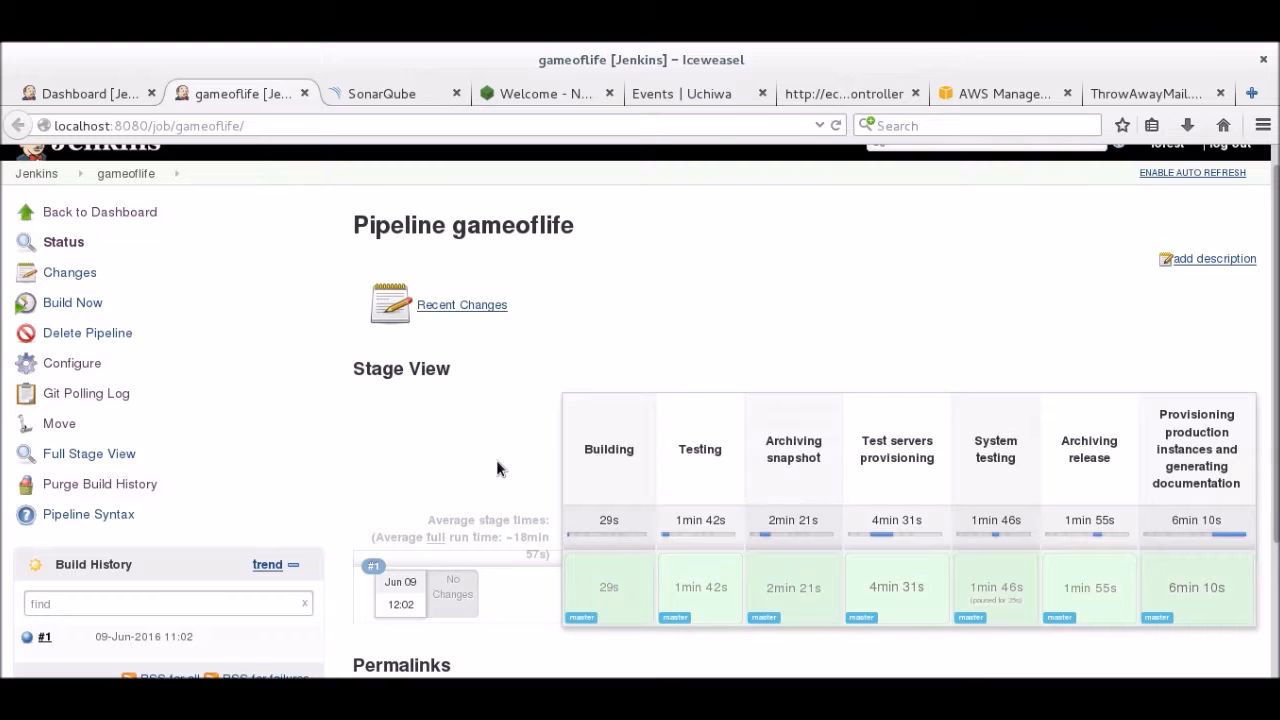
mouse_move(342, 458)
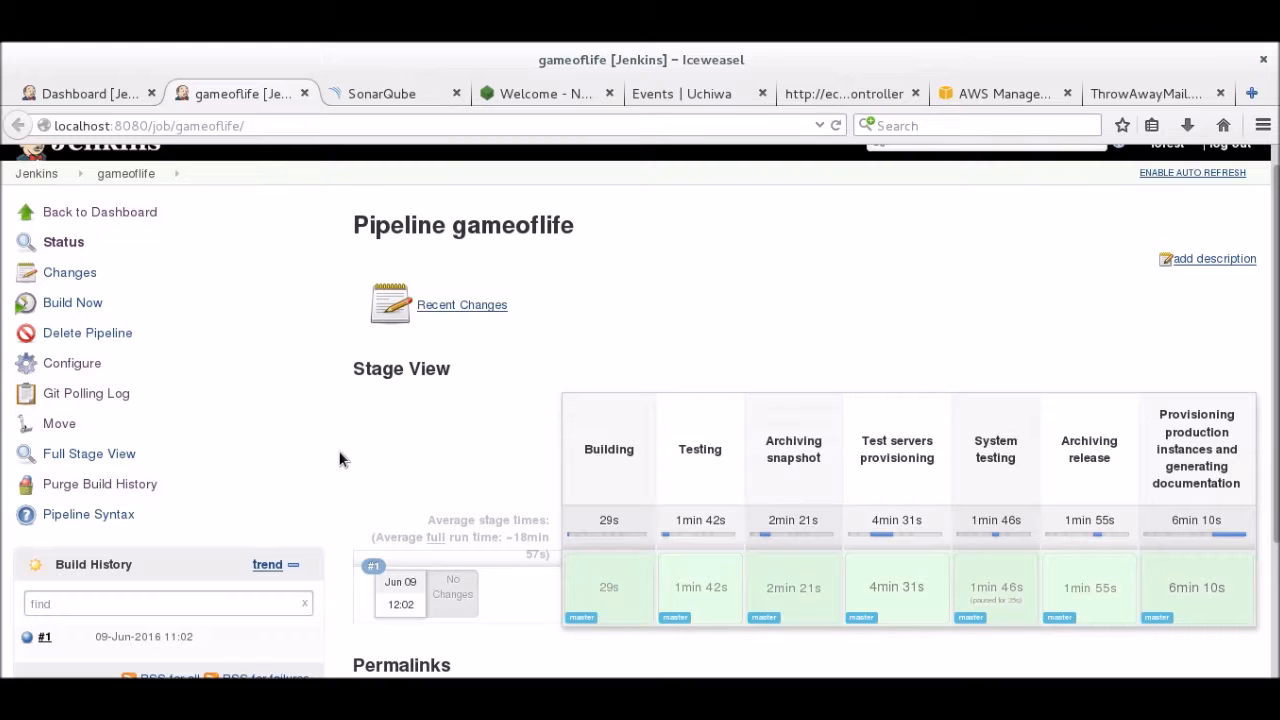
left_click(72, 302)
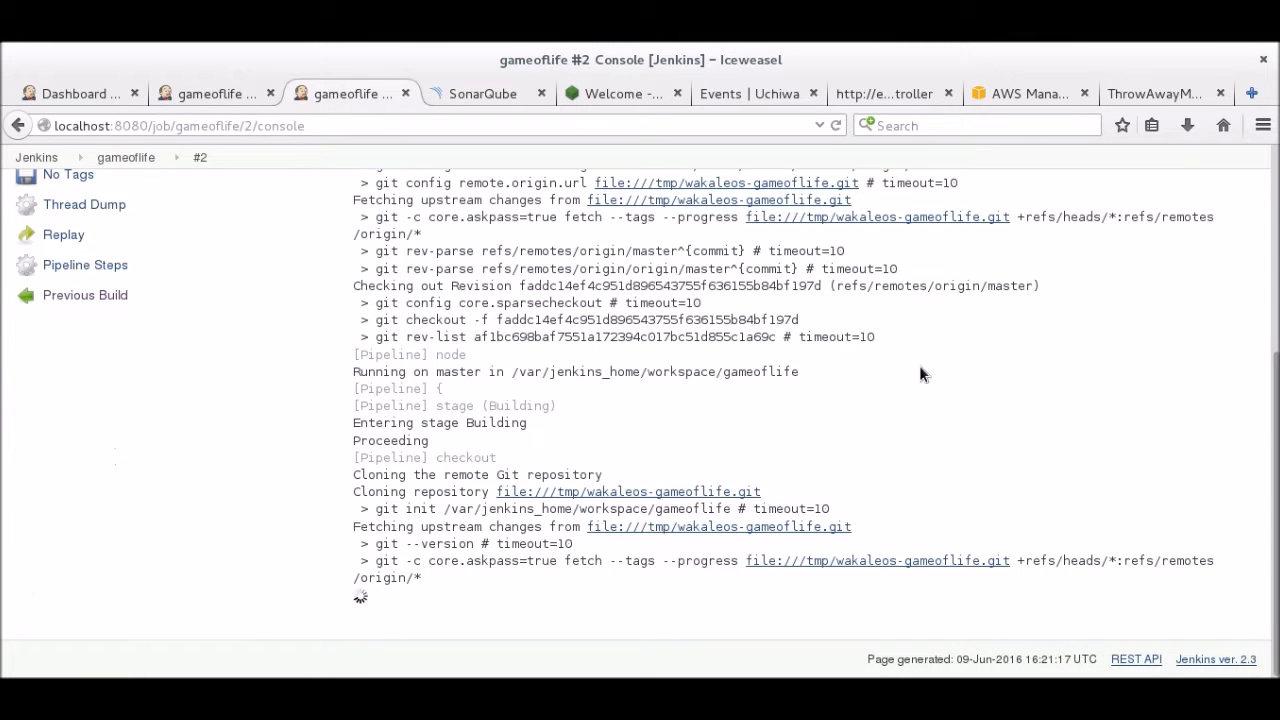
mouse_move(312, 493)
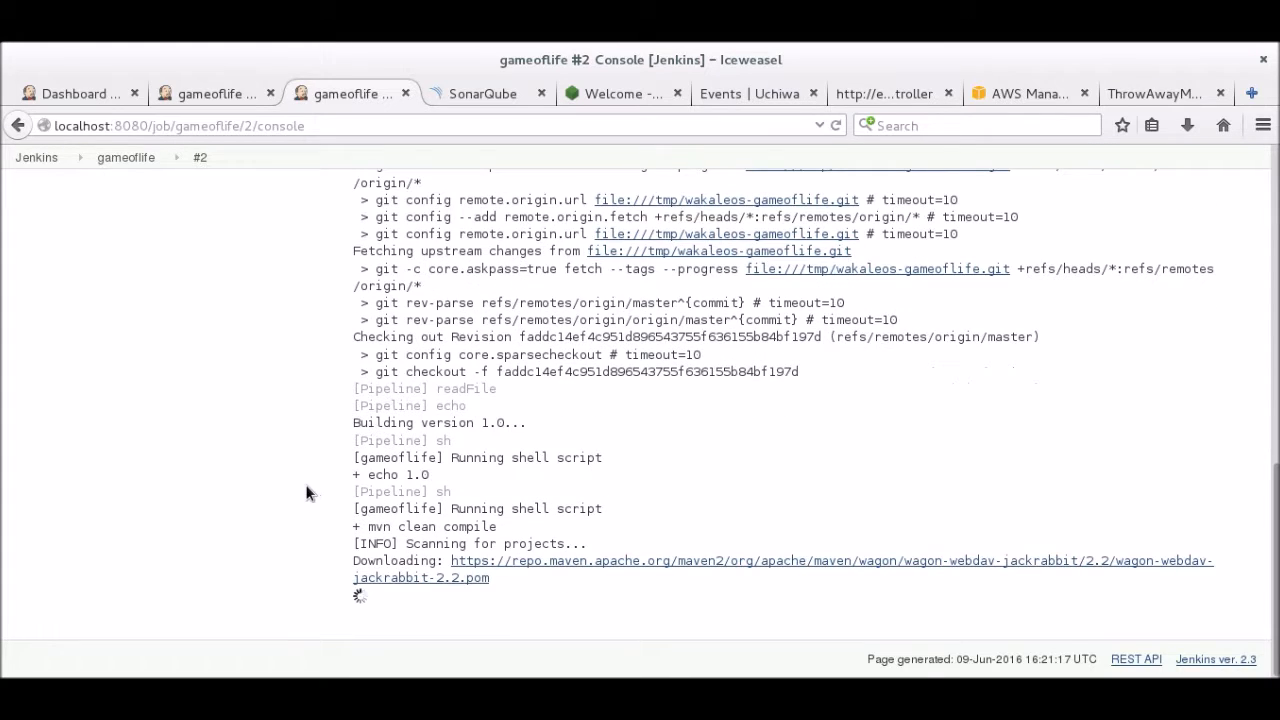
Check build #2's Stage View, then view gameoflife's analysis results in SonarQube
left_click(125, 157)
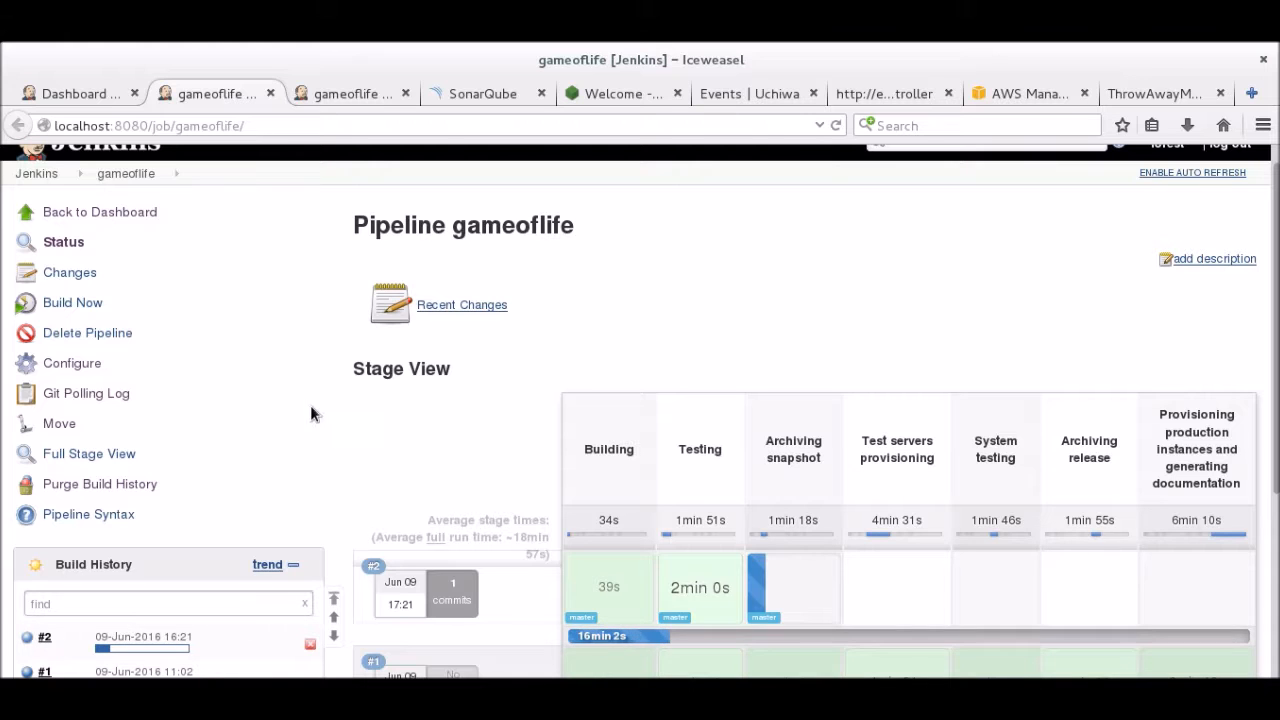
left_click(486, 92)
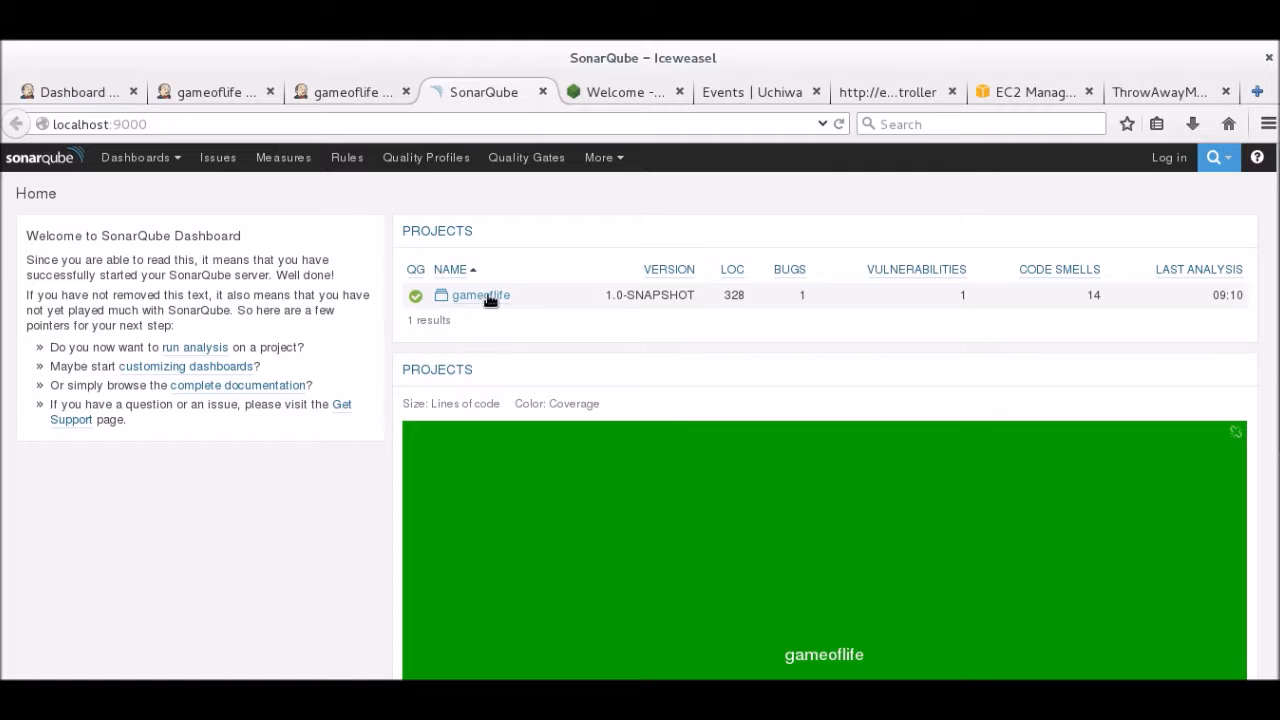
Inspect gameoflife's critical vulnerability and its rule, traced to GameController.java line 59
left_click(481, 295)
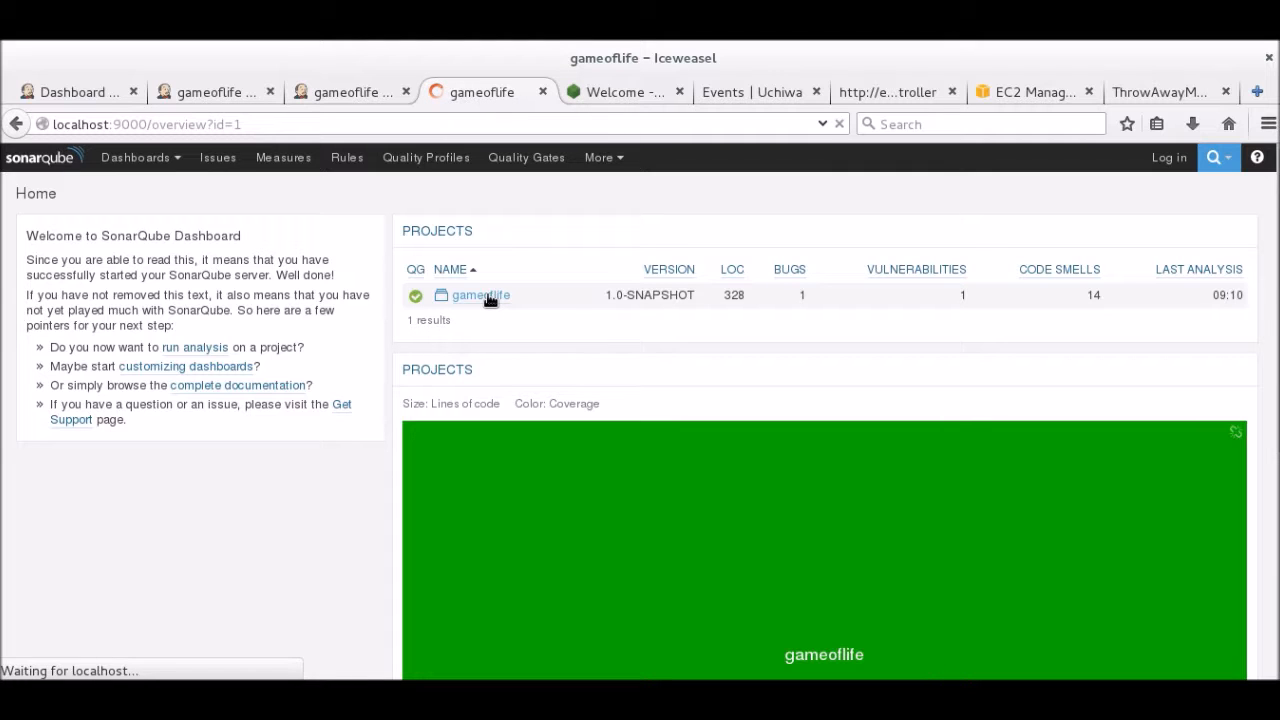
left_click(481, 295)
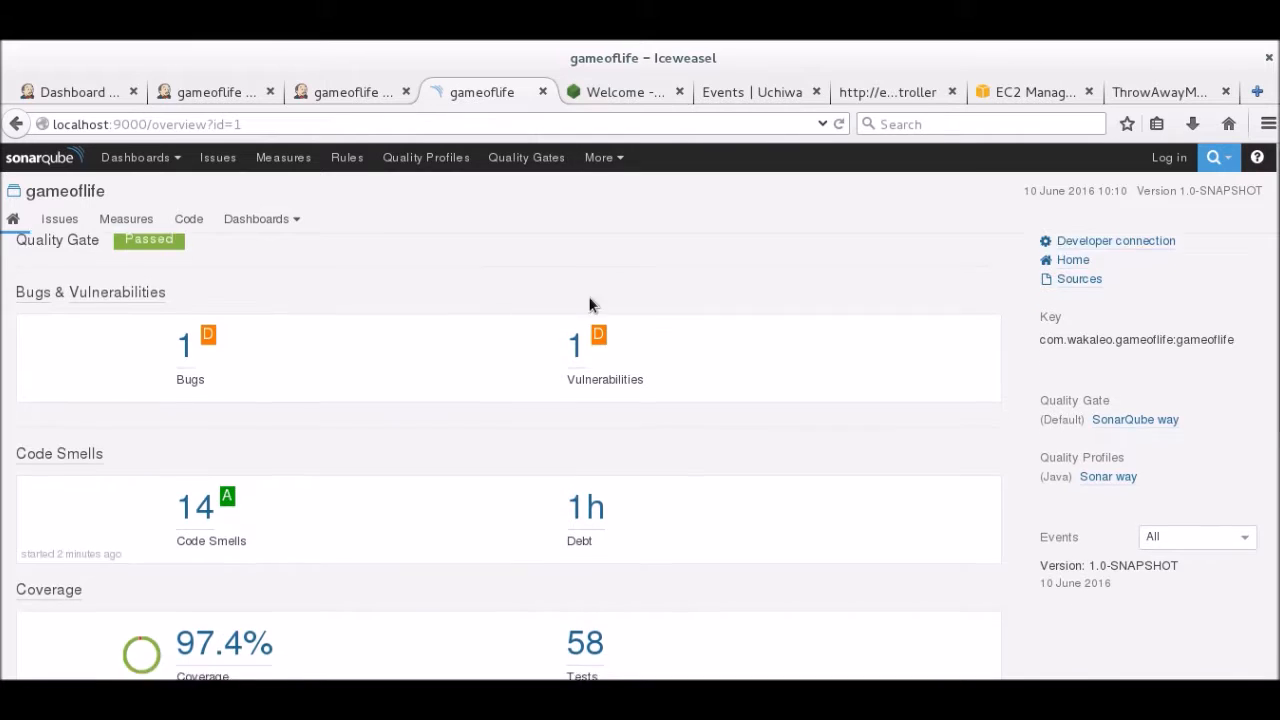
left_click(574, 345)
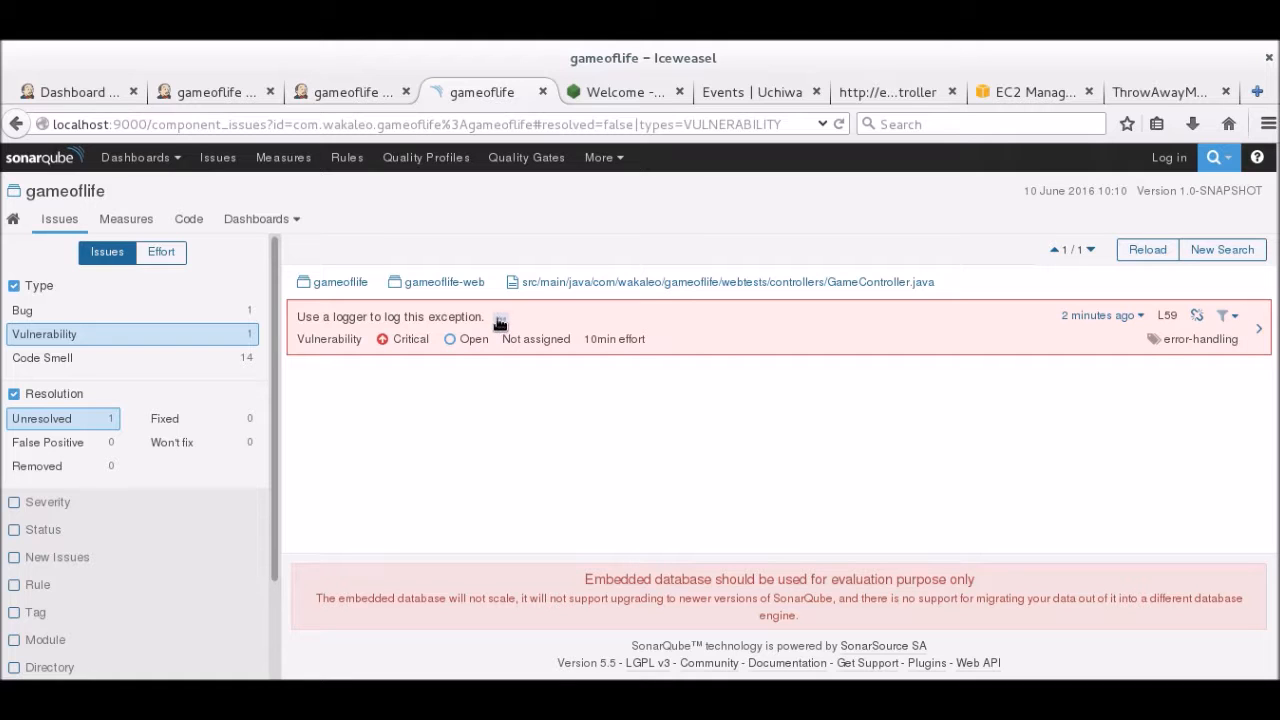
left_click(499, 323)
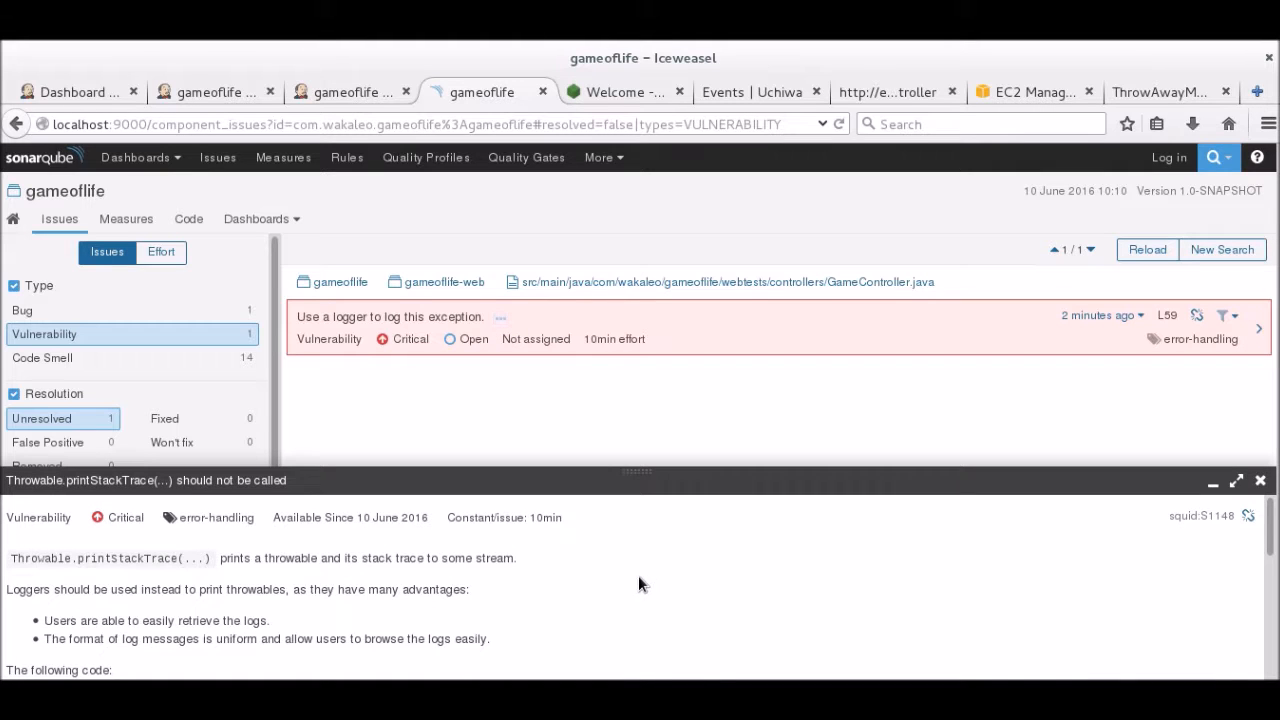
scroll("down", 3)
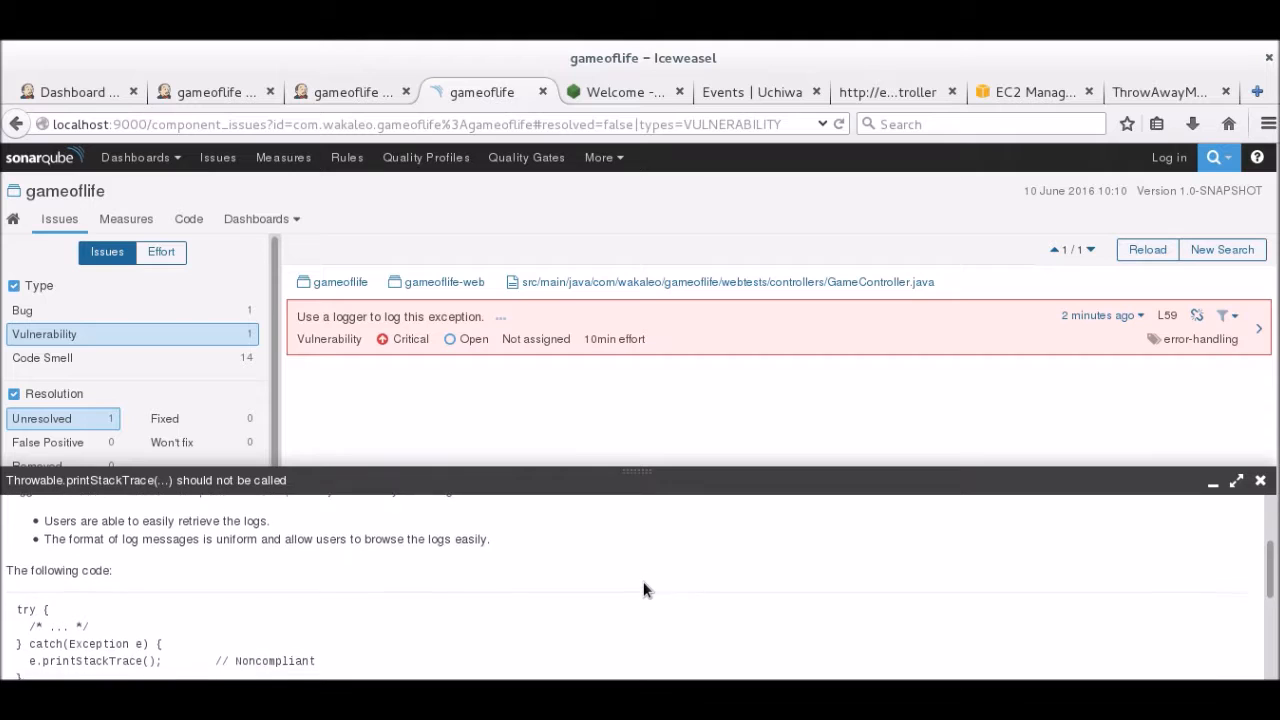
scroll("down", 3)
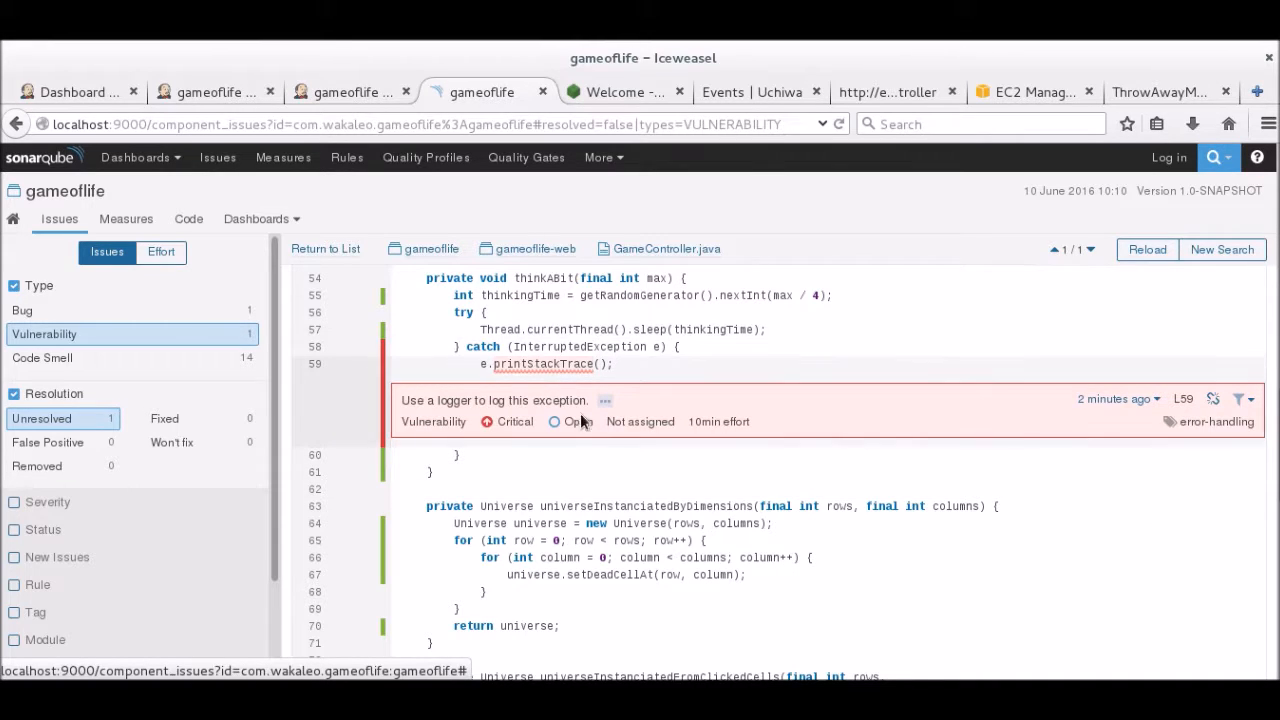
mouse_move(903, 461)
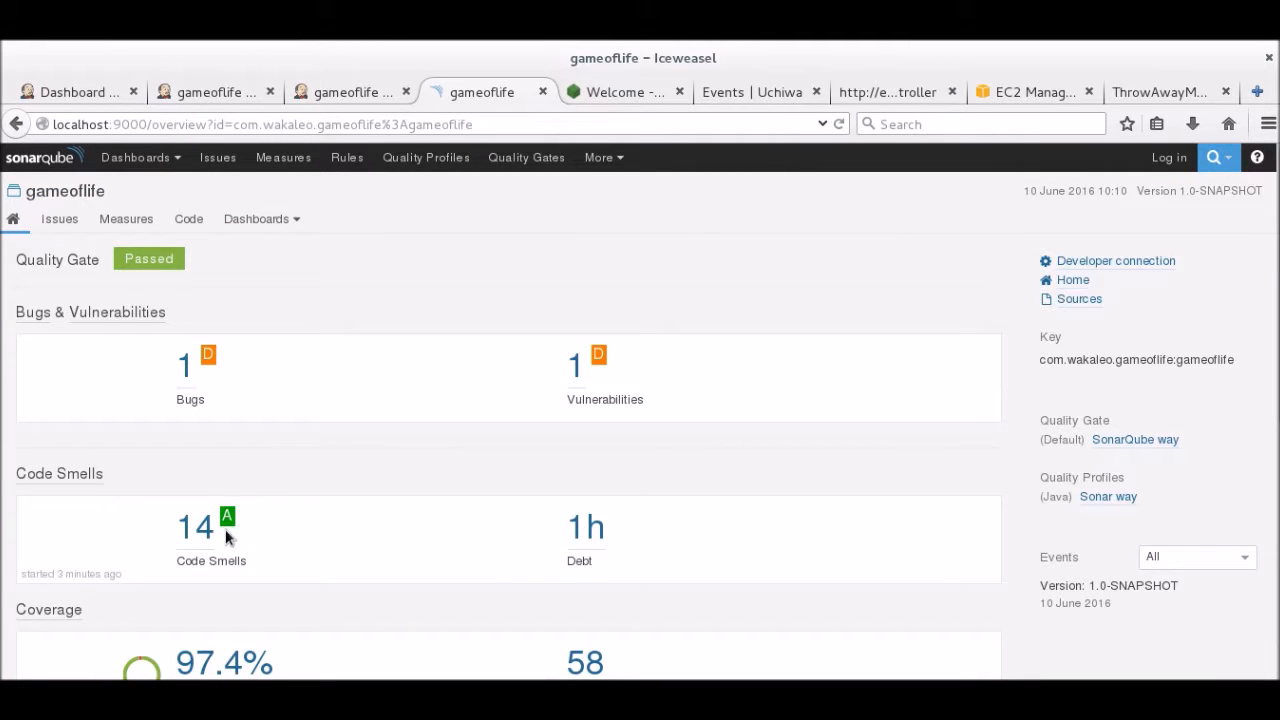
List and scroll through gameoflife's 14 code smell issues
left_click(193, 527)
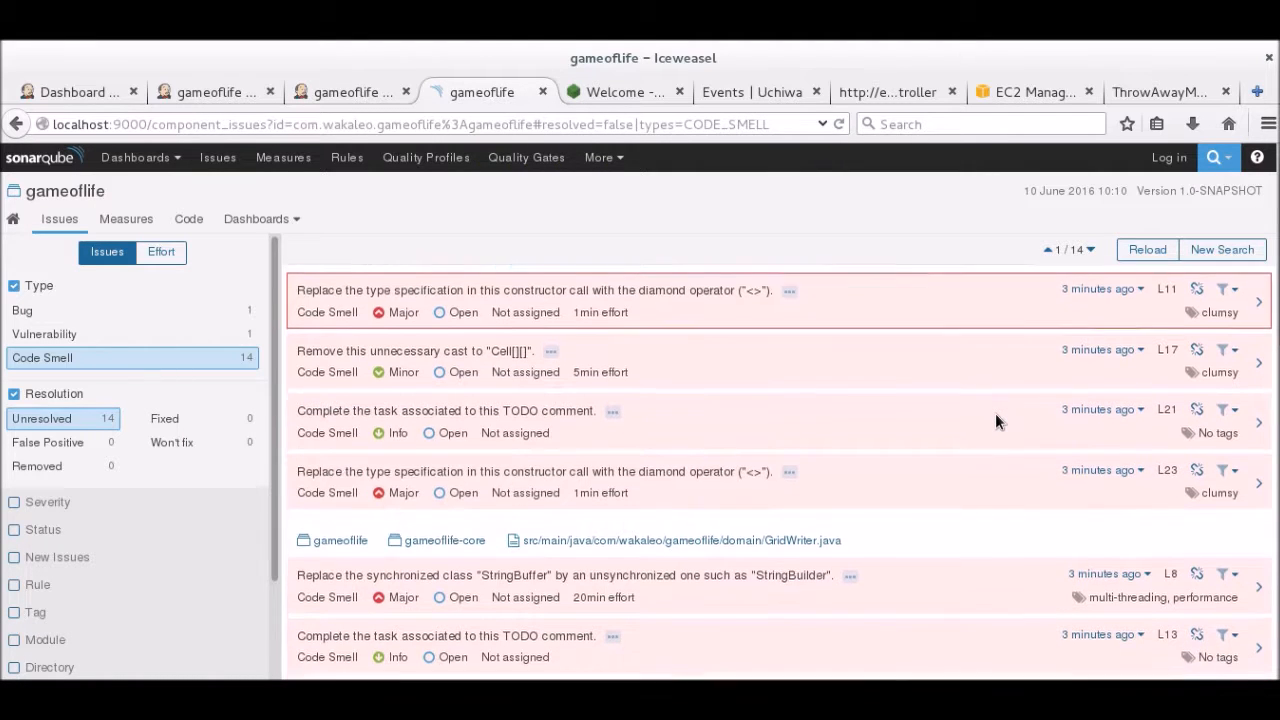
scroll("down", 3)
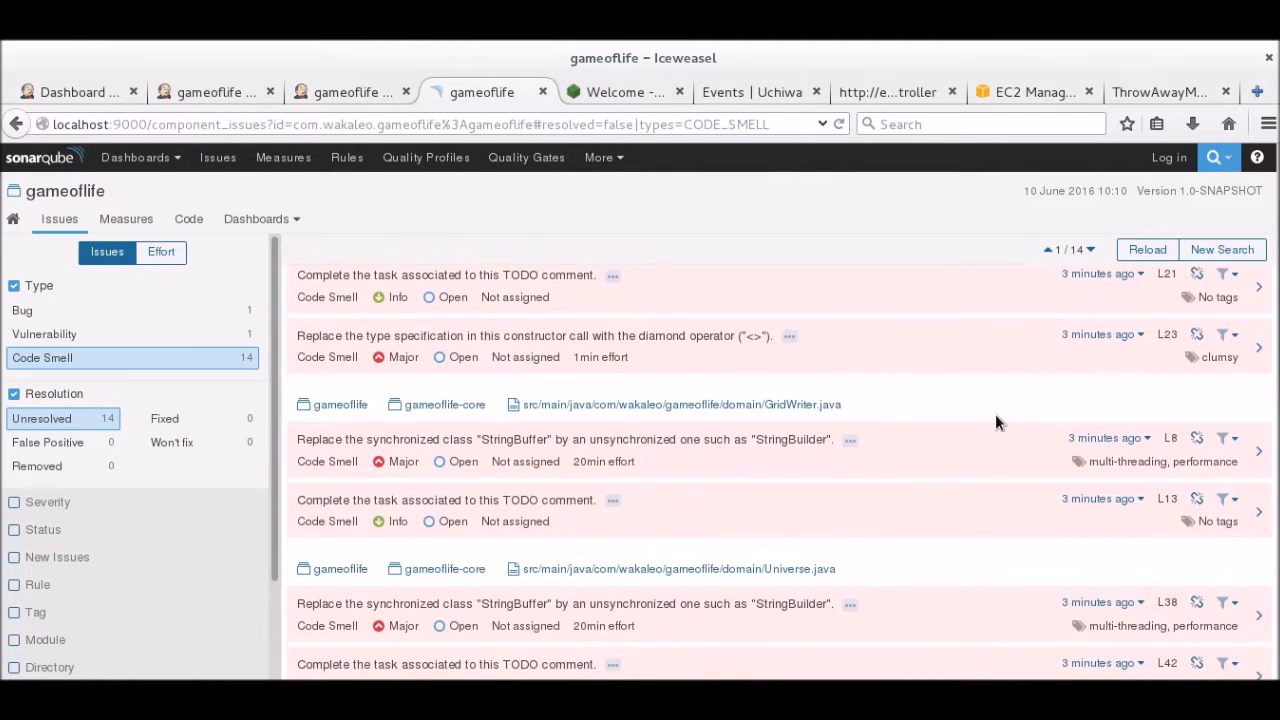
scroll("down", 3)
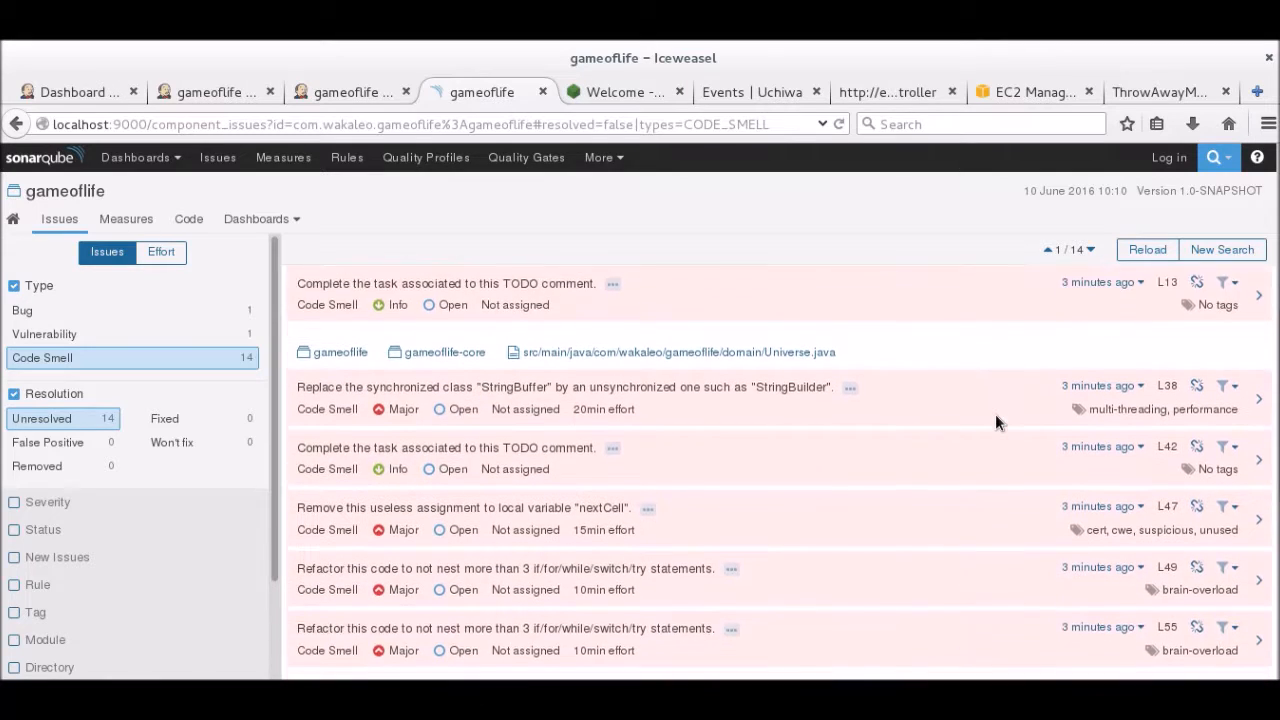
scroll("down", 3)
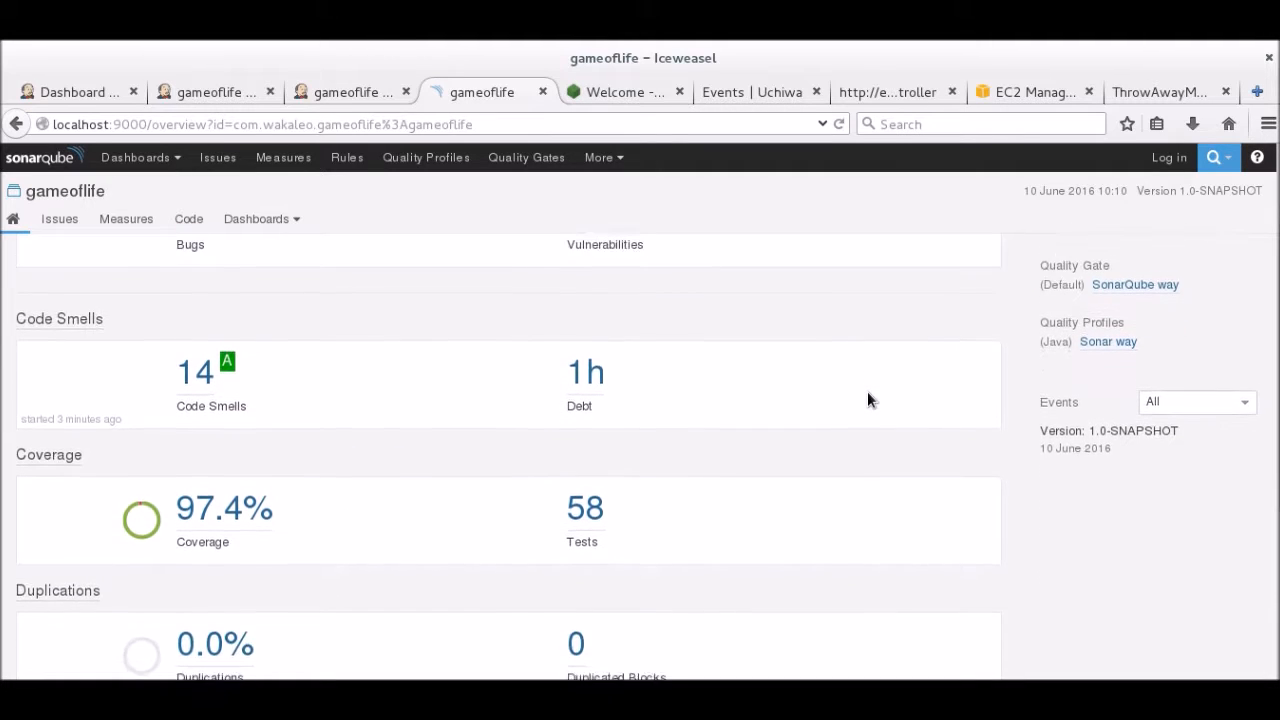
scroll("down", 3)
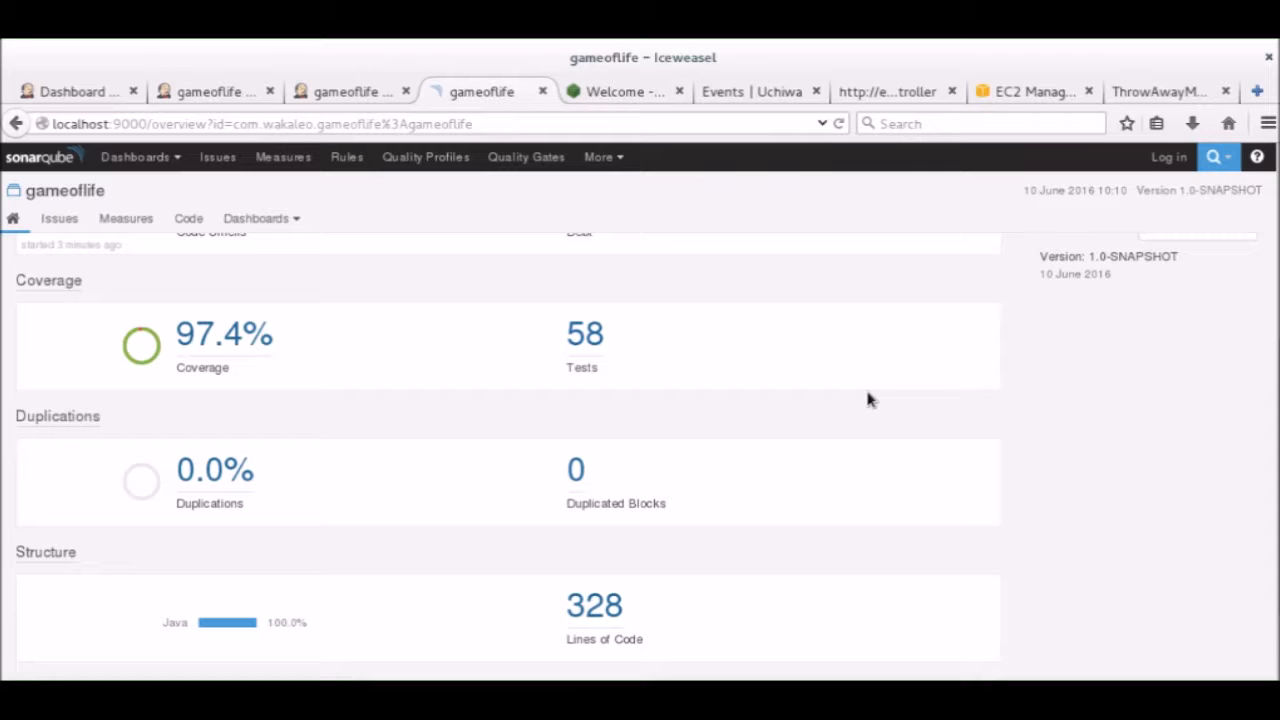
scroll("down", 3)
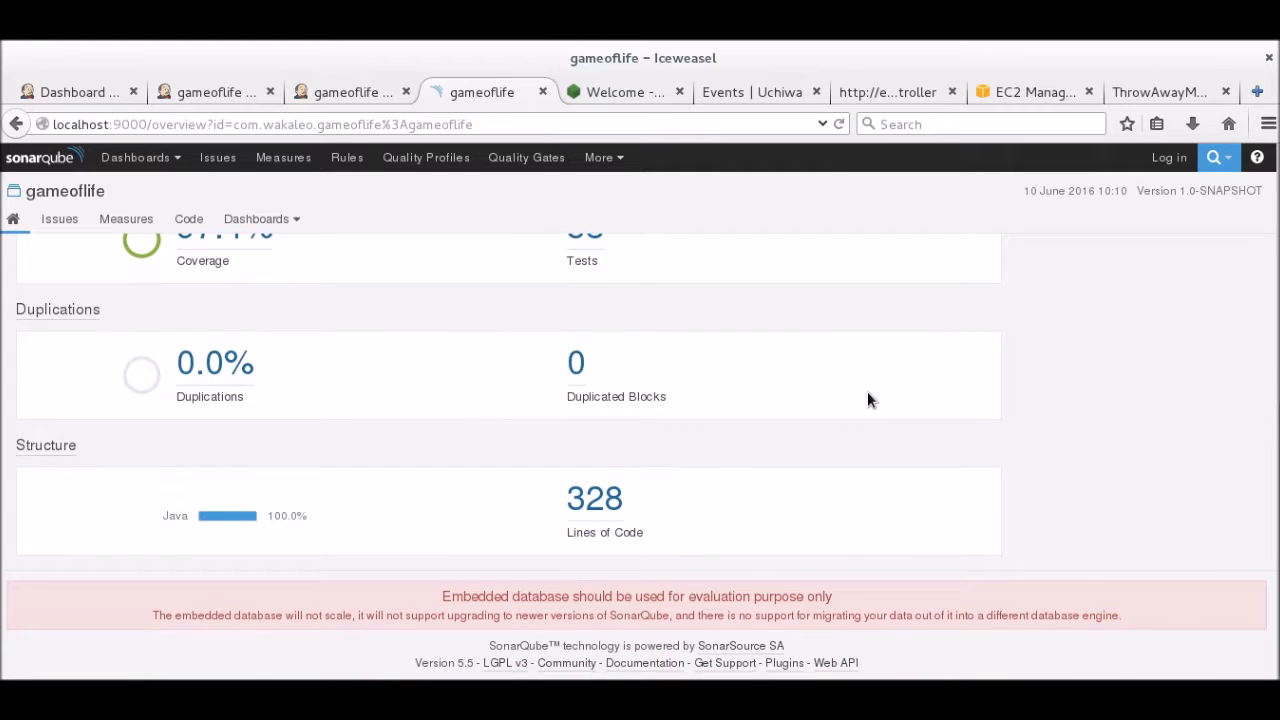
Review the Custom dashboard's 16 issues and 1h28min debt, then return to the Jenkins pipeline
left_click(257, 218)
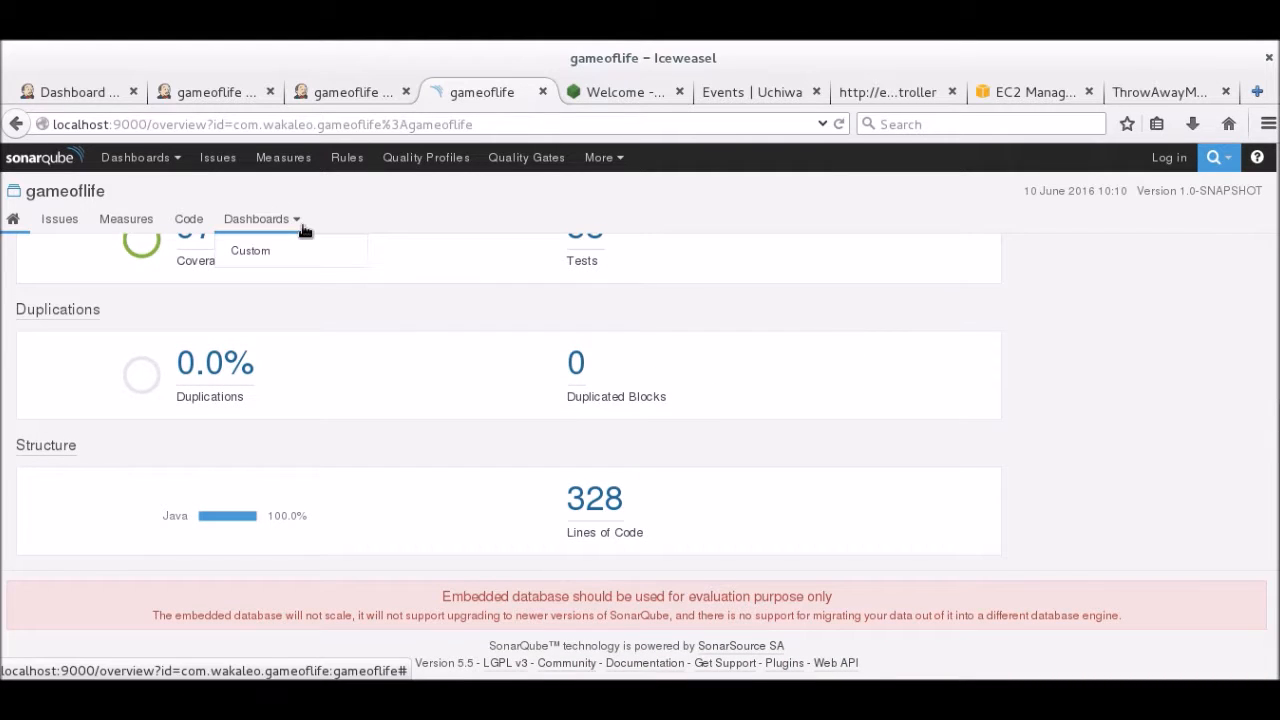
left_click(250, 250)
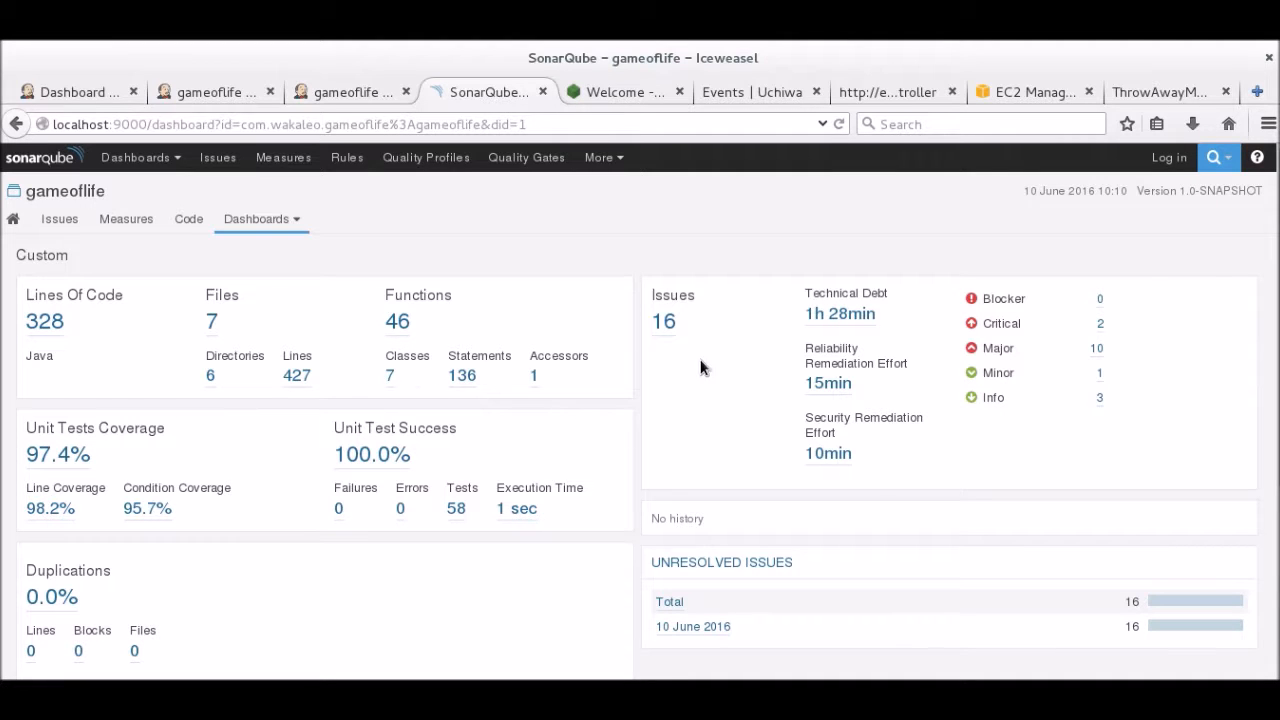
scroll("down", 3)
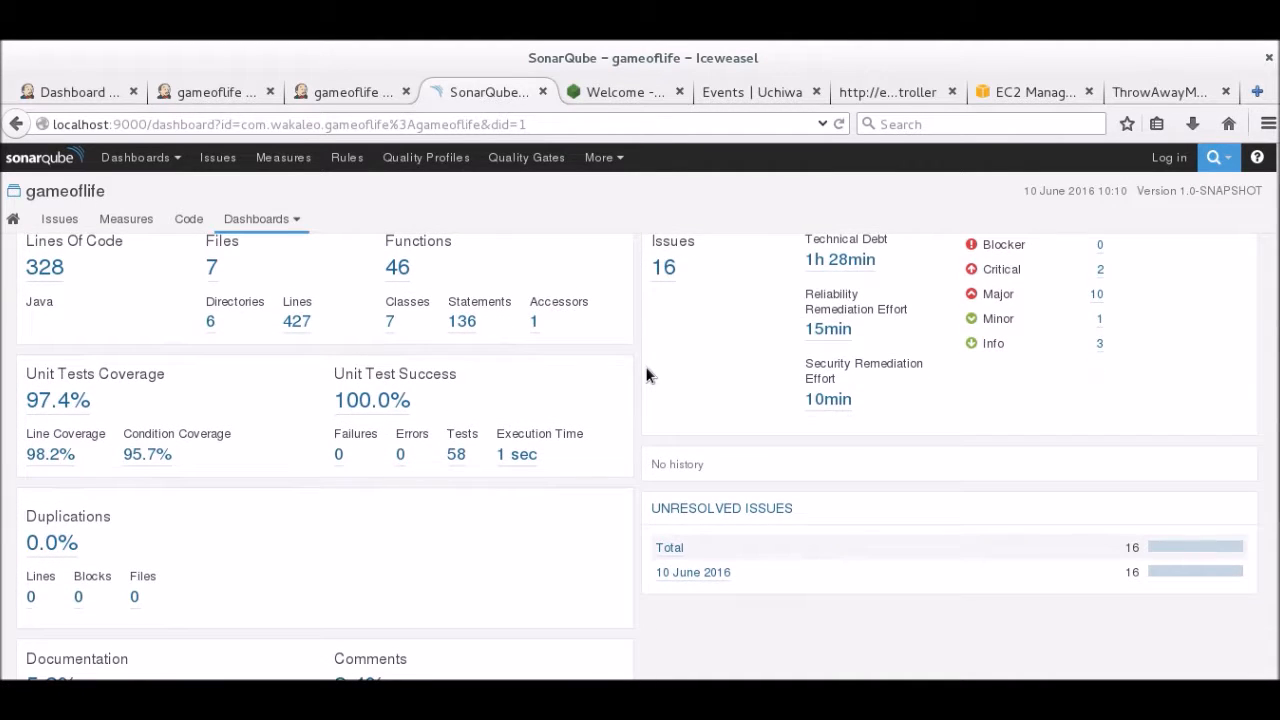
scroll("down", 3)
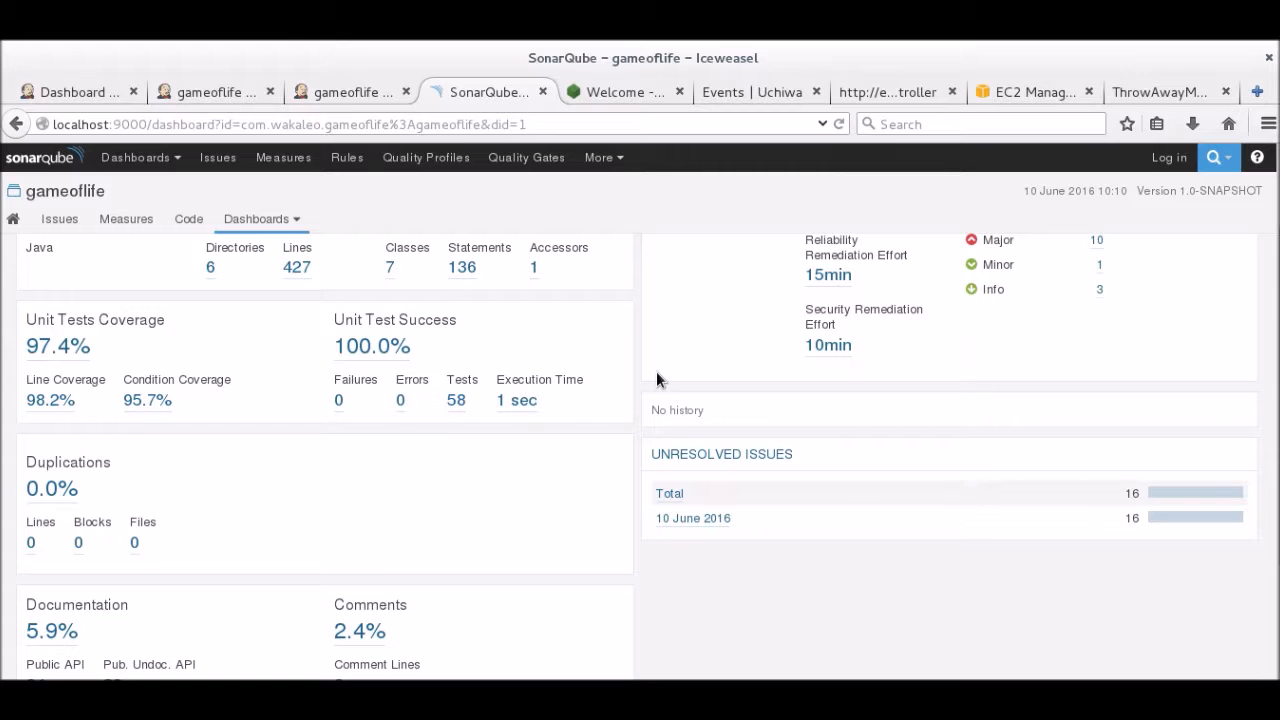
scroll("down", 3)
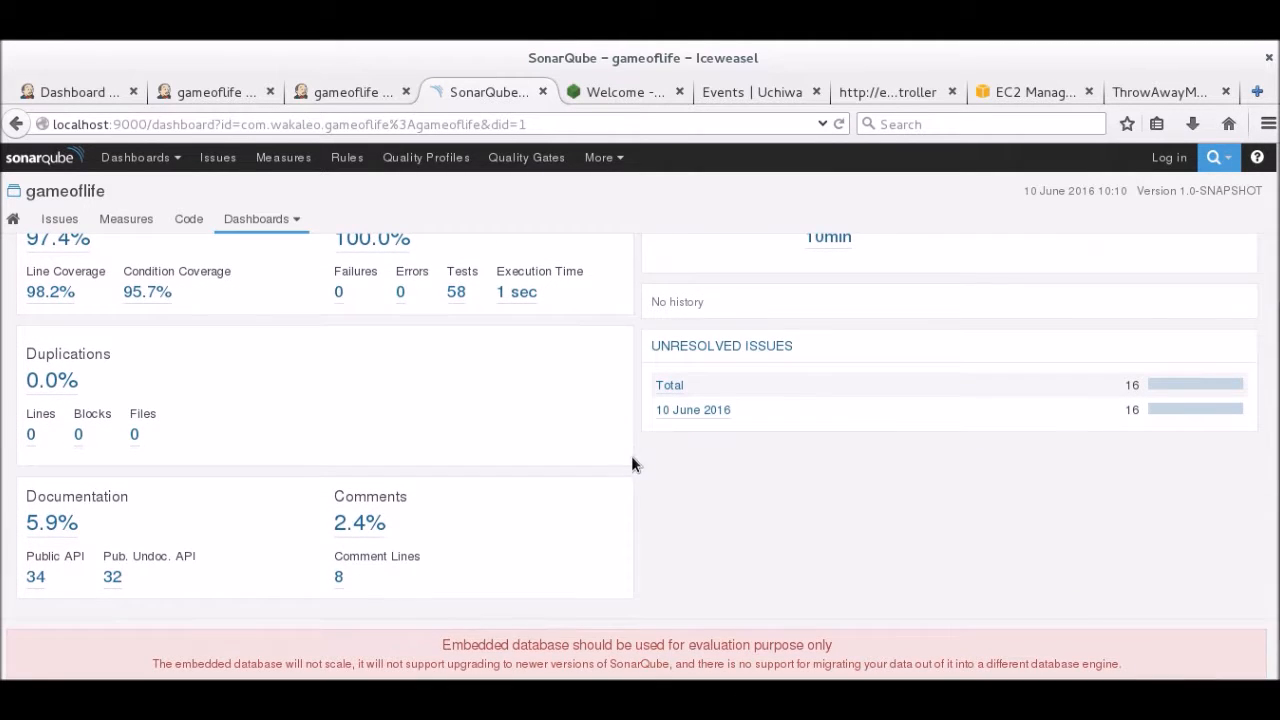
mouse_move(639, 485)
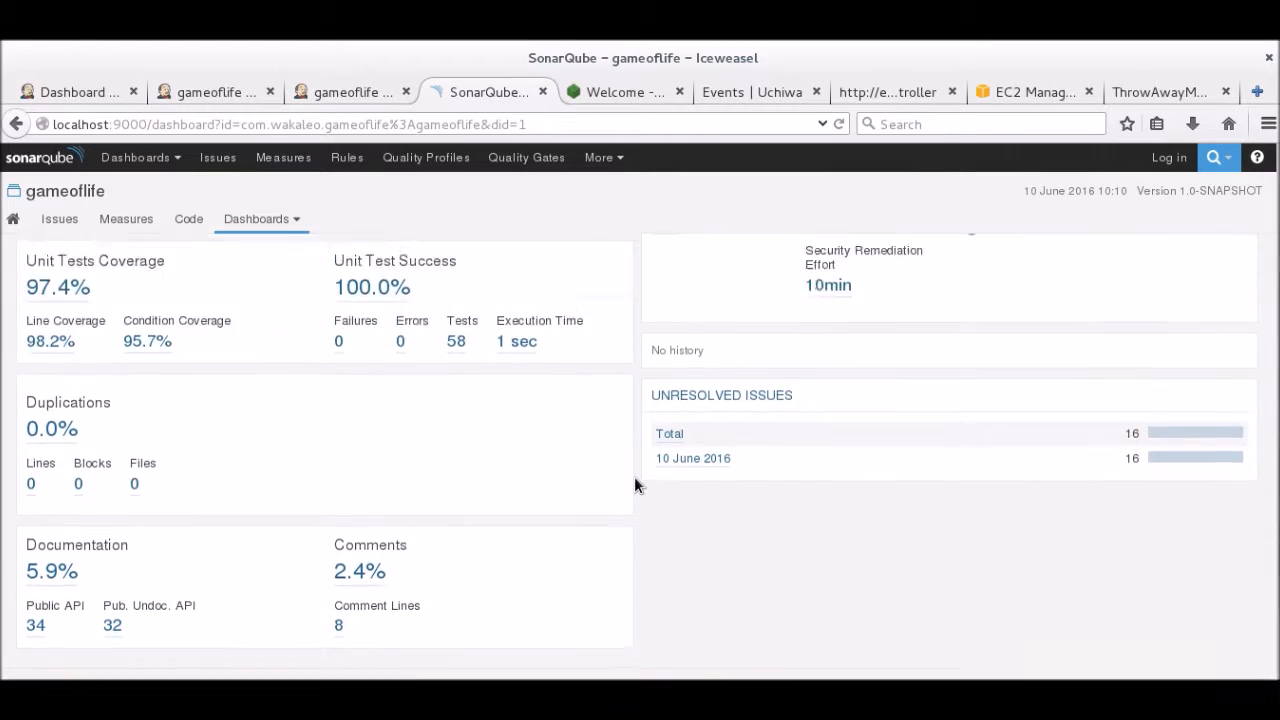
left_click(210, 92)
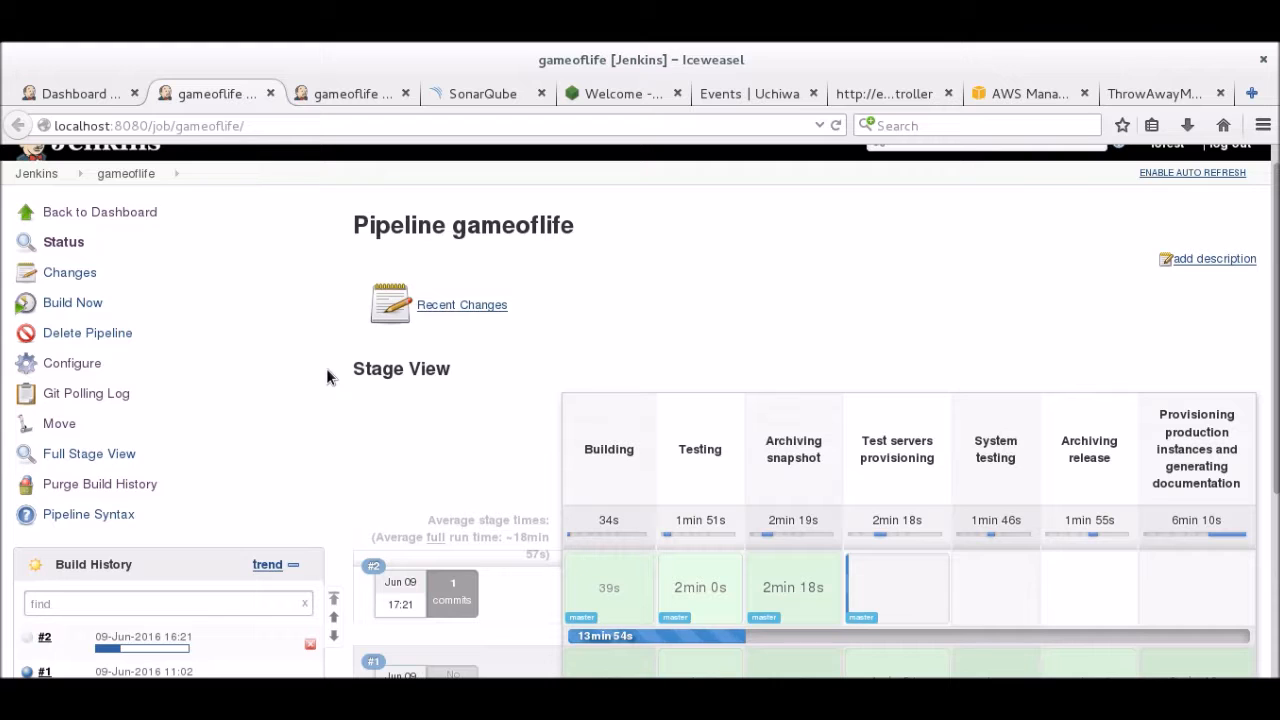
Find the gameoflife snapshot in Nexus maven-snapshots, then switch to build #2's Jenkins console
left_click(620, 92)
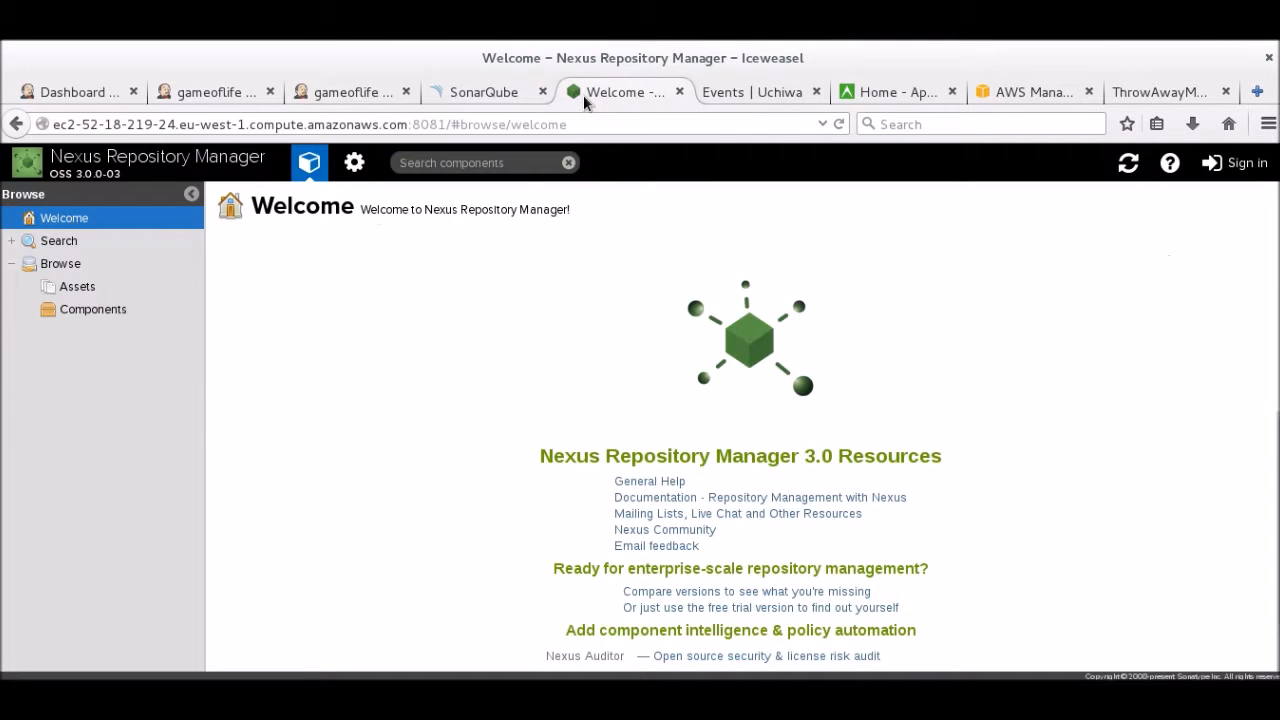
left_click(93, 309)
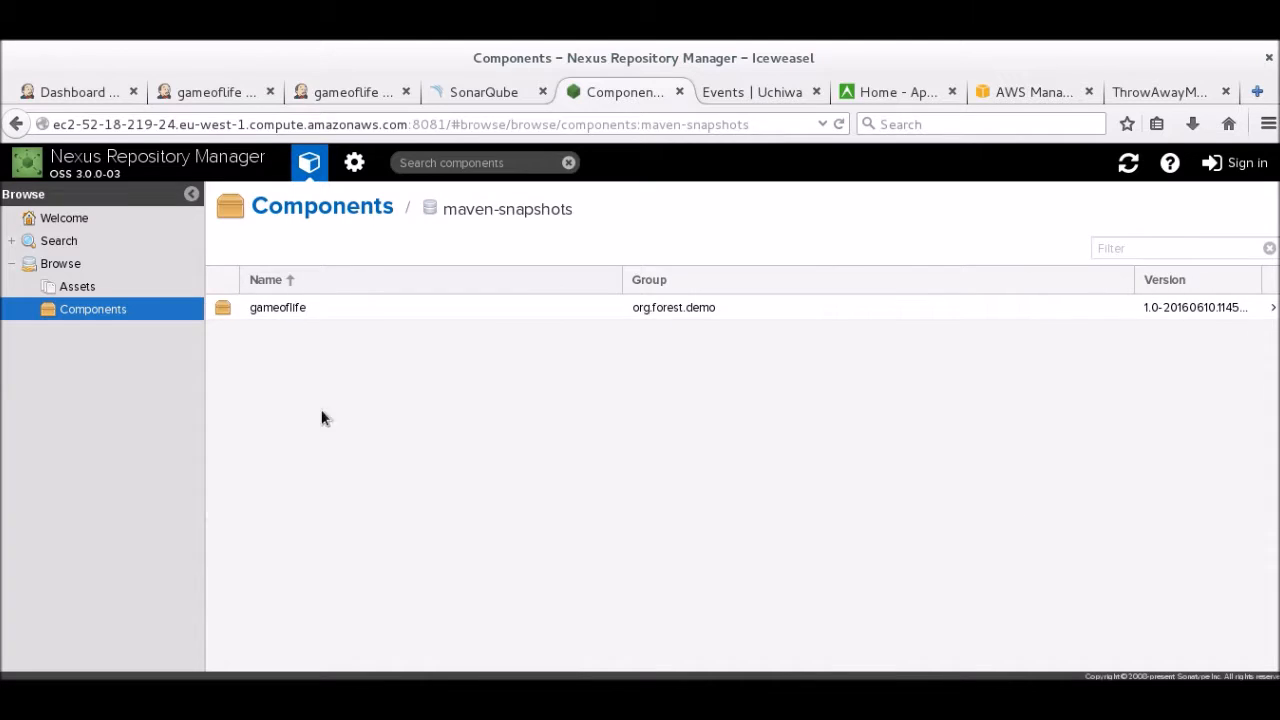
left_click(278, 307)
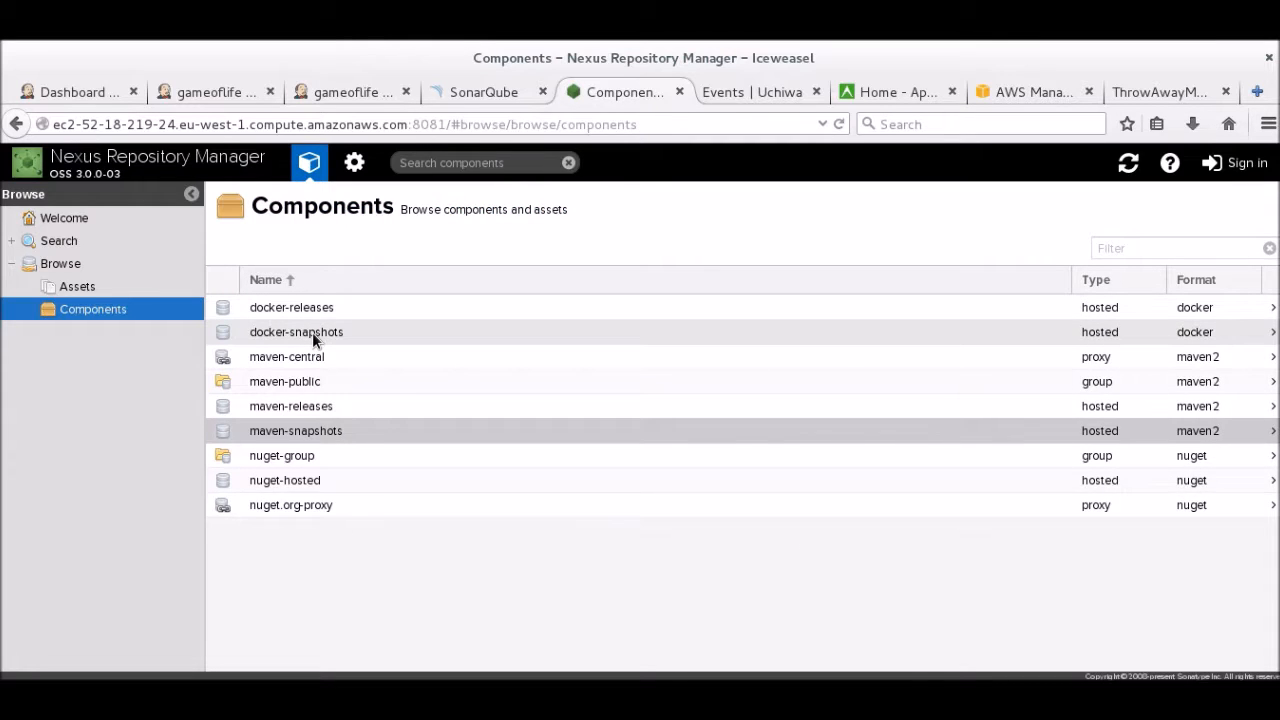
left_click(296, 332)
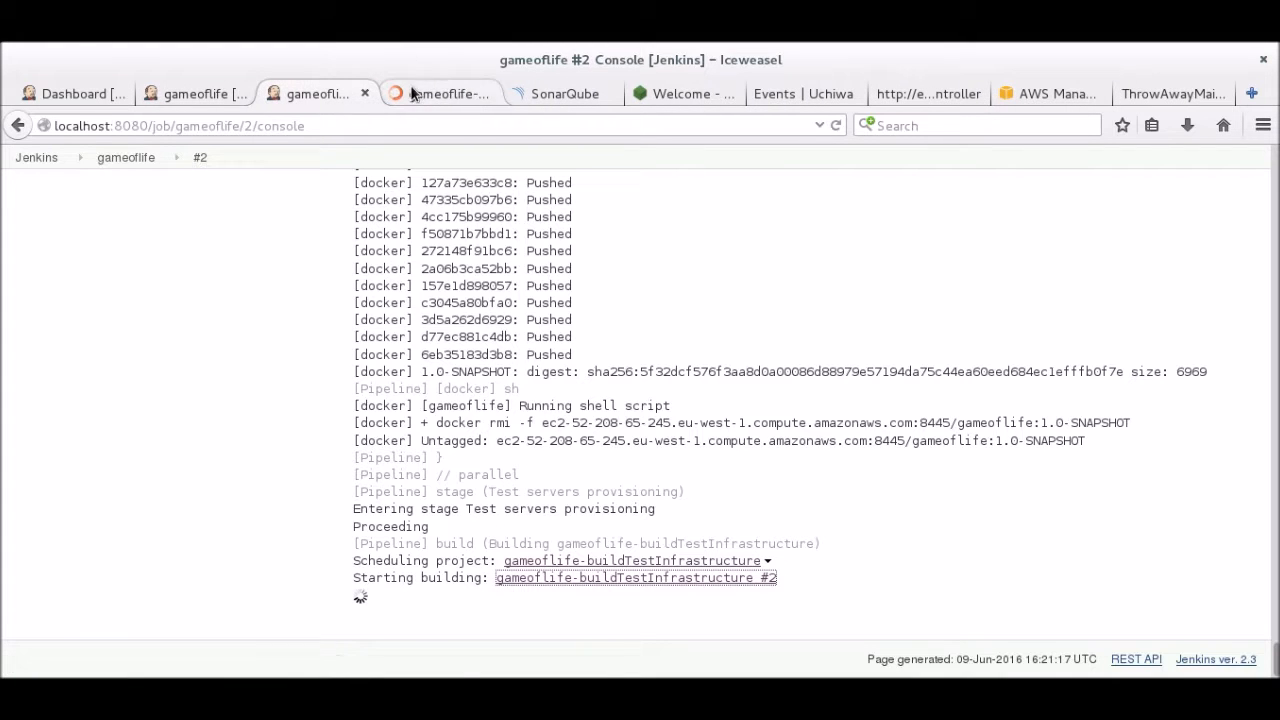
Follow buildTestInfrastructure #2's Terraform console output and inspect the new gameoflife EC2 instances
left_click(635, 577)
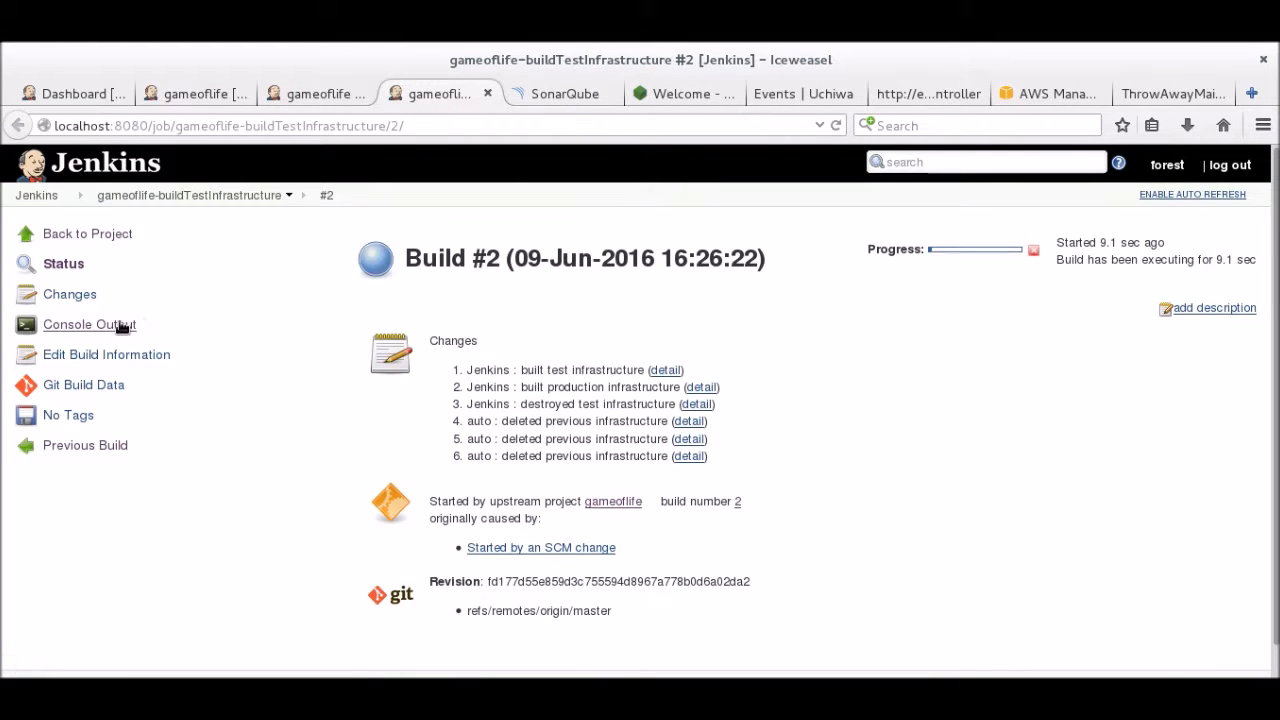
left_click(89, 324)
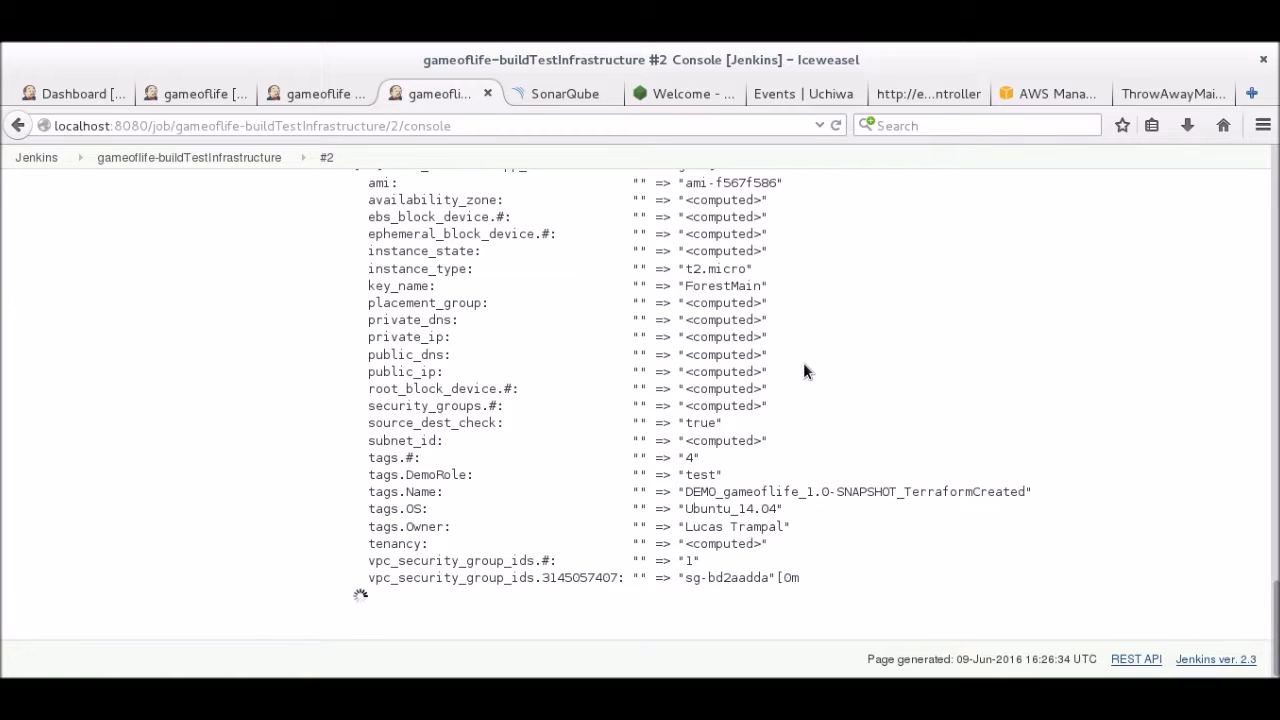
left_click(1045, 93)
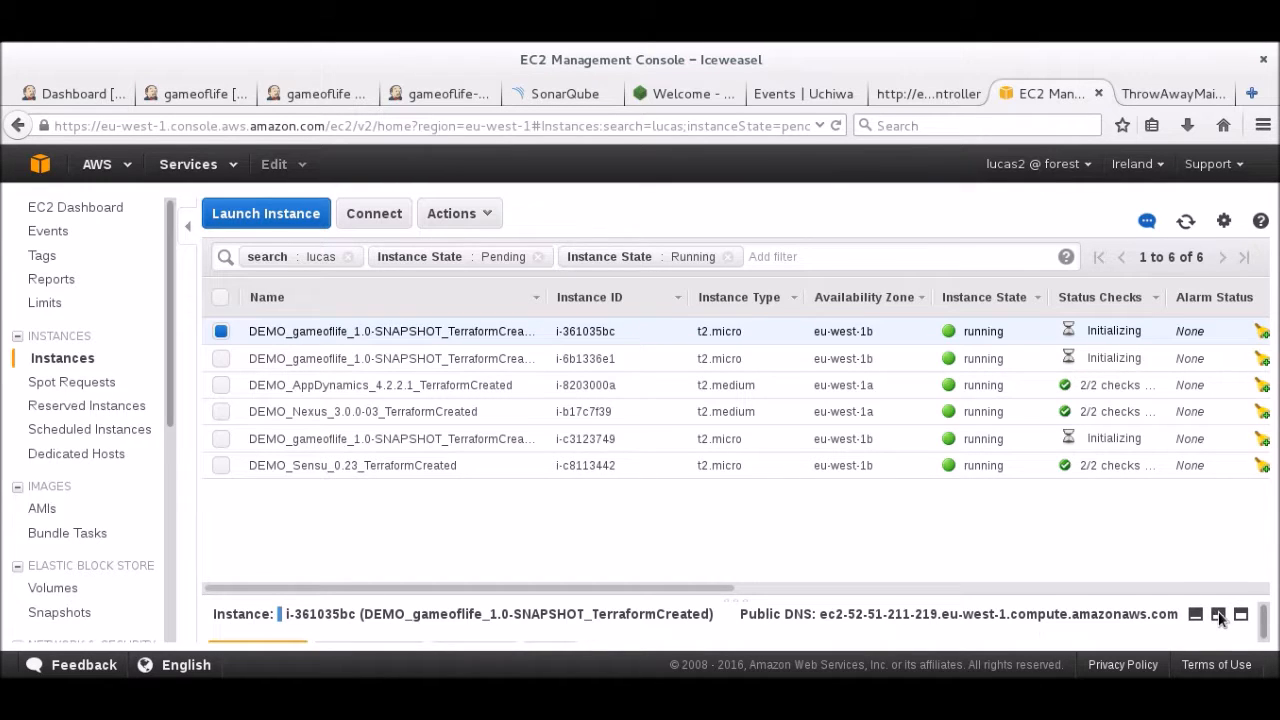
left_click(1218, 614)
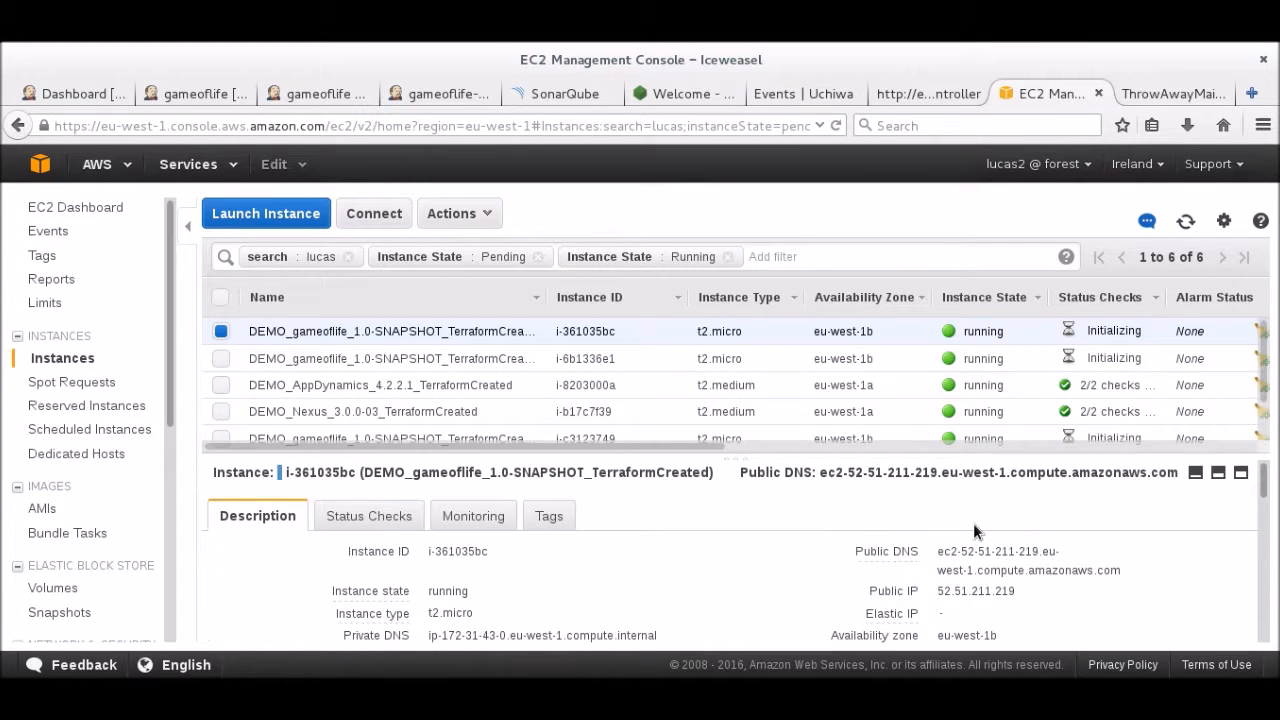
left_click(195, 93)
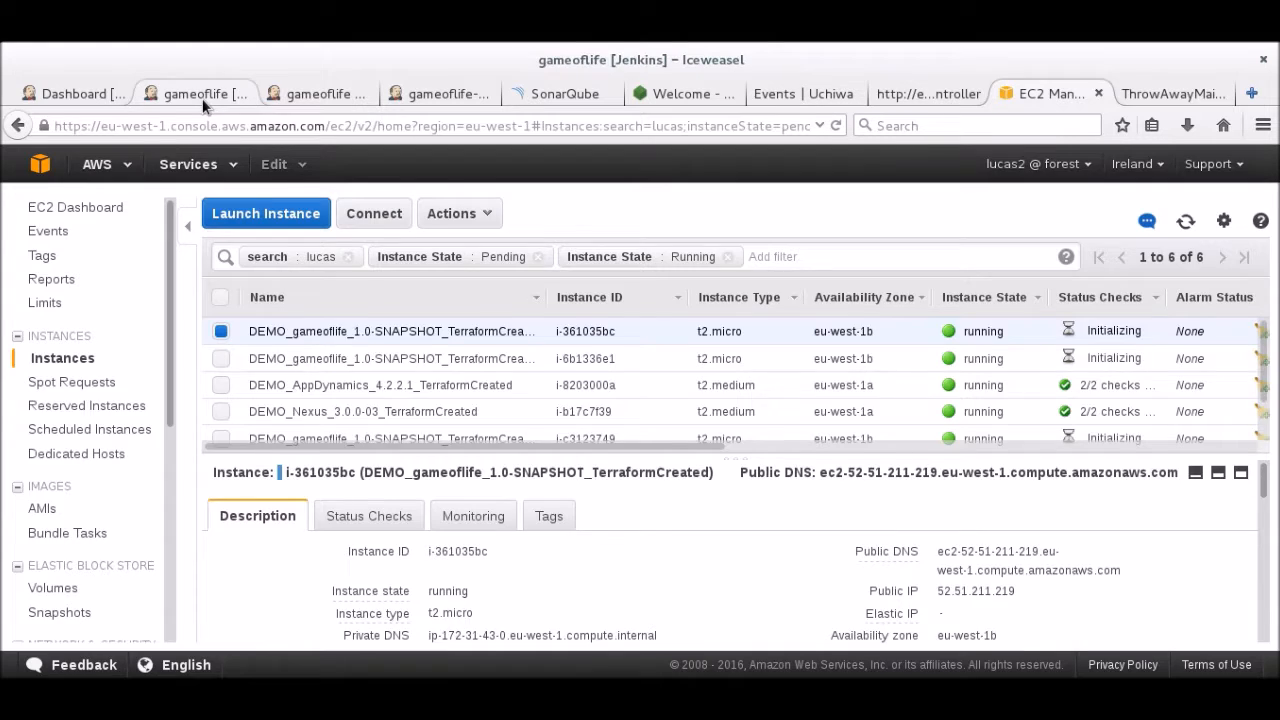
Follow build #2 through test server provisioning until JMeter stress test #2 starts
left_click(195, 93)
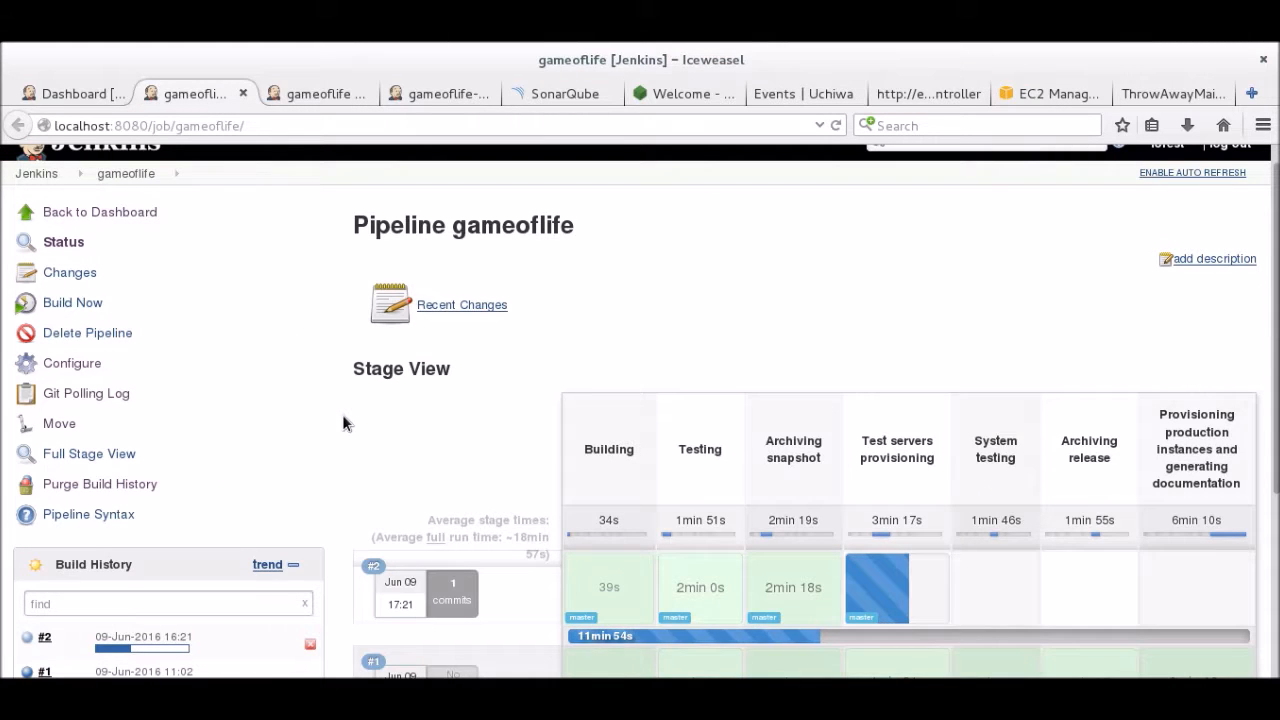
mouse_move(440, 93)
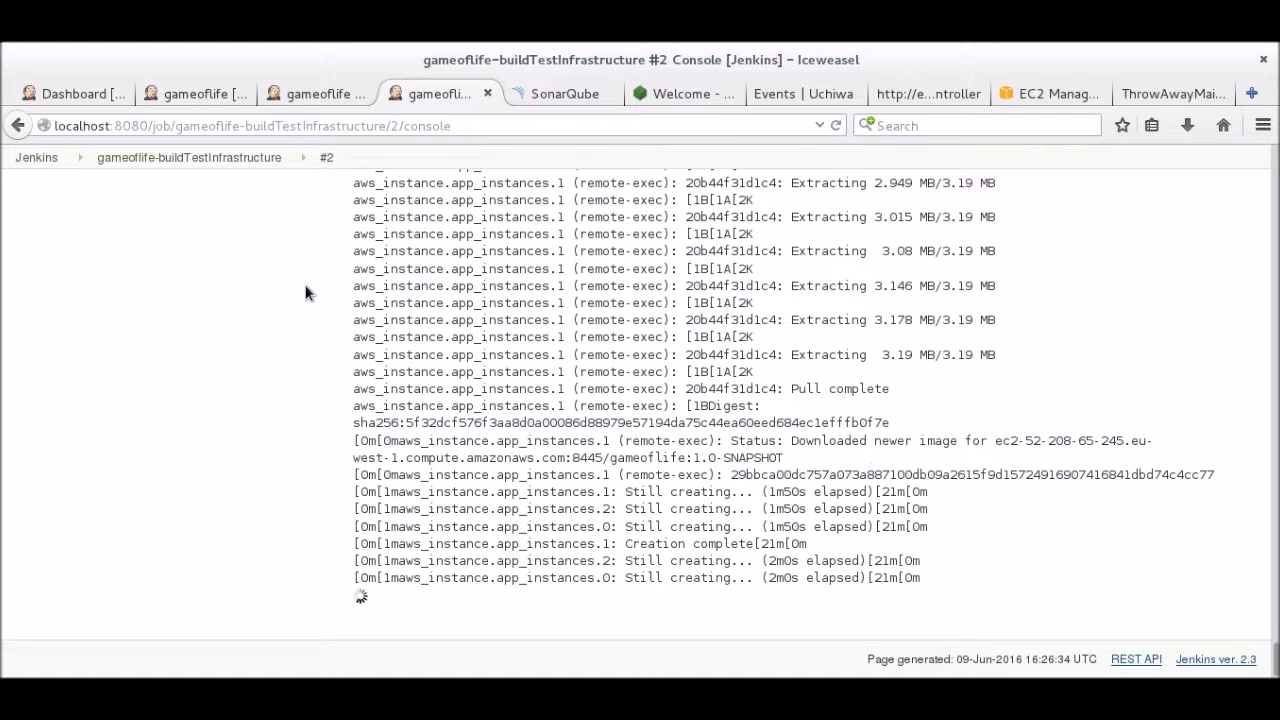
scroll("down", 3)
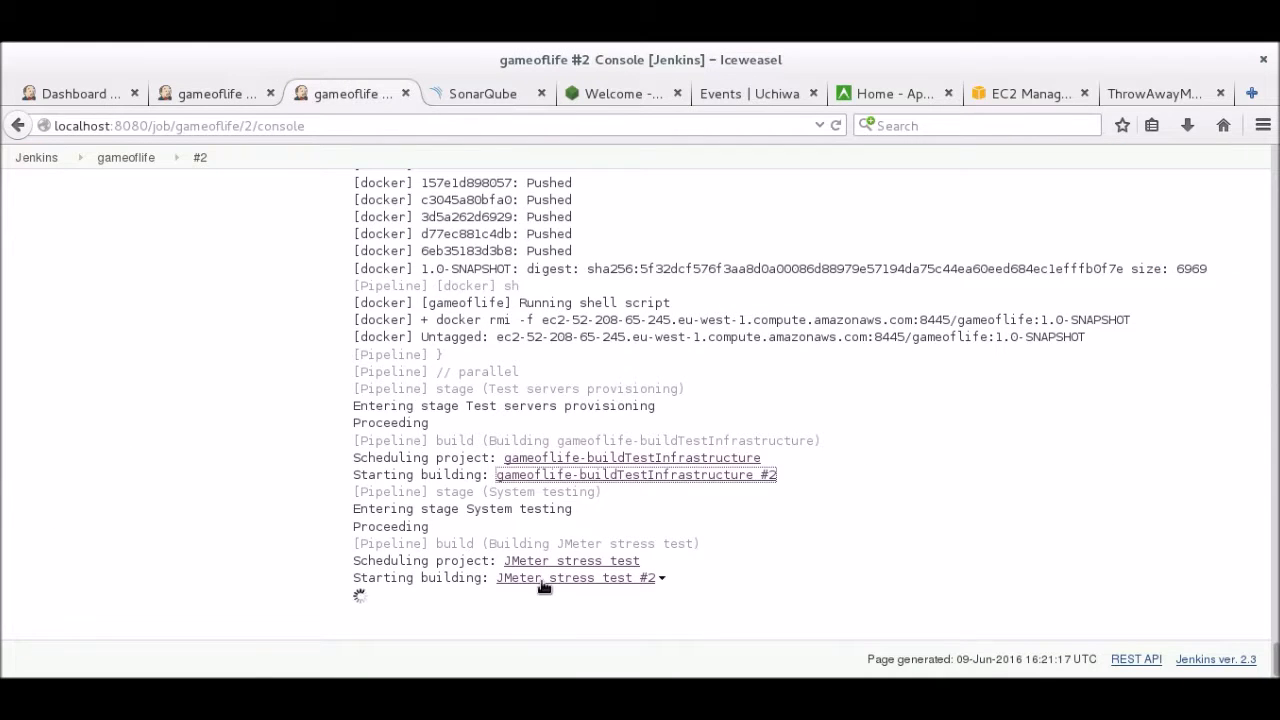
Open JMeter stress test build #2 and view its test-plan console output
left_click(575, 577)
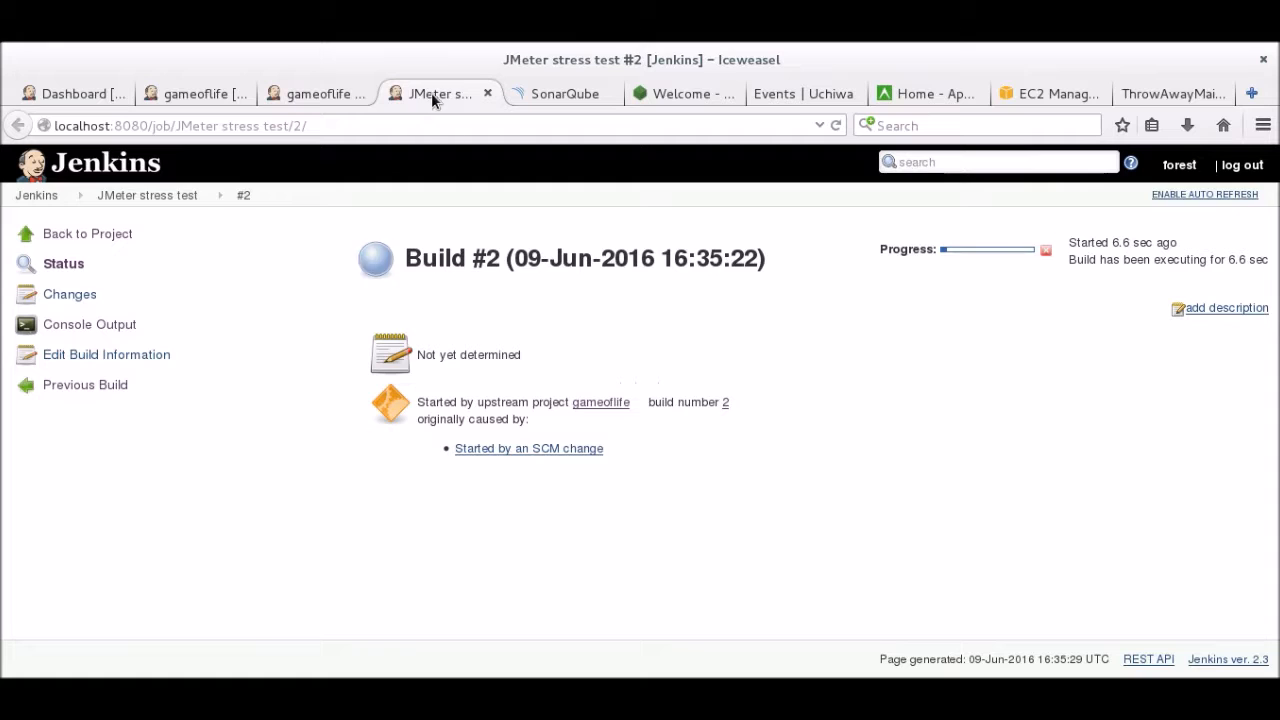
left_click(89, 324)
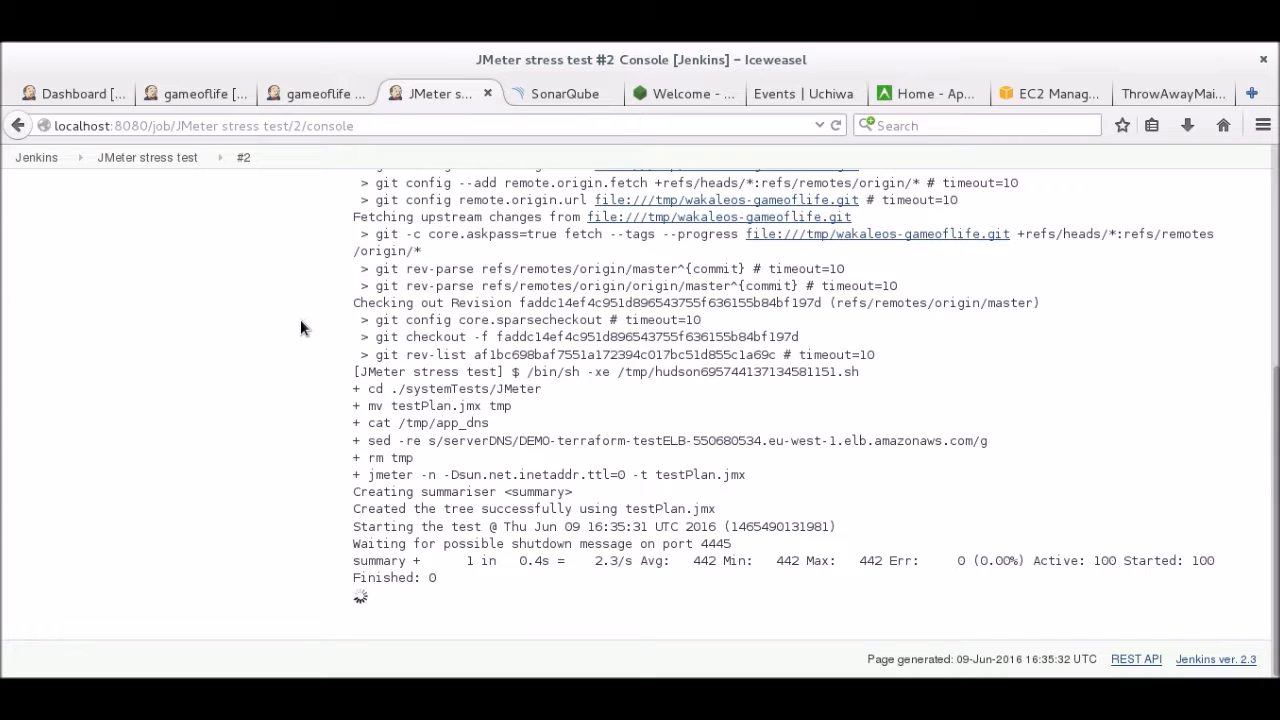
mouse_move(259, 291)
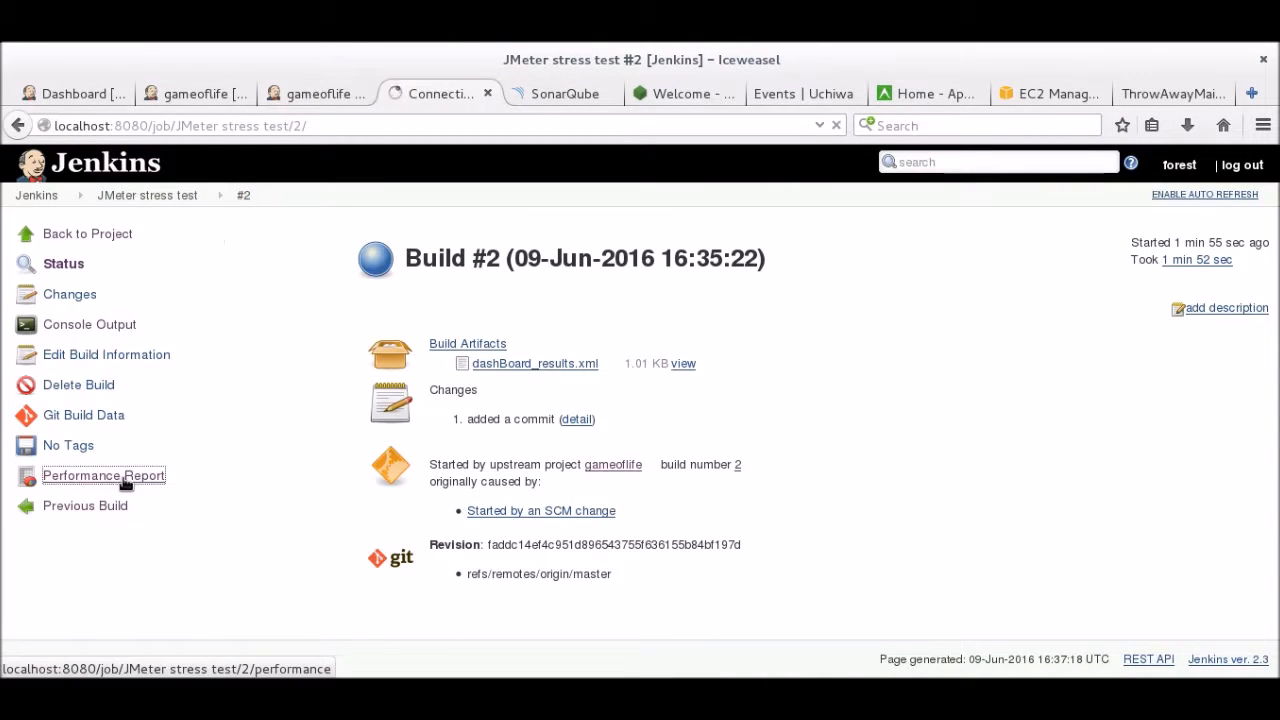
Open the Performance Report for JMeter stress test #2: 80,000 samples, 93 ms average
left_click(103, 475)
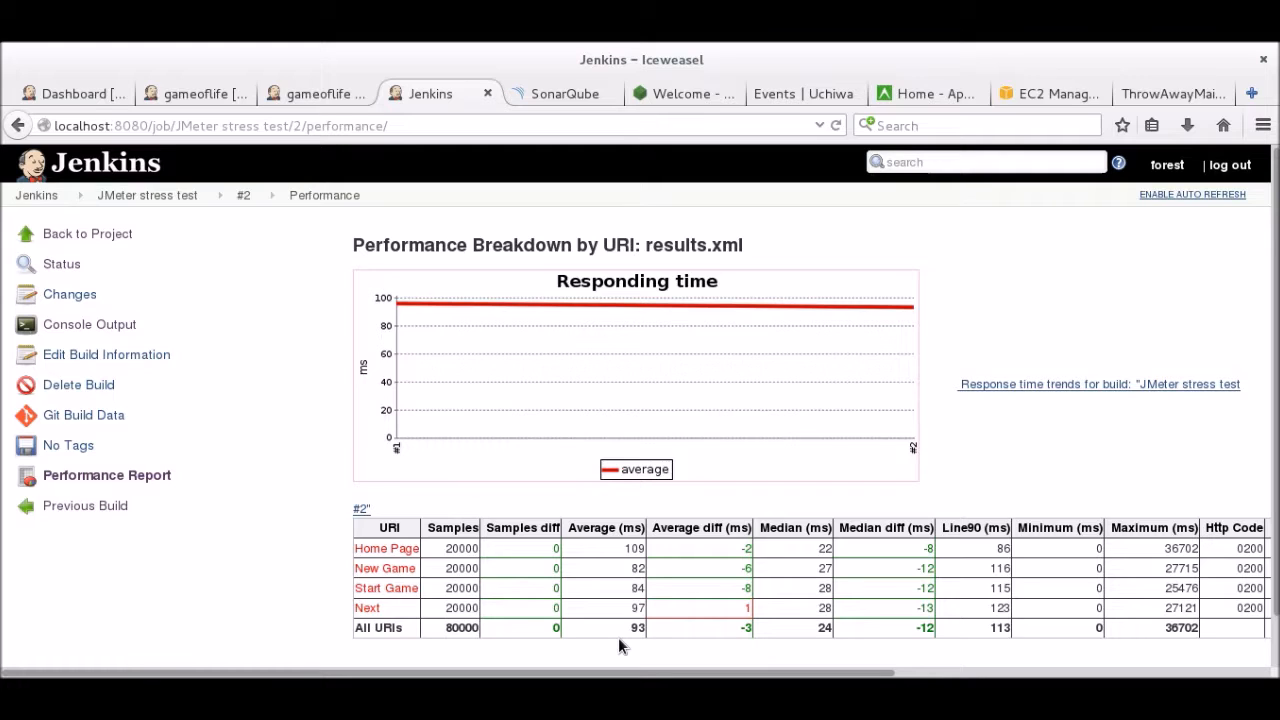
mouse_move(308, 438)
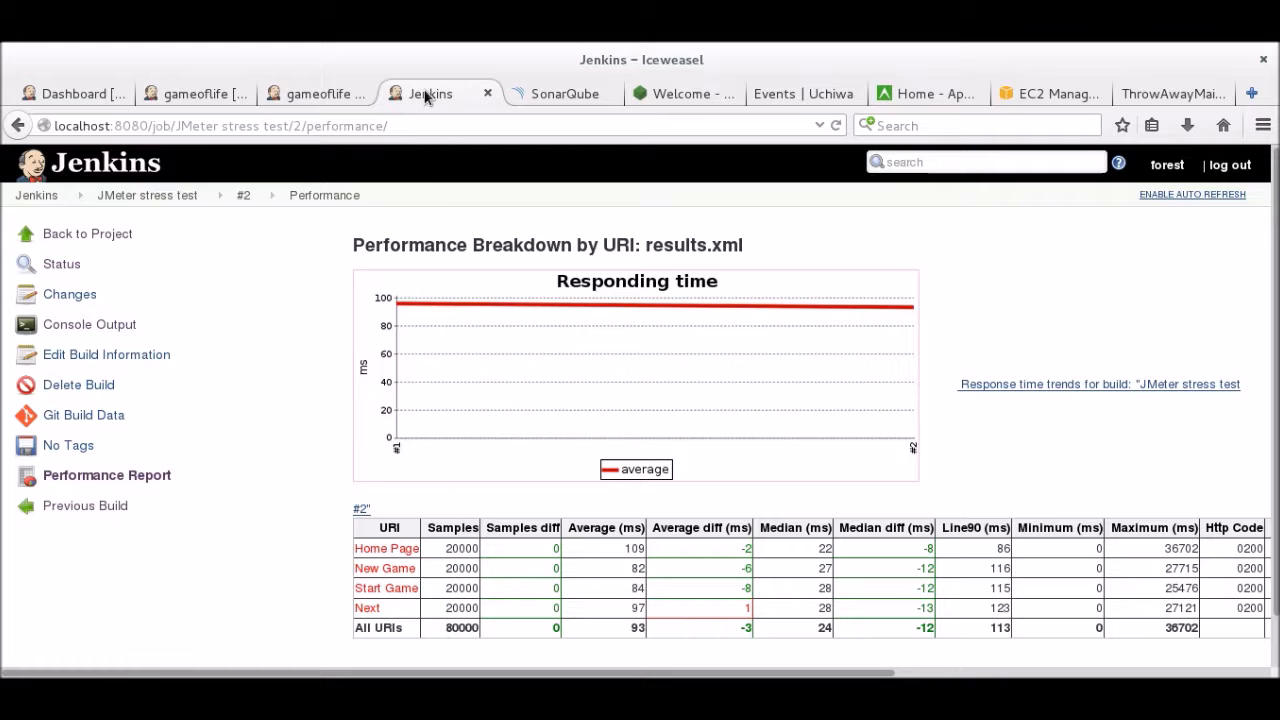
Close the performance report, check the gameoflife Stage View, then switch to AppDynamics
left_click(210, 93)
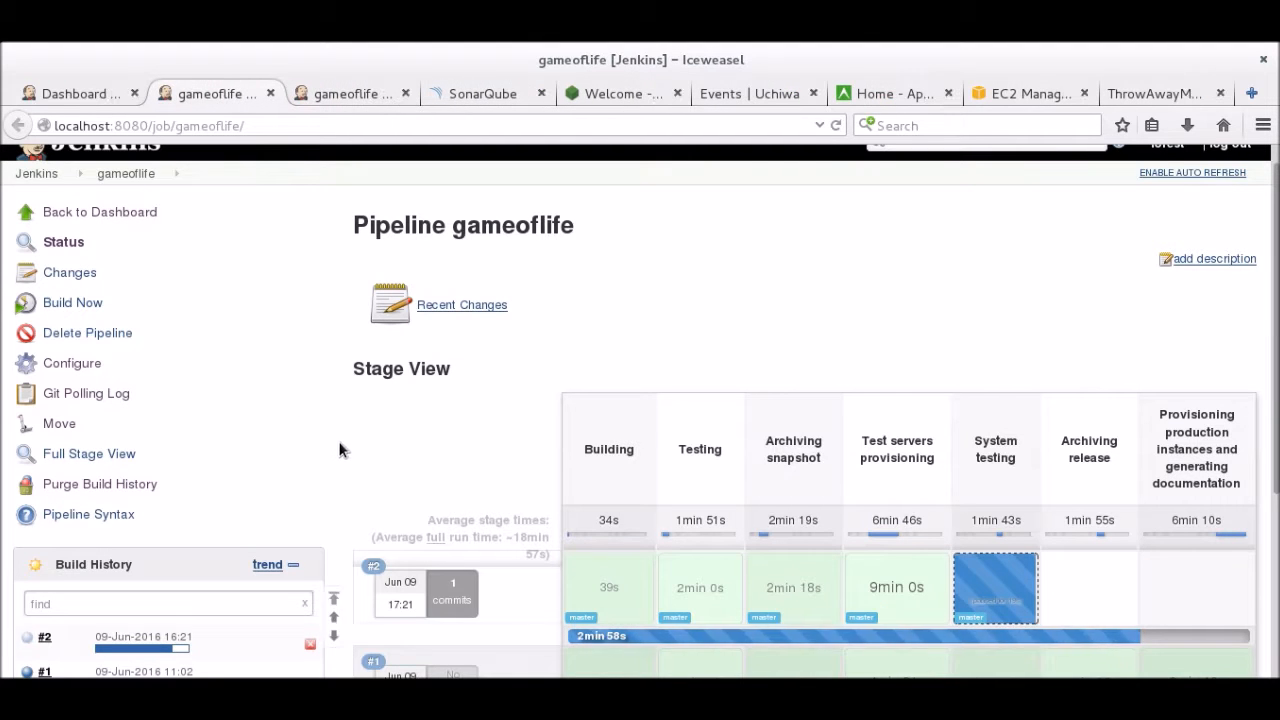
mouse_move(365, 452)
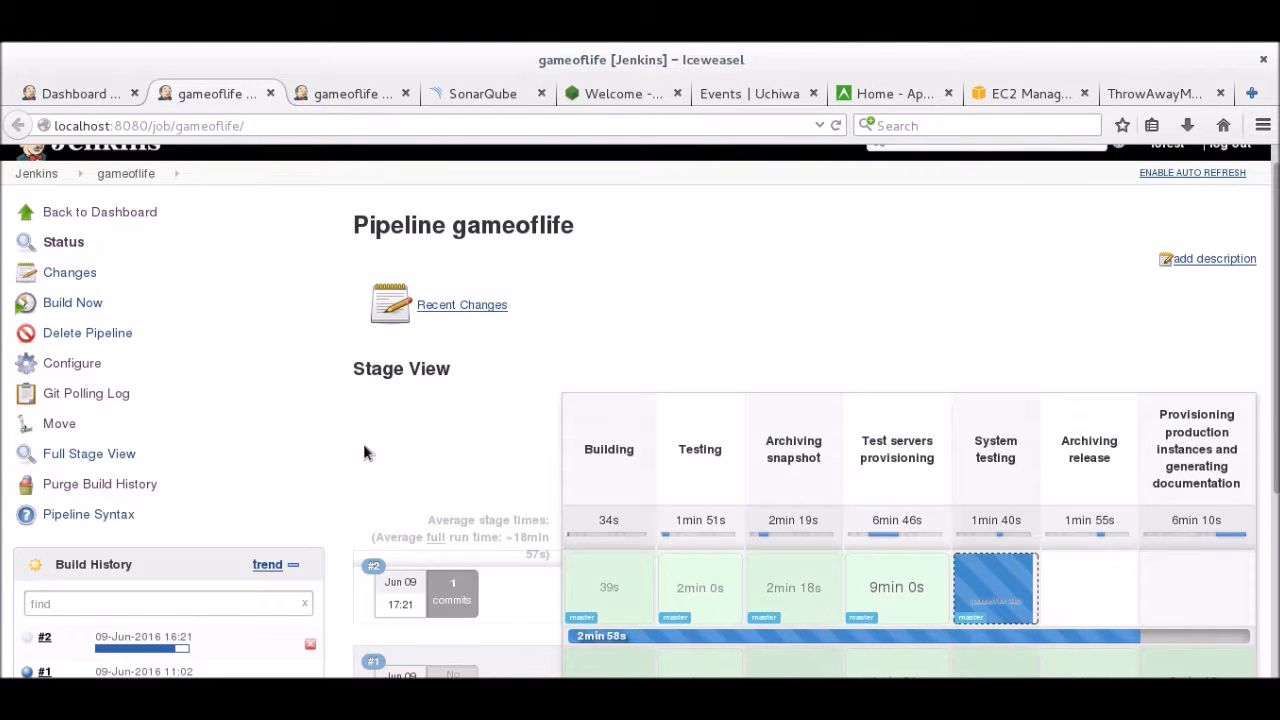
left_click(893, 92)
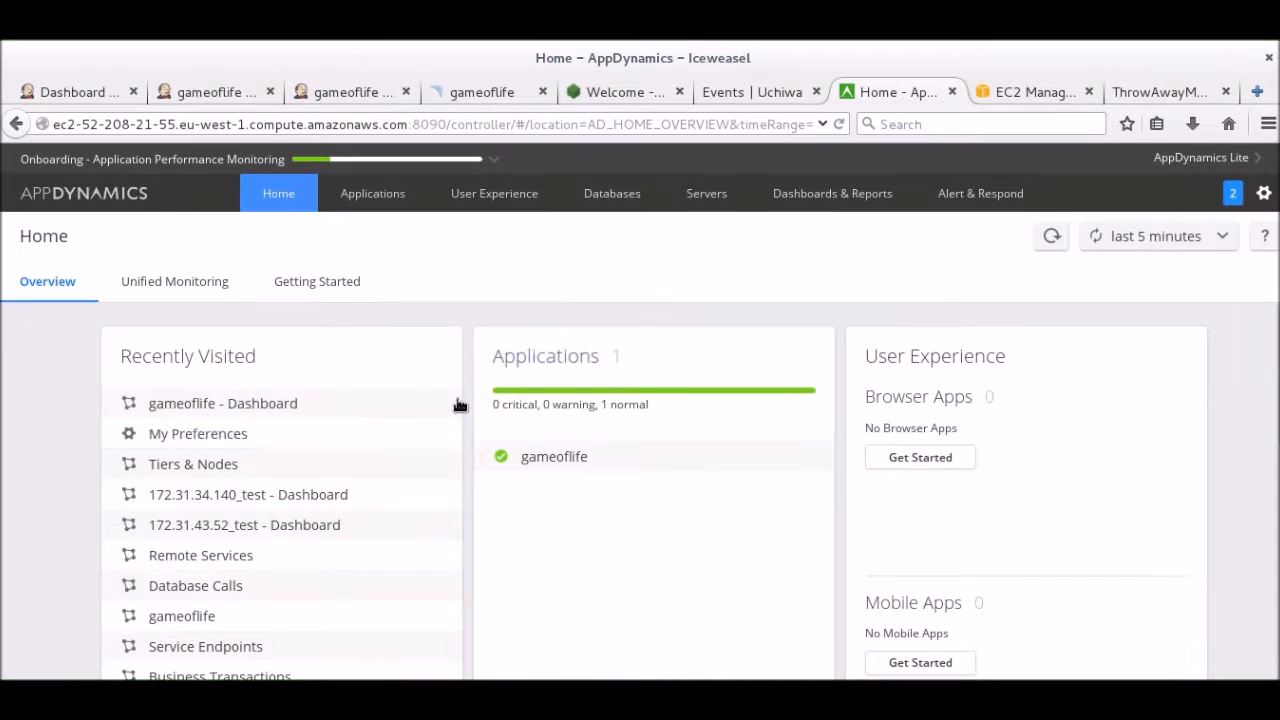
Open gameoflife's /game/next transaction and confirm three healthy Frontend tier nodes
left_click(554, 456)
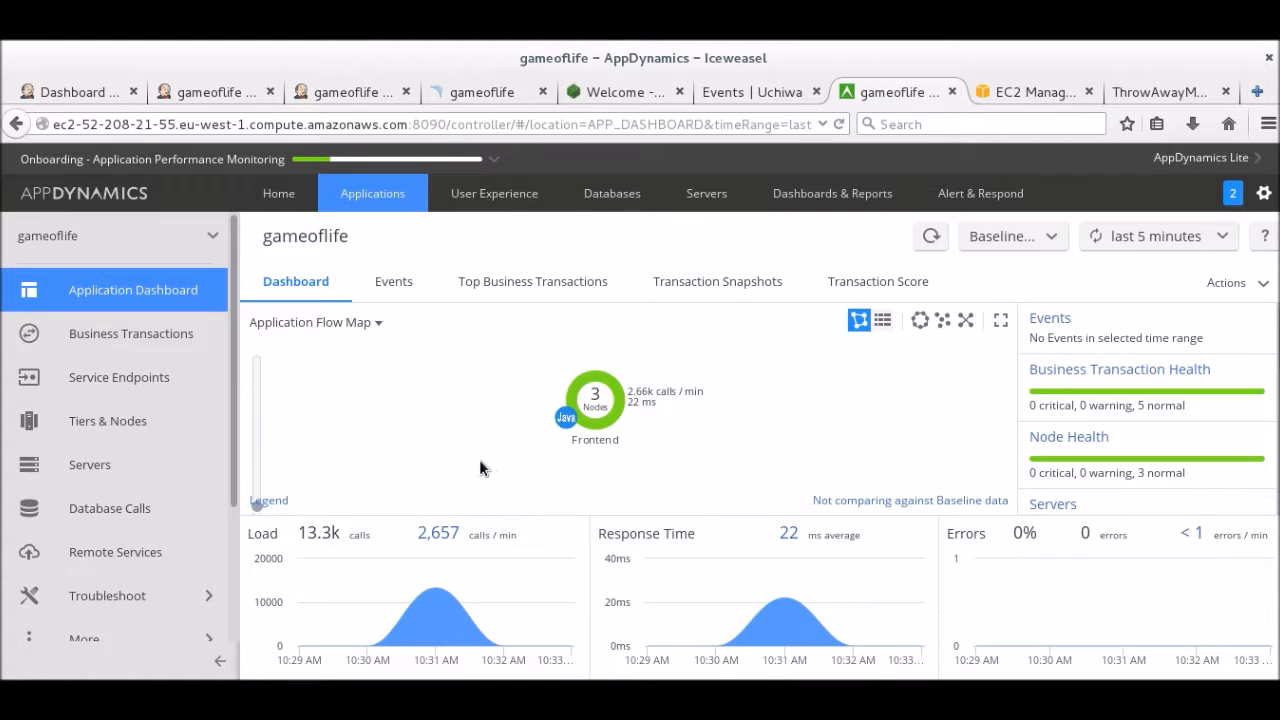
left_click(130, 333)
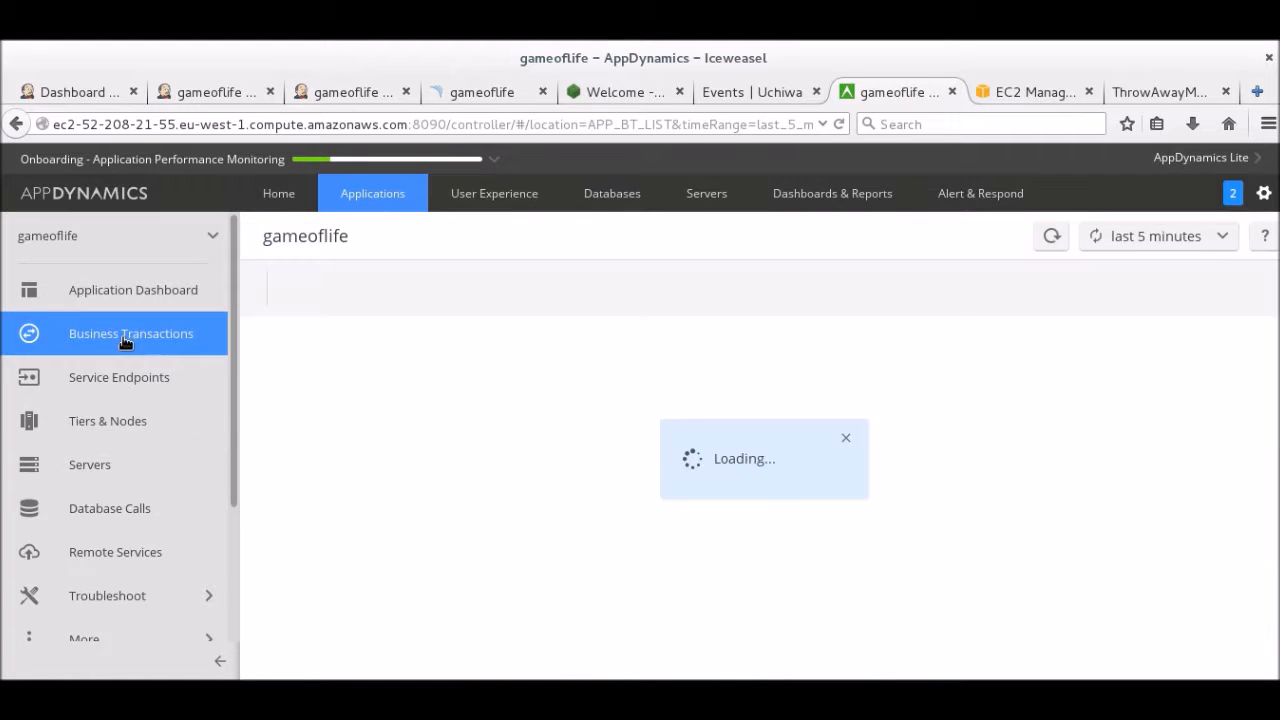
left_click(130, 333)
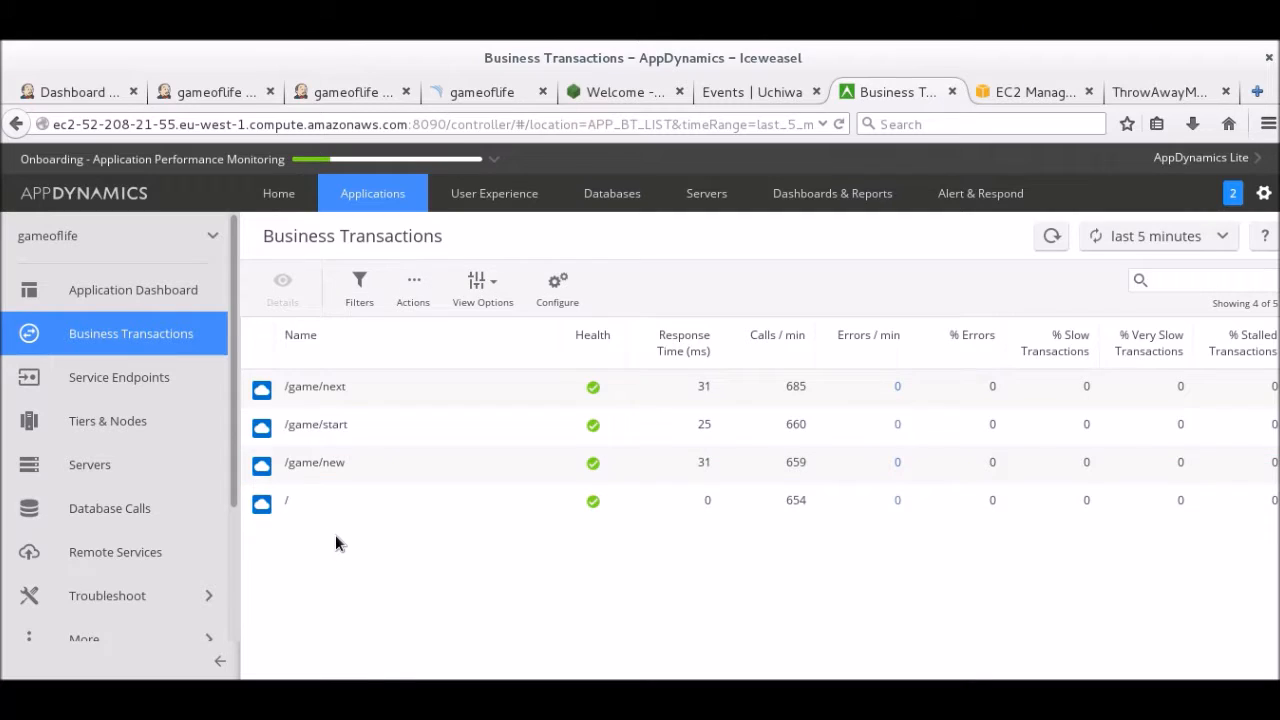
mouse_move(808, 575)
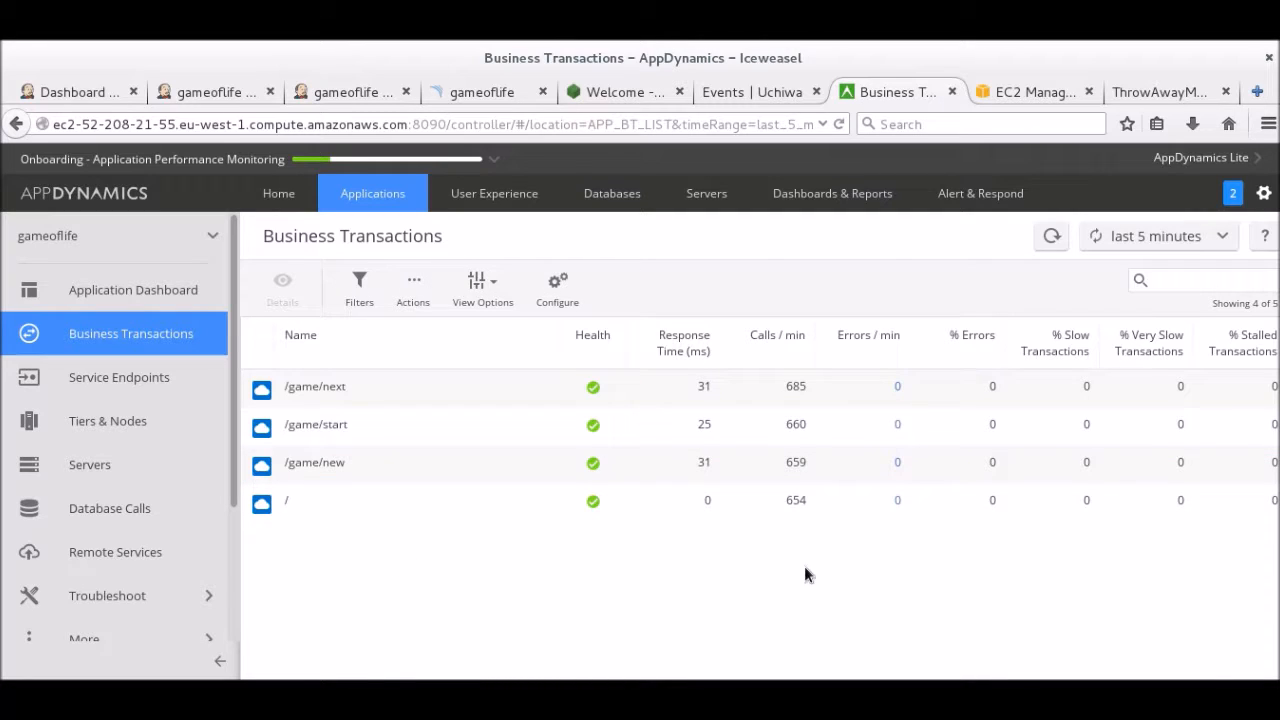
mouse_move(498, 553)
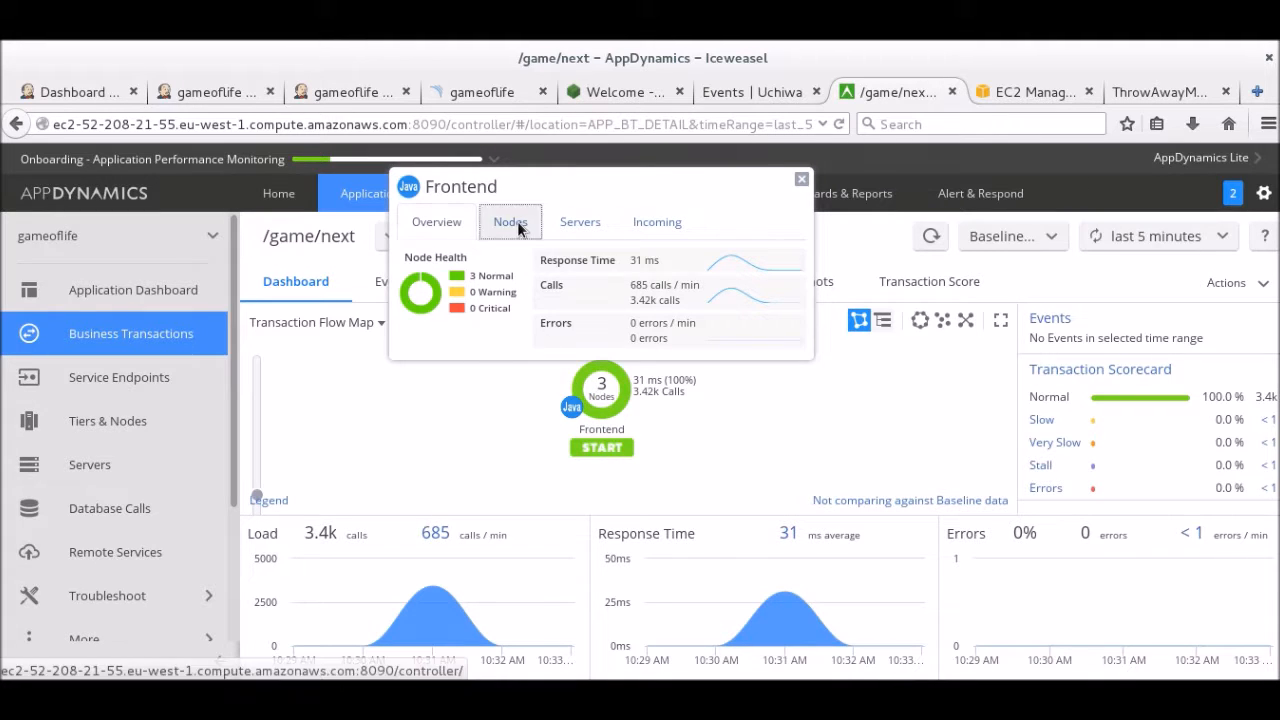
left_click(510, 221)
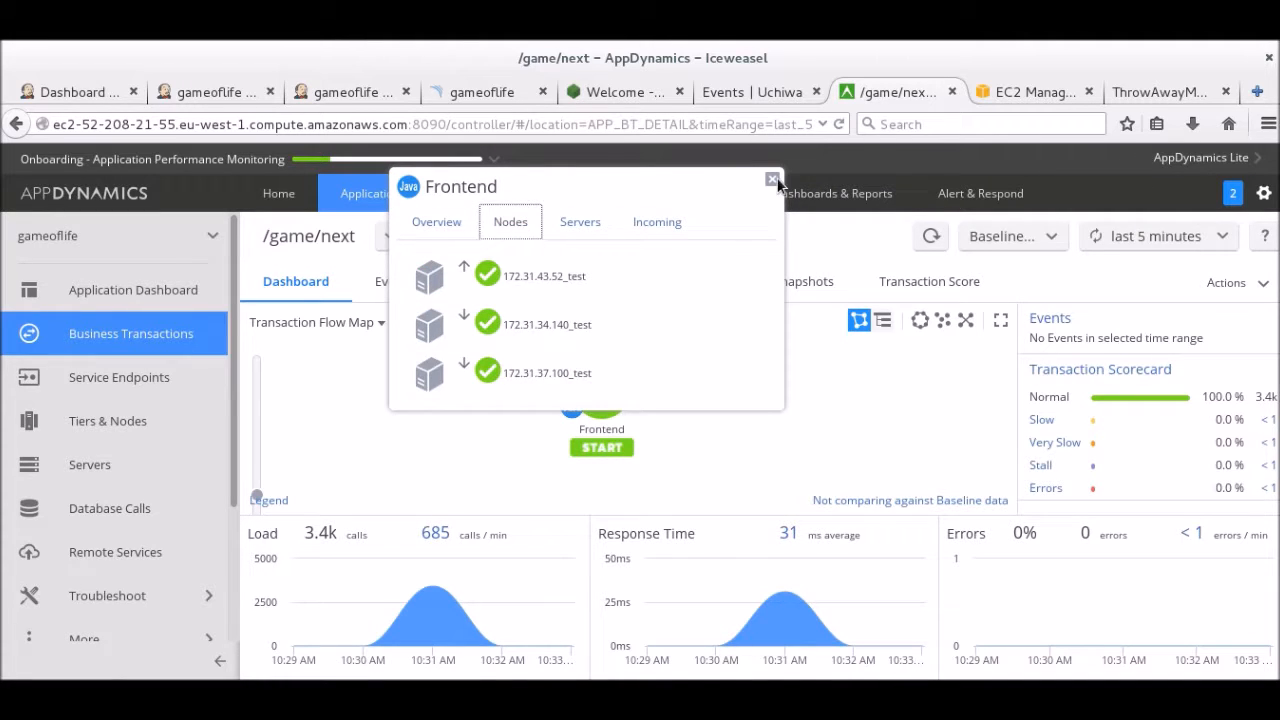
left_click(771, 180)
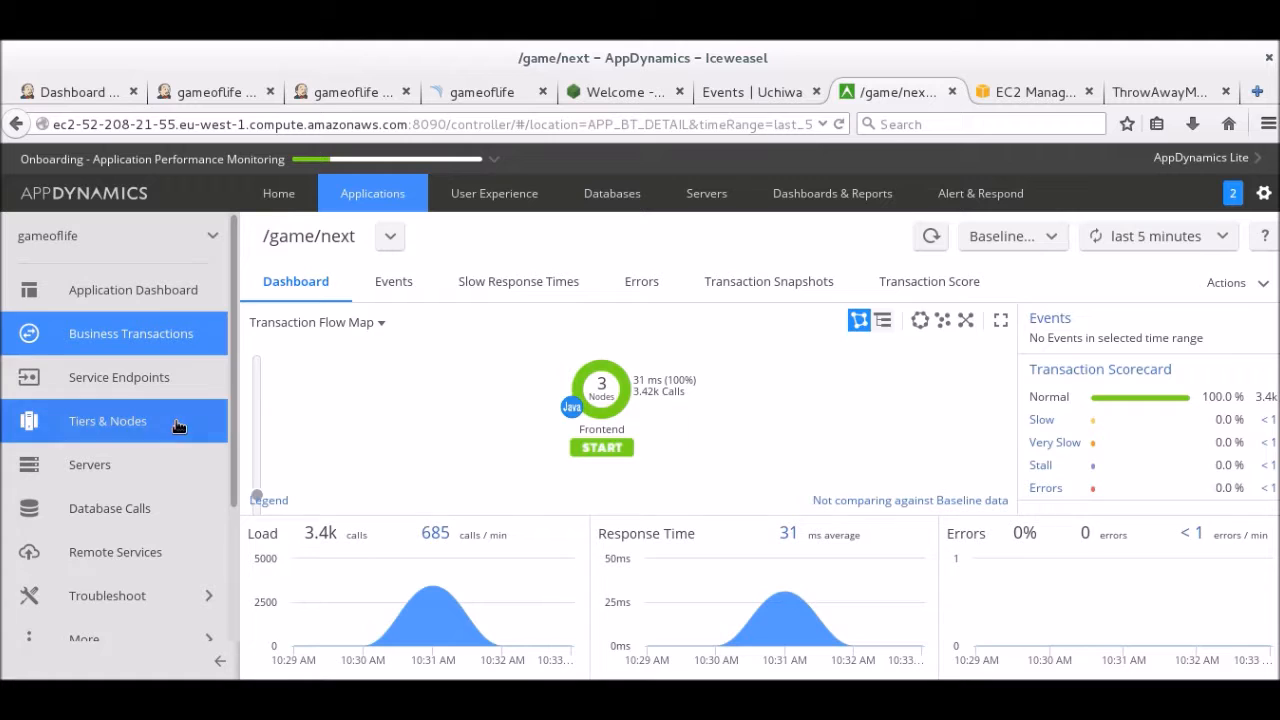
Review Frontend node 172.31.43.52_test, then return to the gameoflife pipeline via Home
left_click(107, 420)
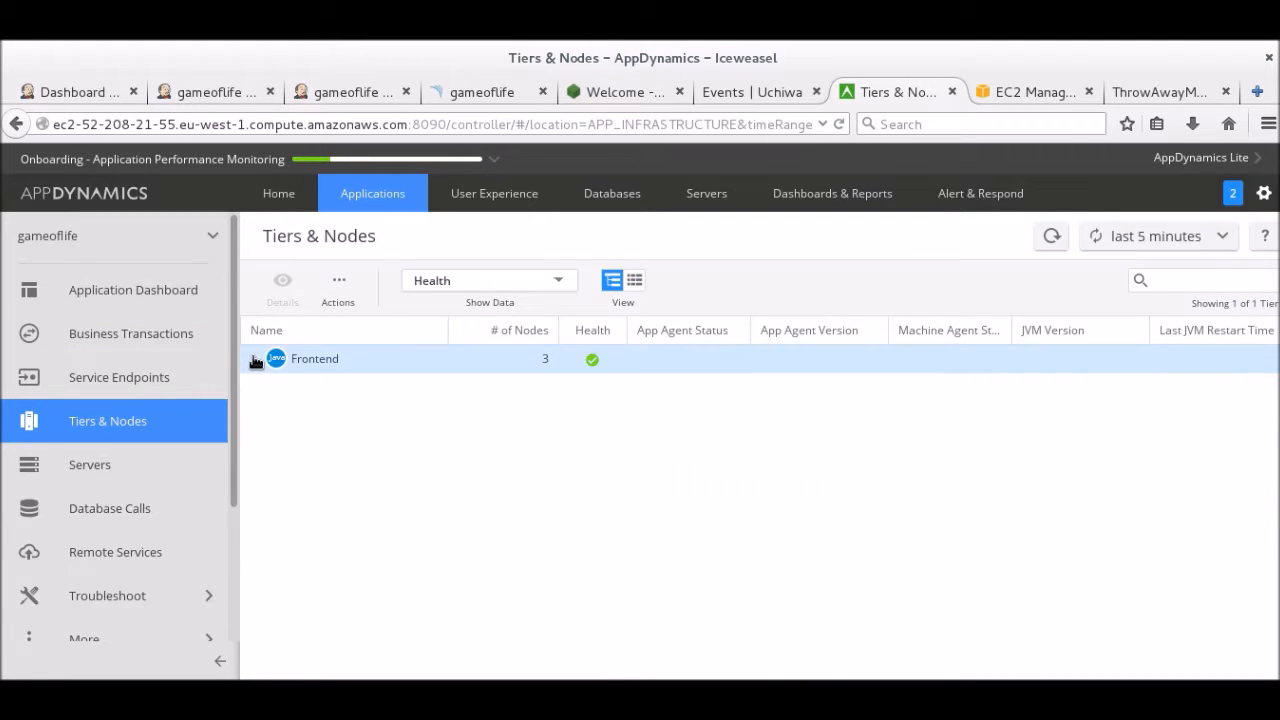
left_click(254, 358)
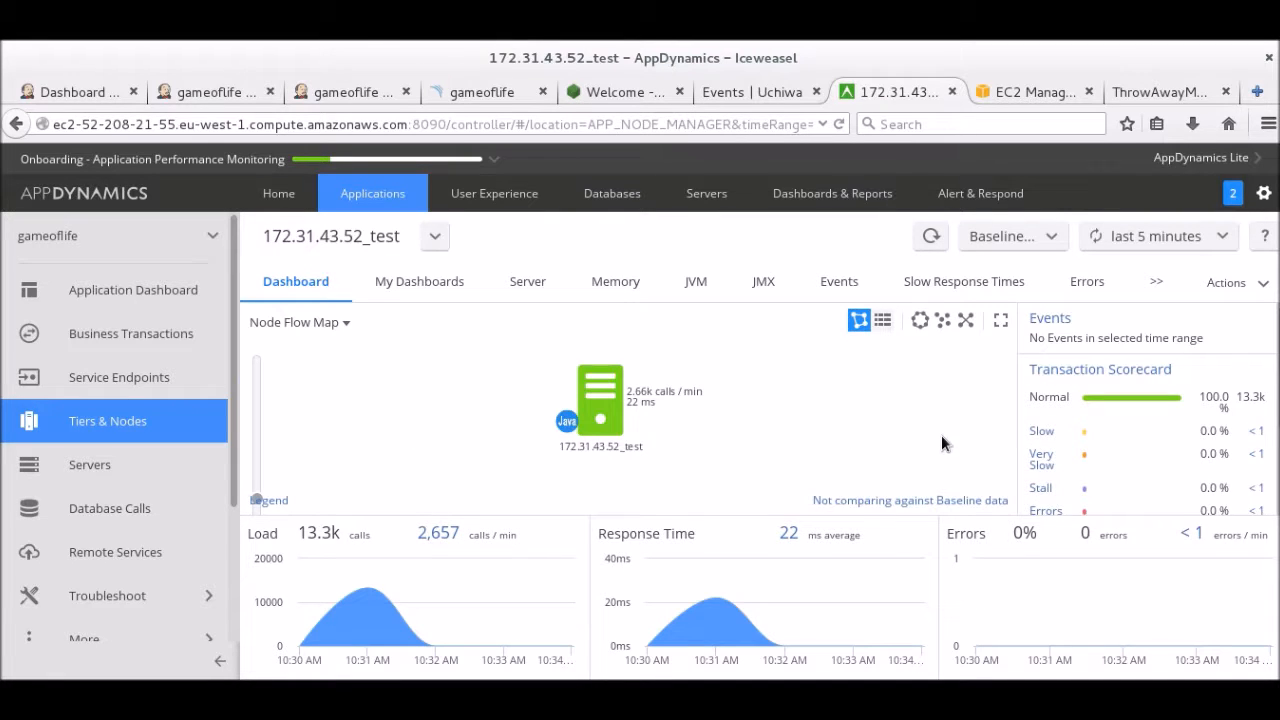
mouse_move(703, 454)
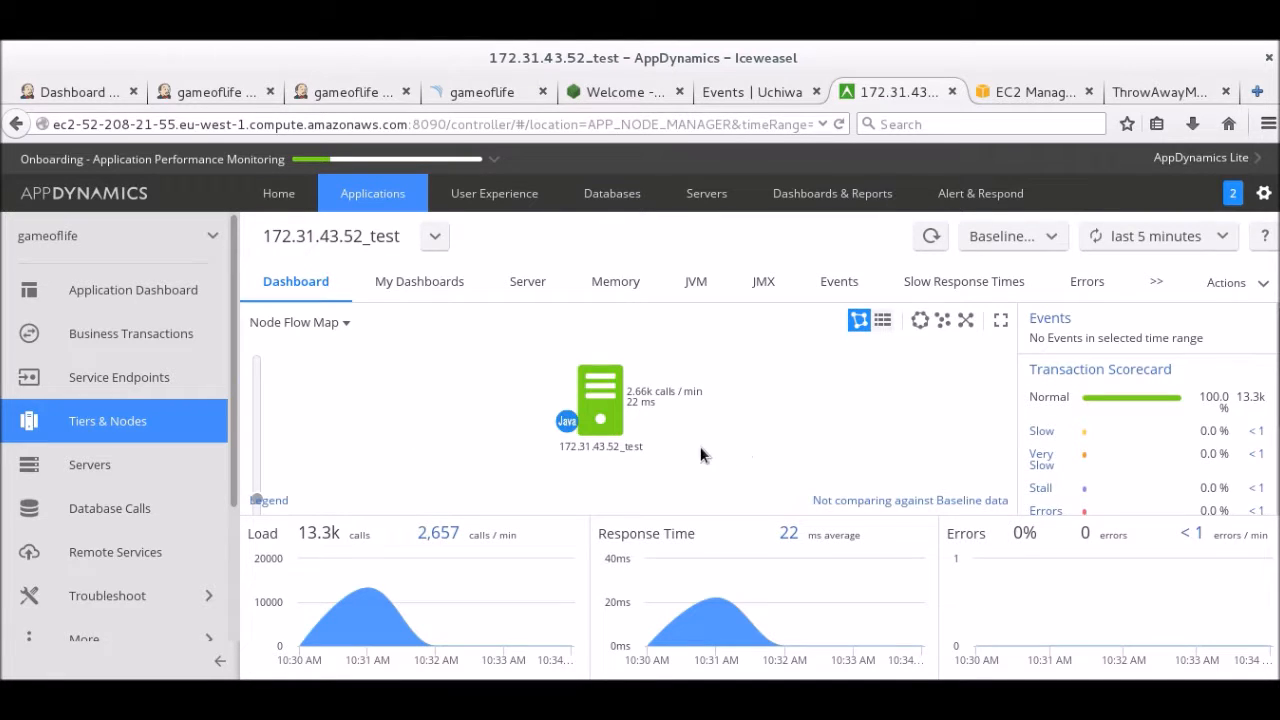
left_click(278, 193)
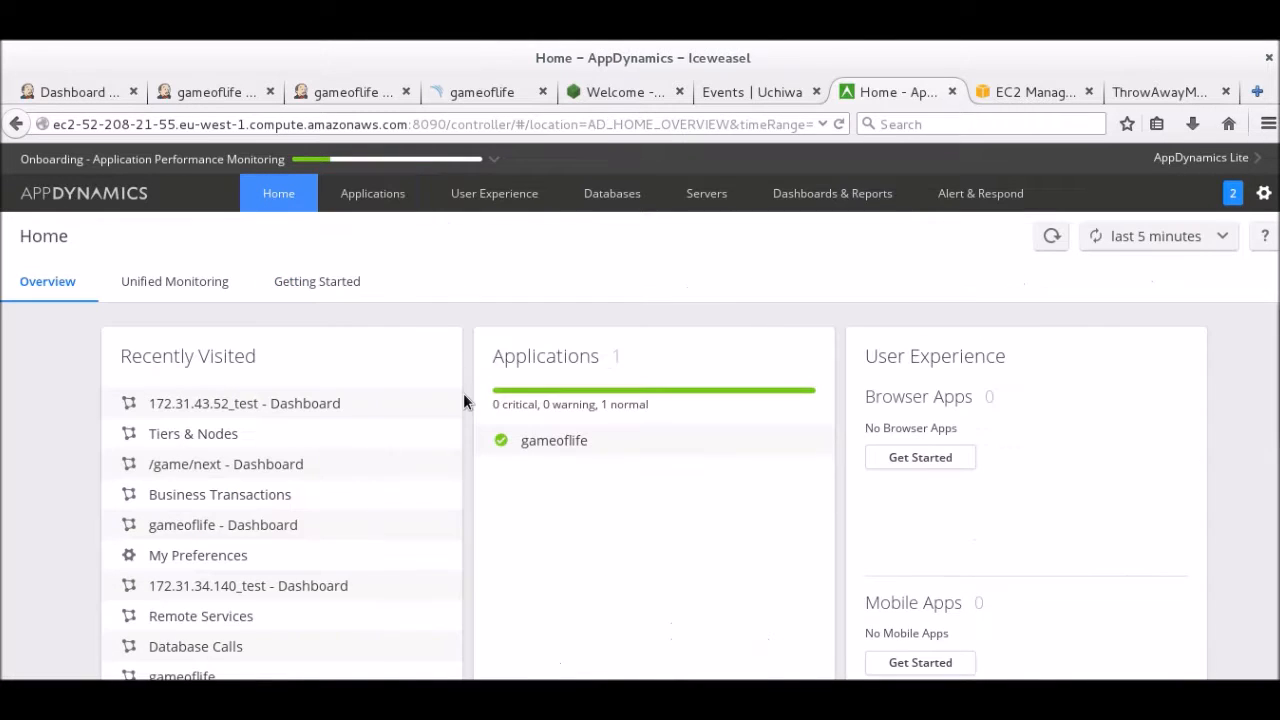
left_click(210, 92)
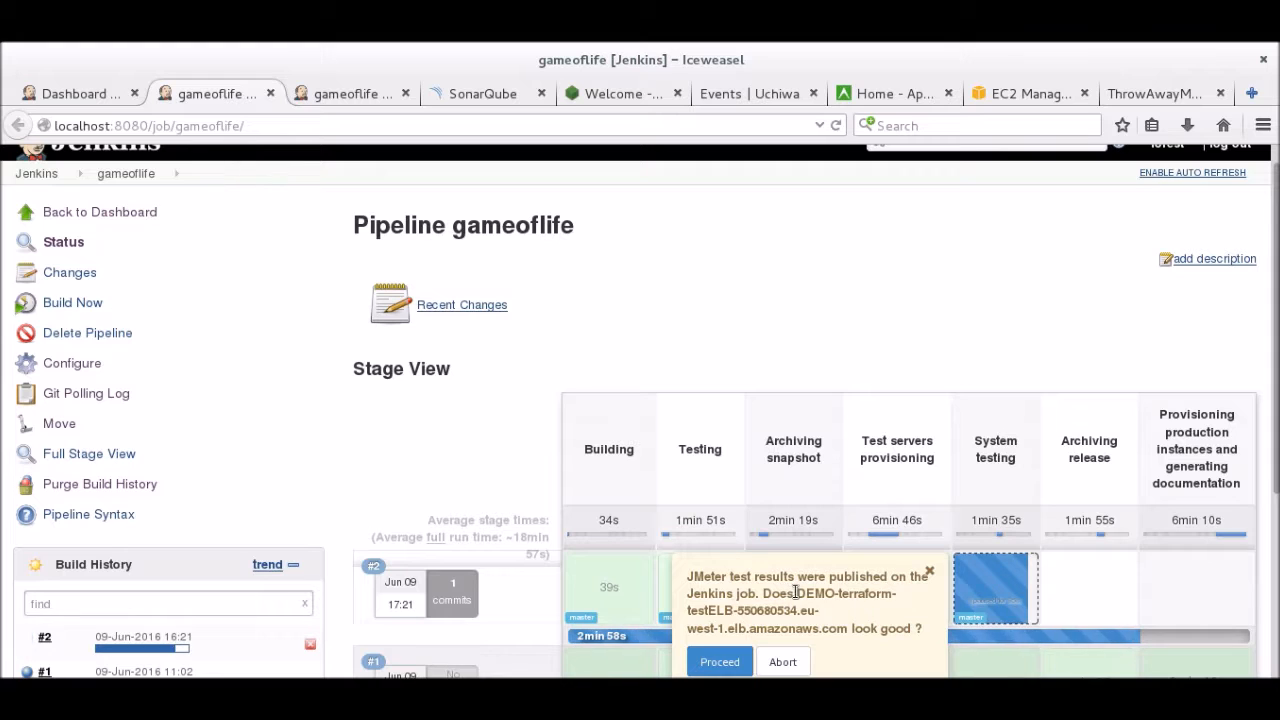
Open the prompt's test ELB hostname in a new tab showing Game of Life
left_click_drag(790, 593, 845, 628)
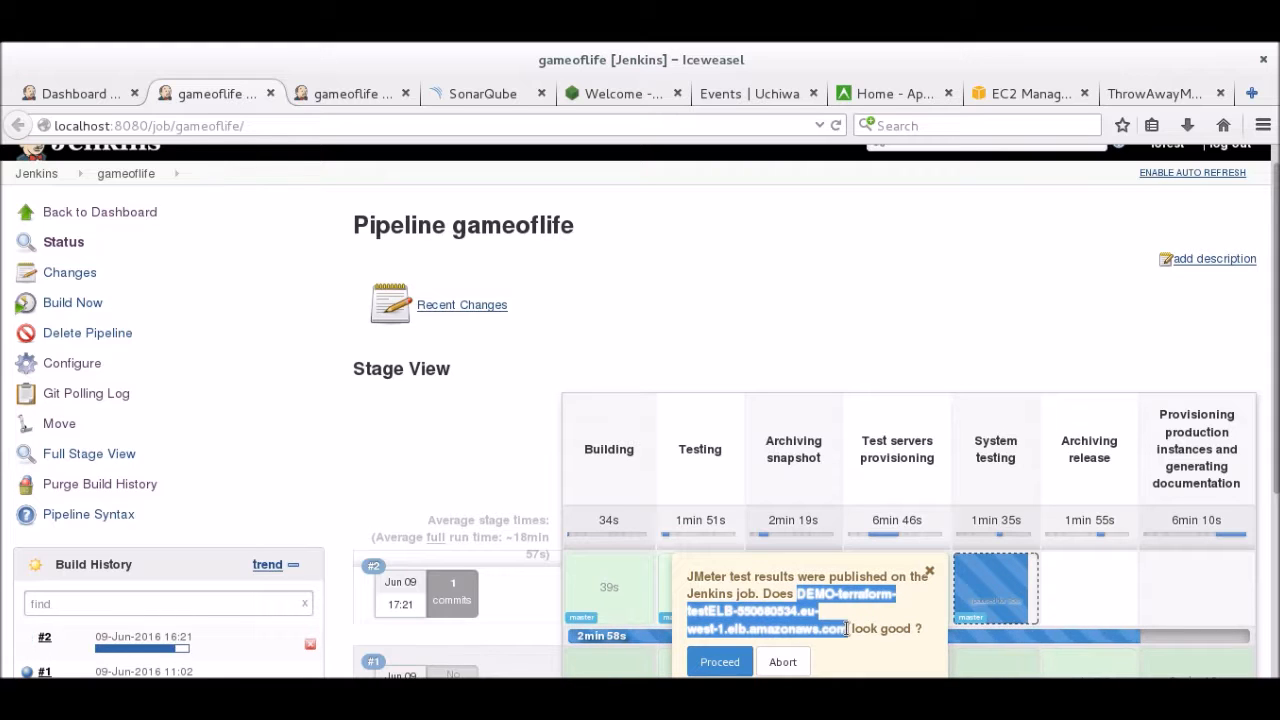
right_click(845, 628)
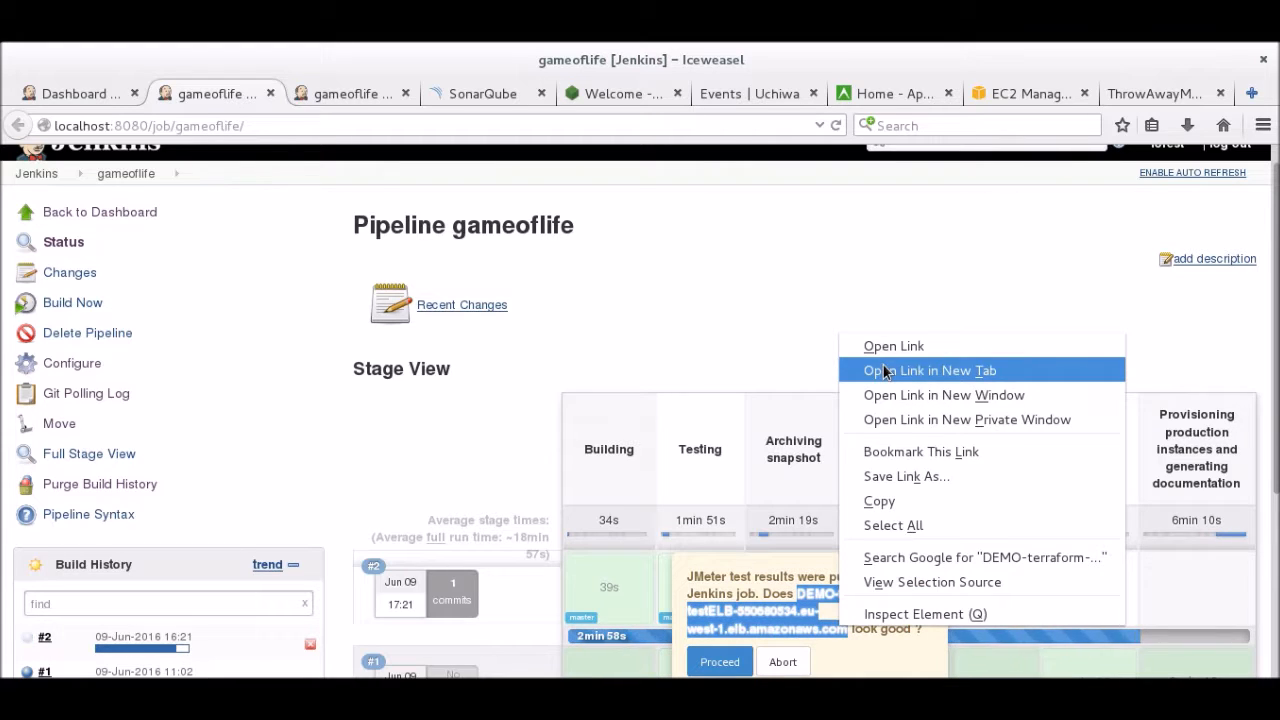
left_click(928, 370)
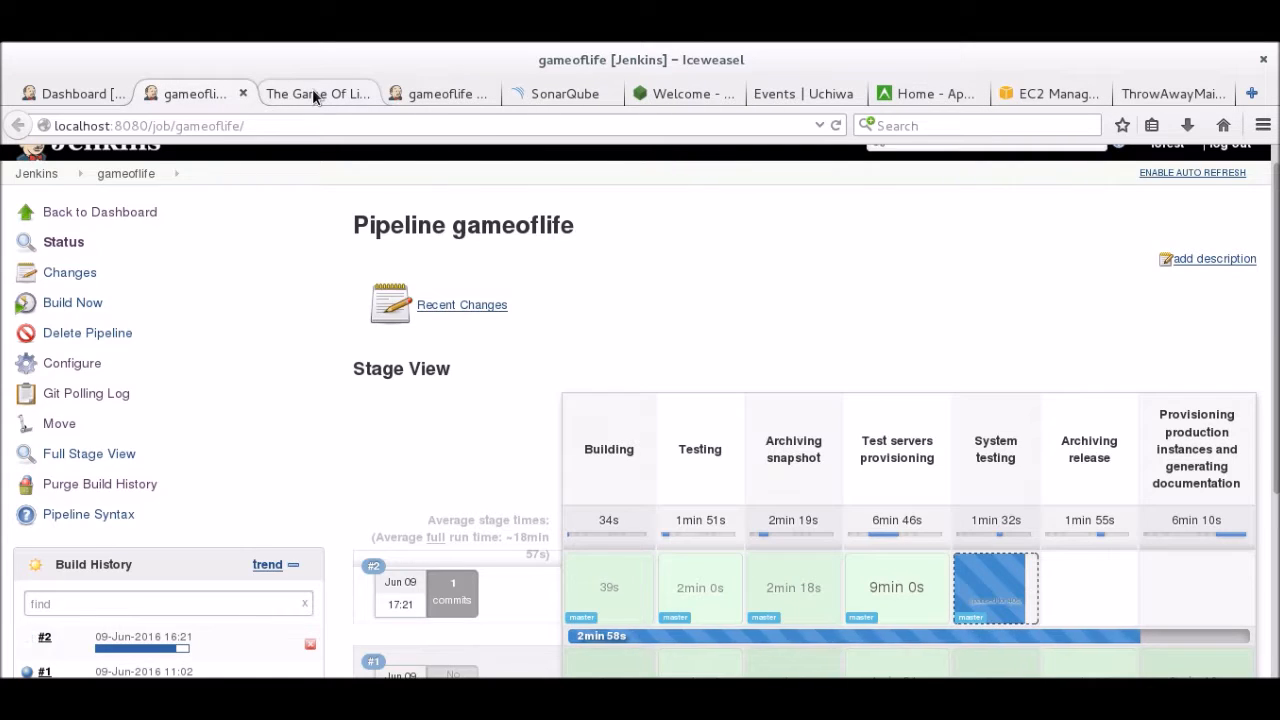
left_click(318, 93)
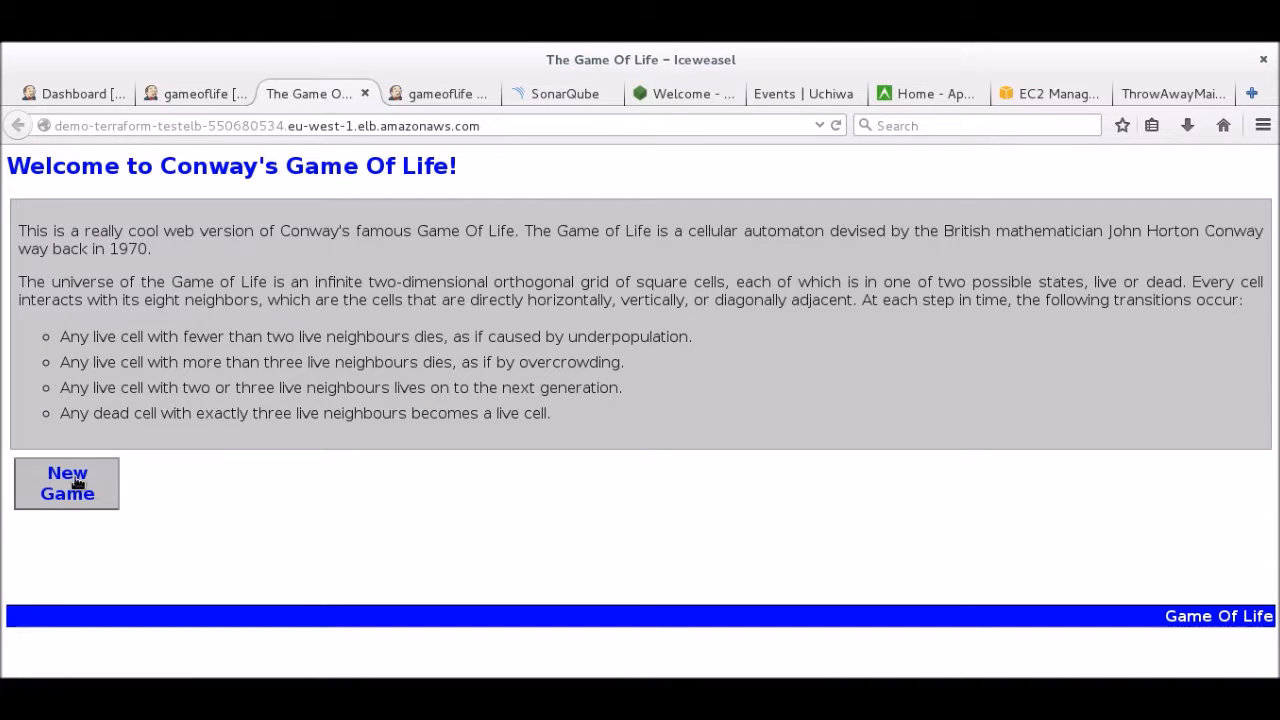
Start a new Game of Life on the test site and run the seeded cells
left_click(66, 483)
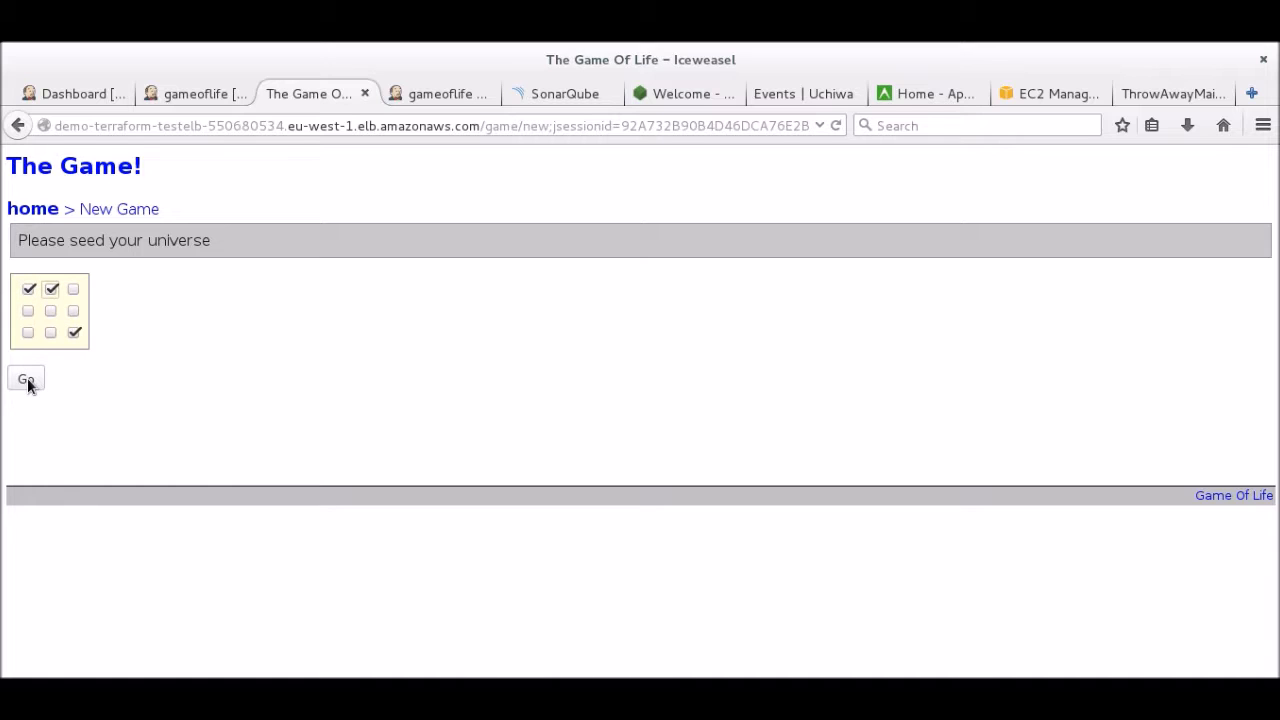
left_click(26, 378)
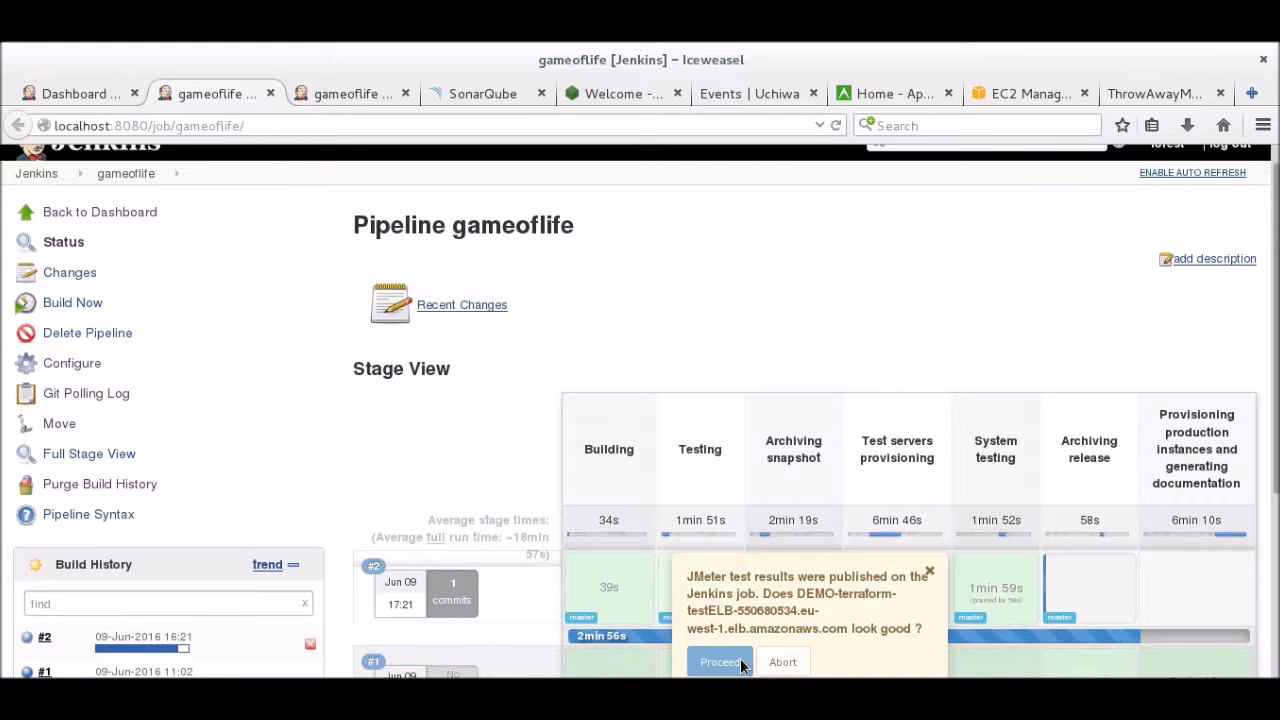
Approve the JMeter prompt with Proceed so production provisioning starts, then open Nexus
left_click(719, 661)
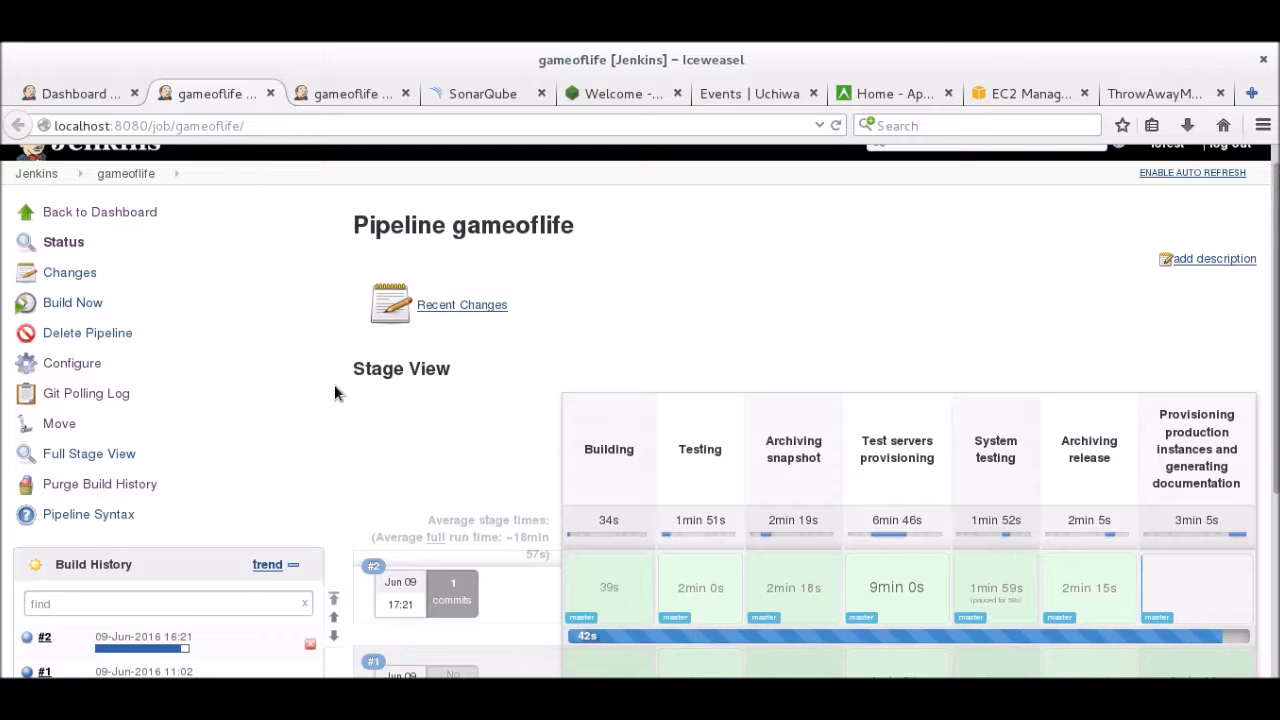
left_click(622, 92)
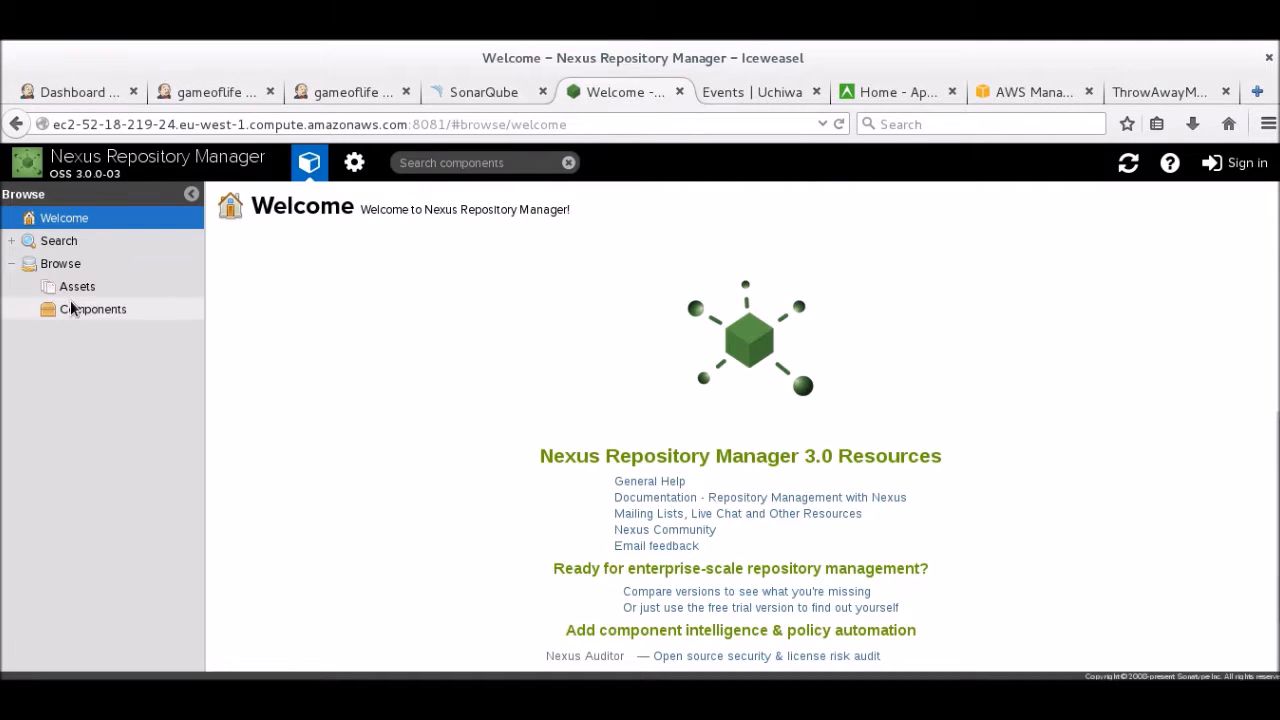
Review the Nexus welcome page, then show the gameoflife #2 build console
left_click(92, 309)
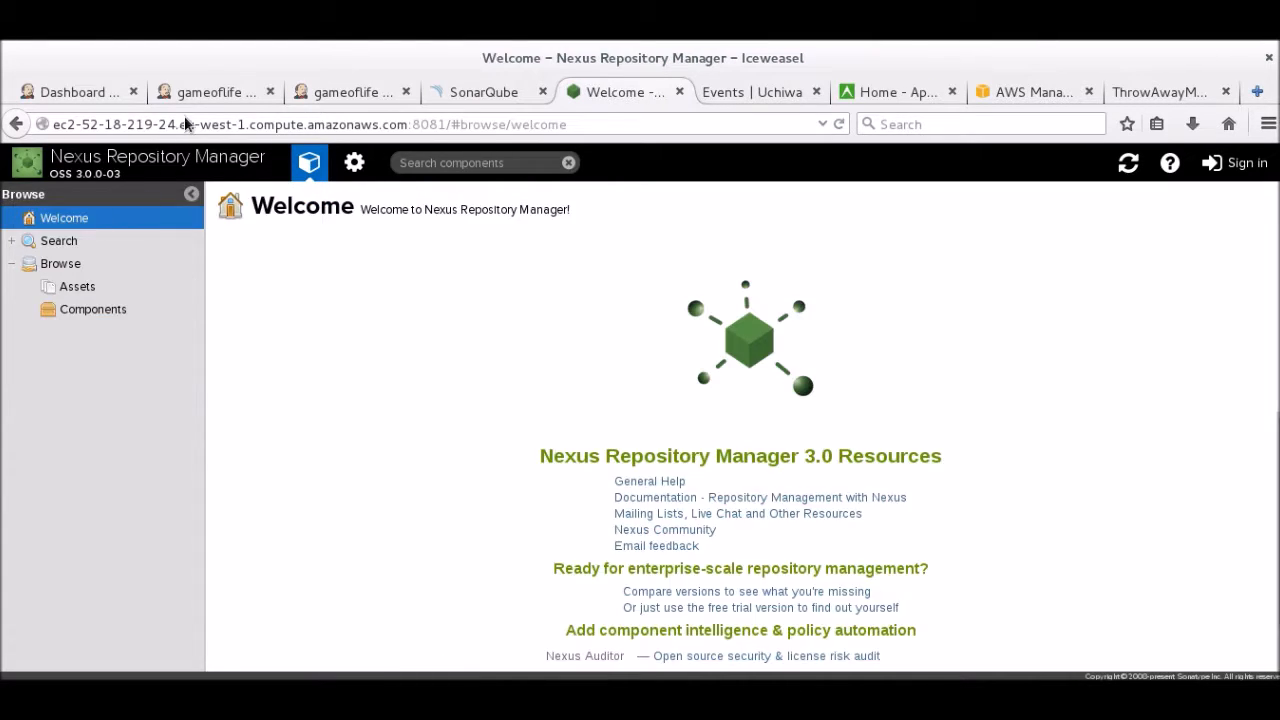
left_click(207, 92)
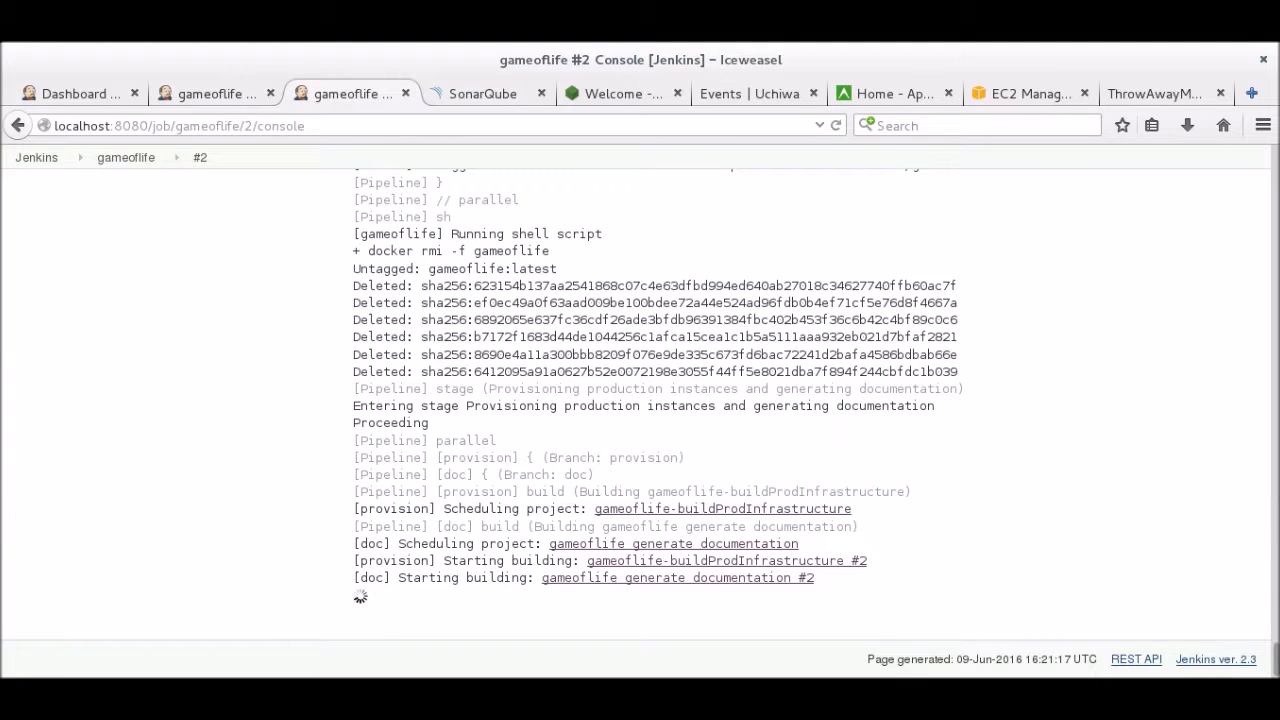
mouse_move(669, 560)
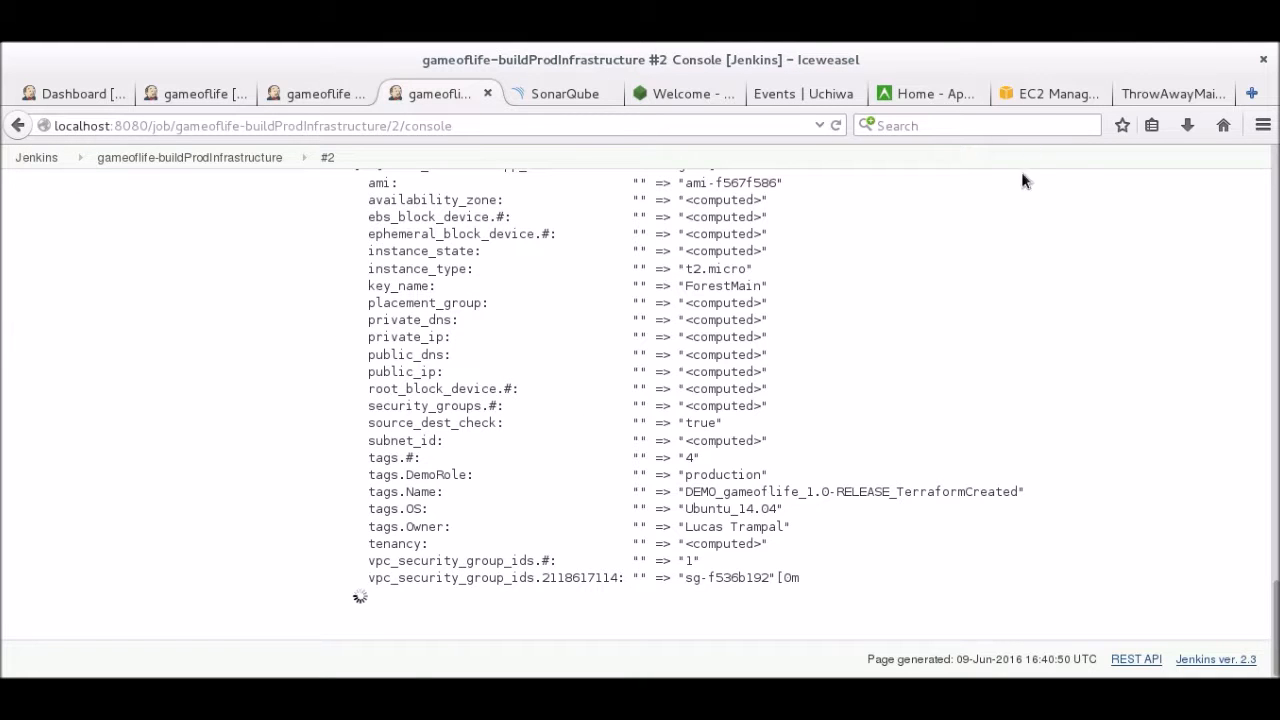
Switch to the EC2 instance list after reading the Terraform production build log
left_click(1048, 93)
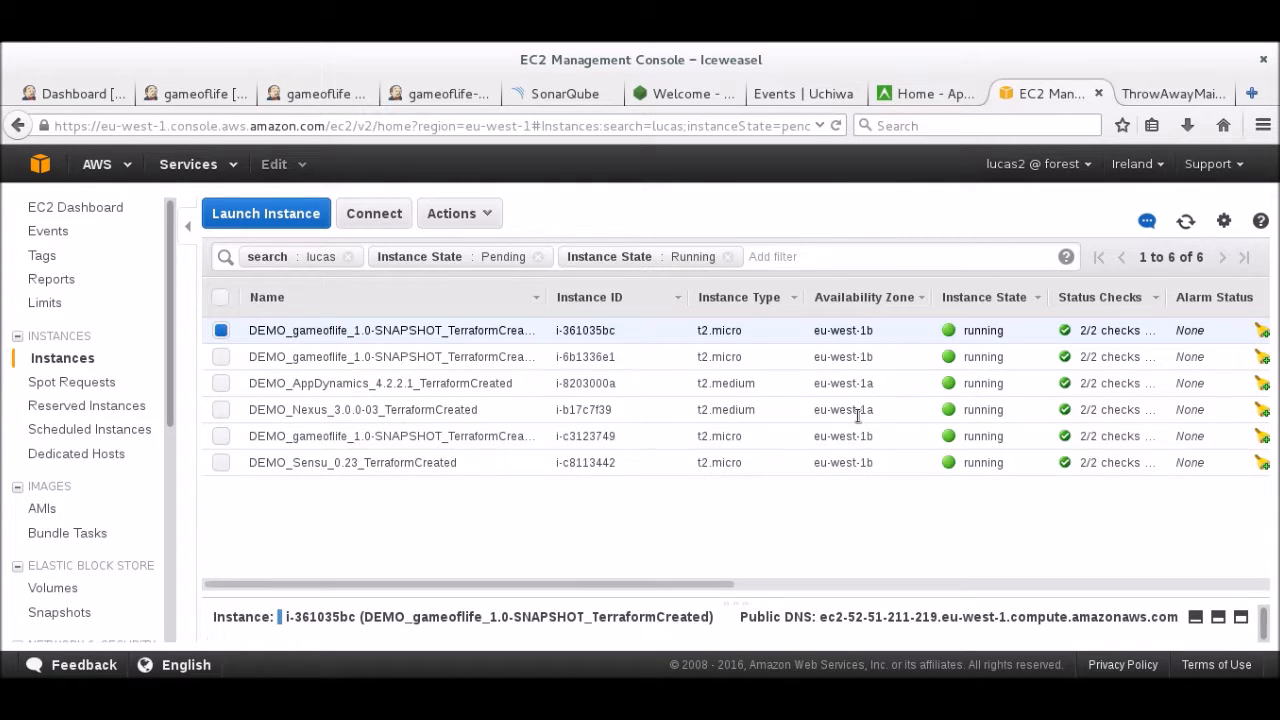
Refresh EC2 instances to see three gameoflife 1.0-RELEASE instances, then return to Jenkins
left_click(1185, 221)
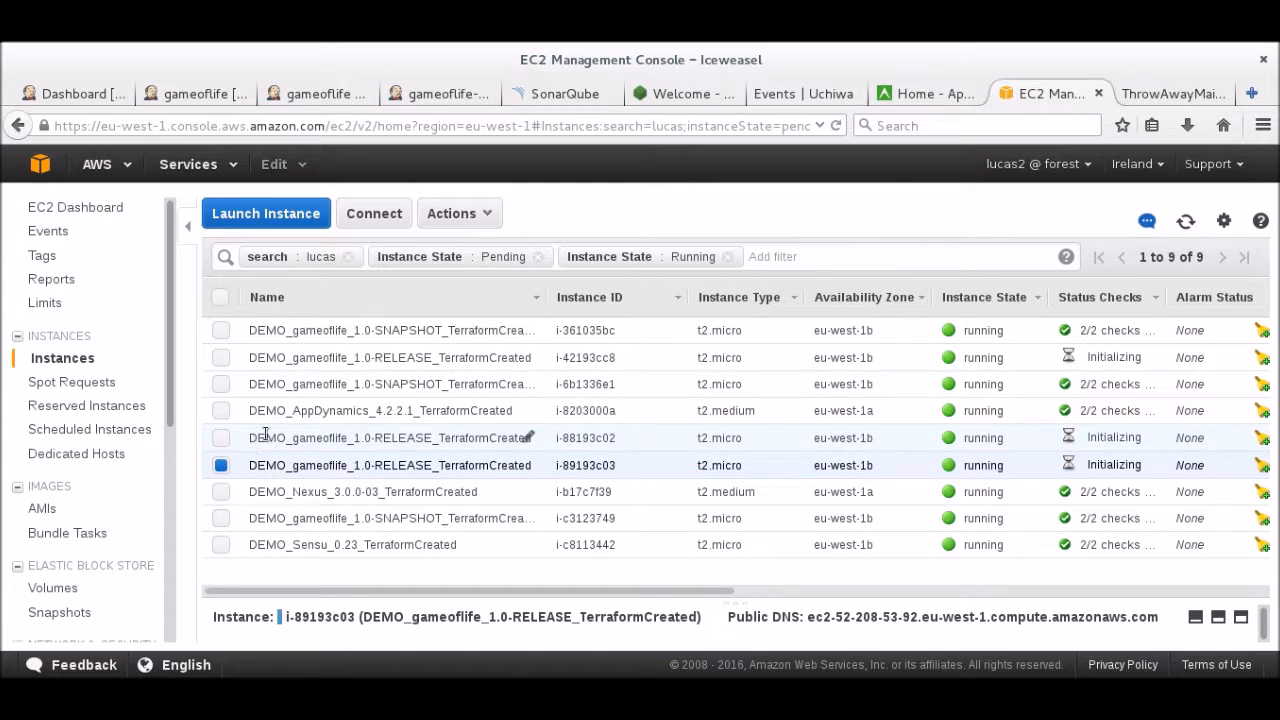
left_click(193, 93)
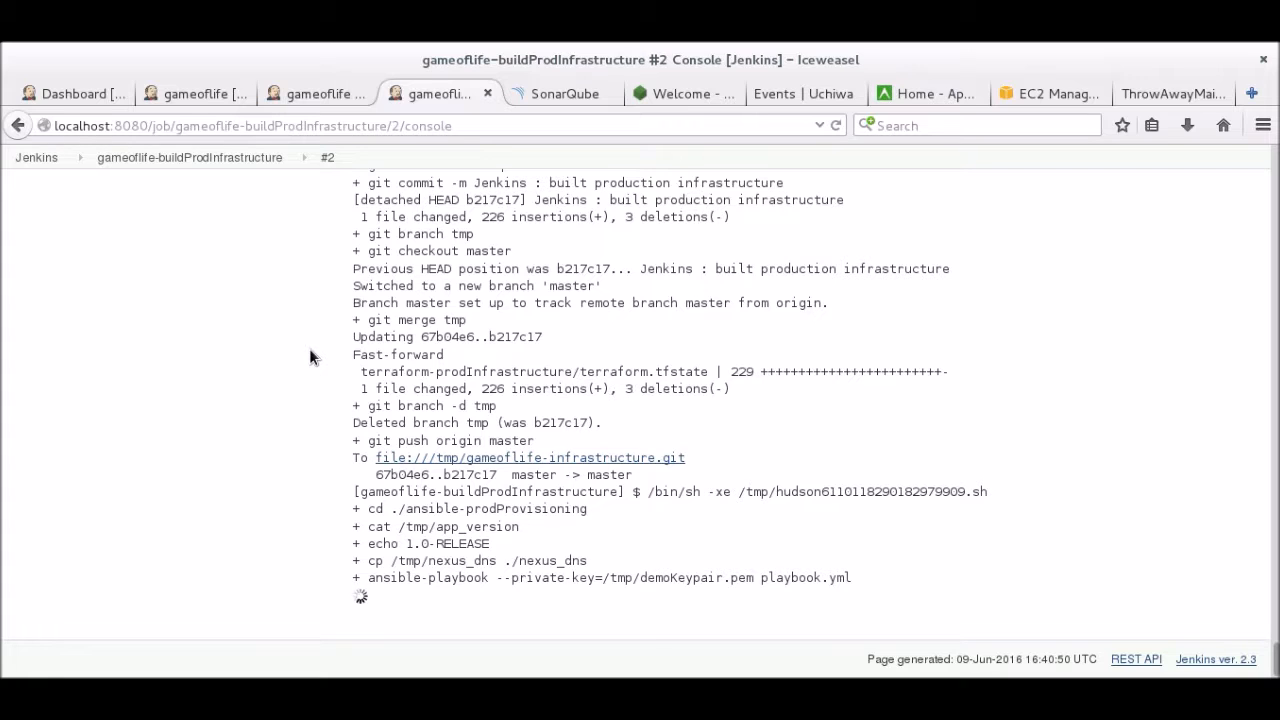
Check the gameoflife-cleanTestInfrastructure #2 build started, close its page, return to the dashboard
scroll("down", 3)
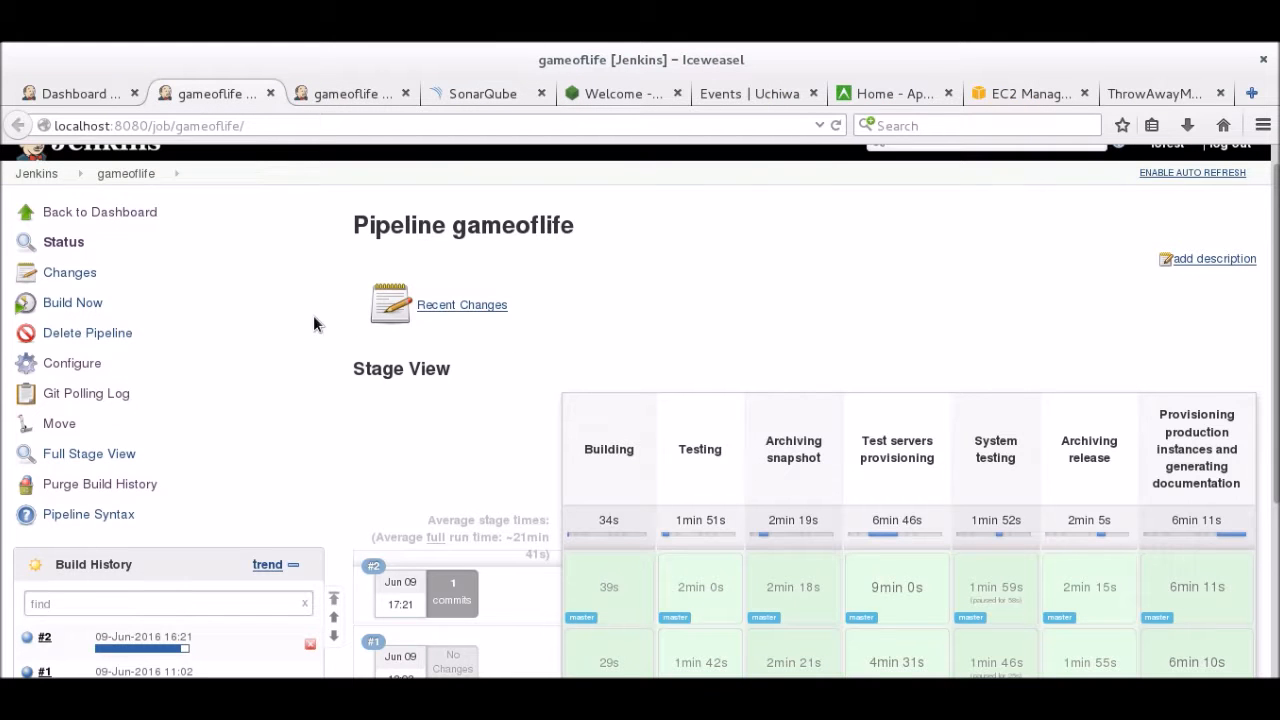
left_click(350, 93)
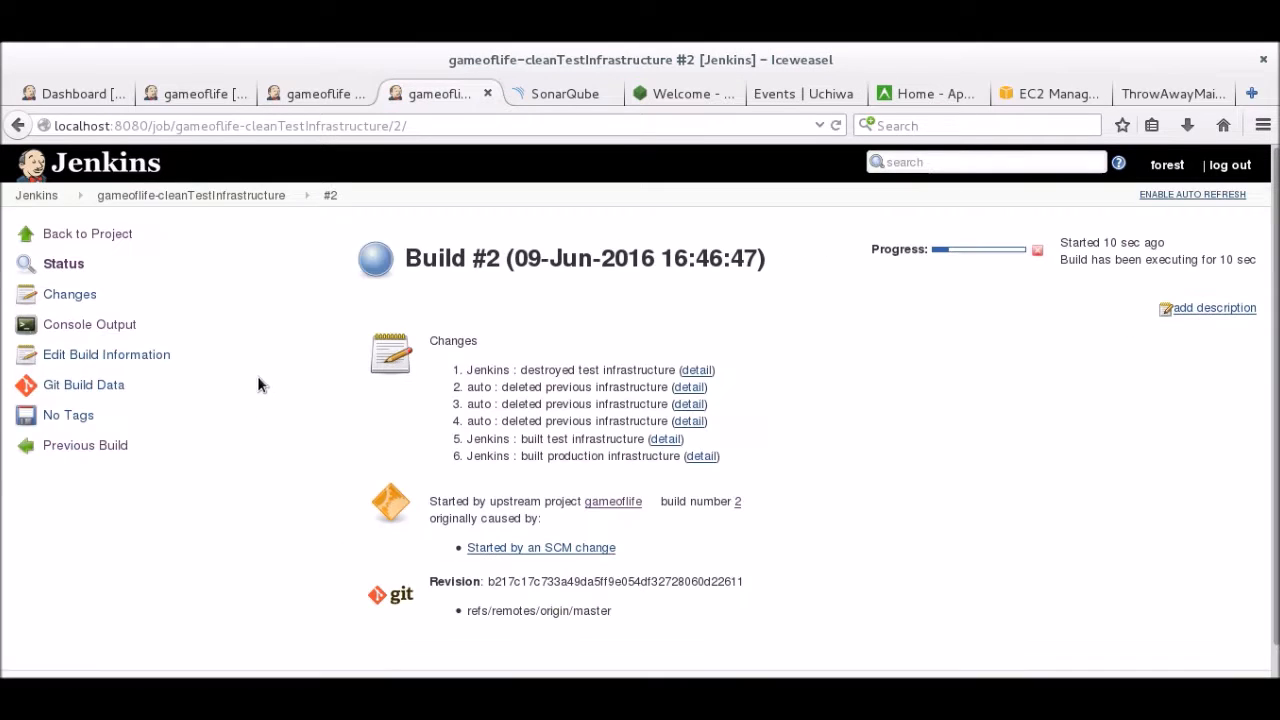
left_click(89, 324)
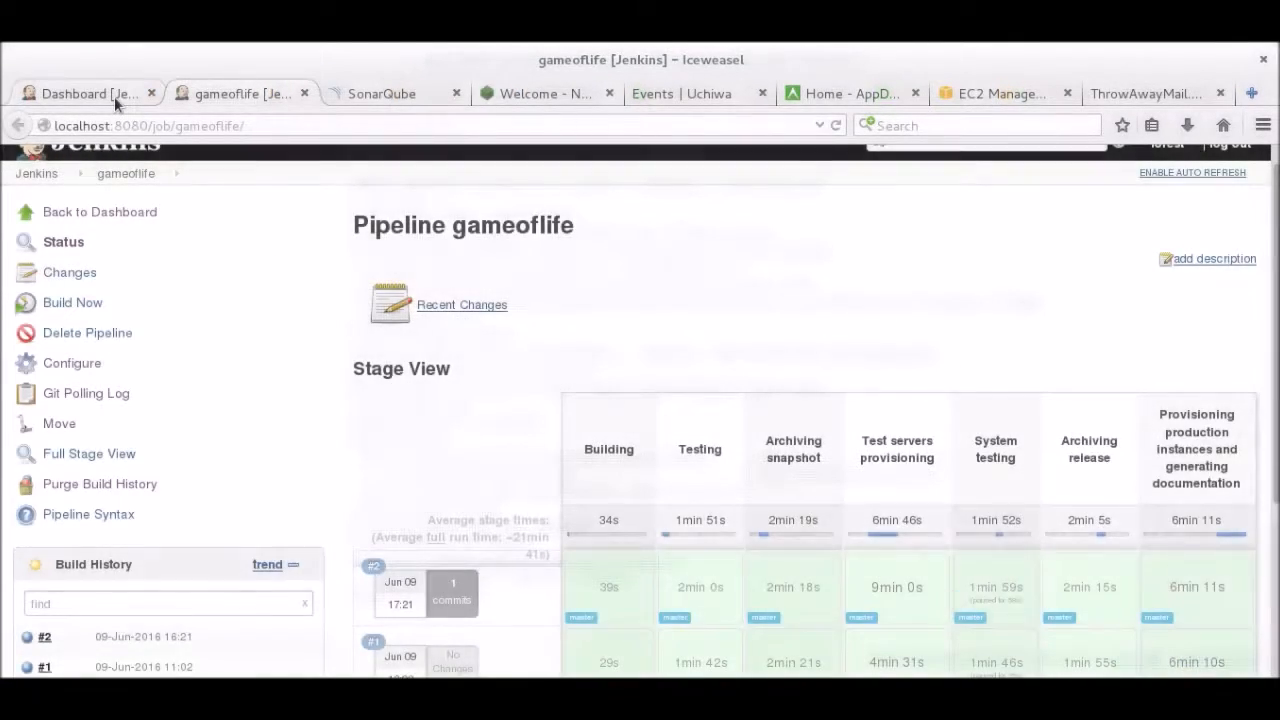
left_click(85, 93)
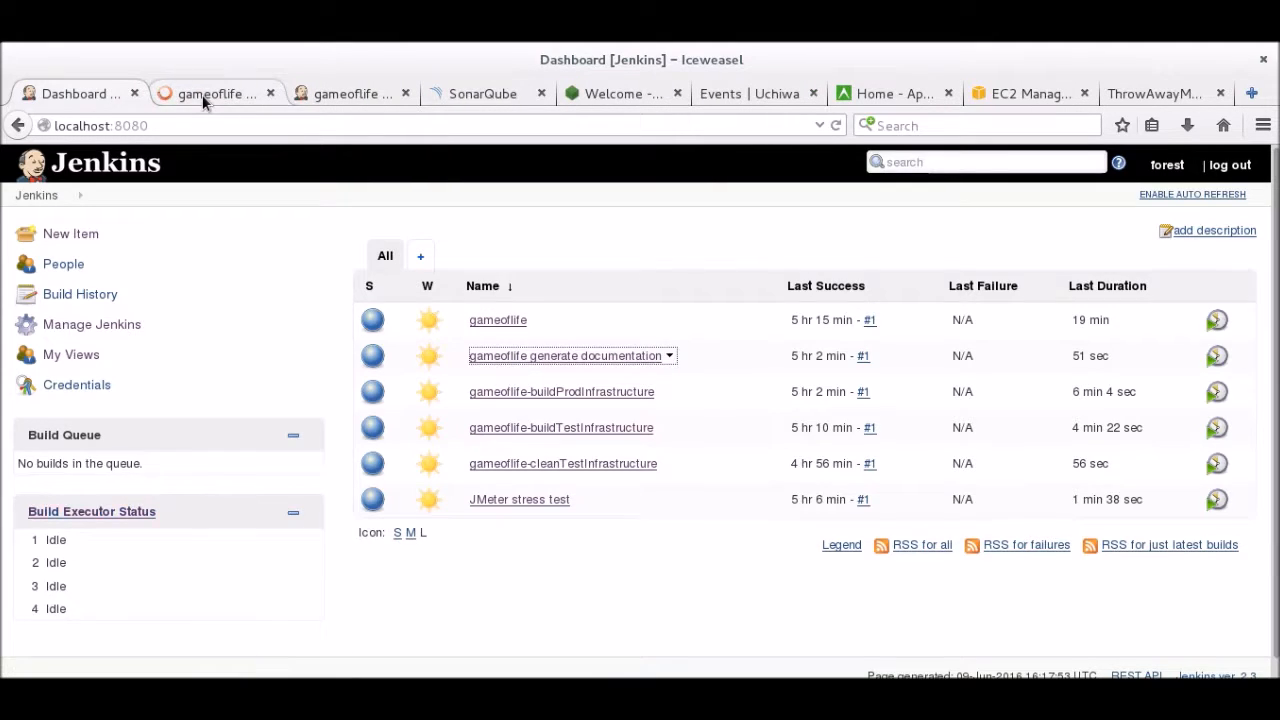
Browse the gameoflife generate documentation Javadoc class page, then close it
left_click(563, 355)
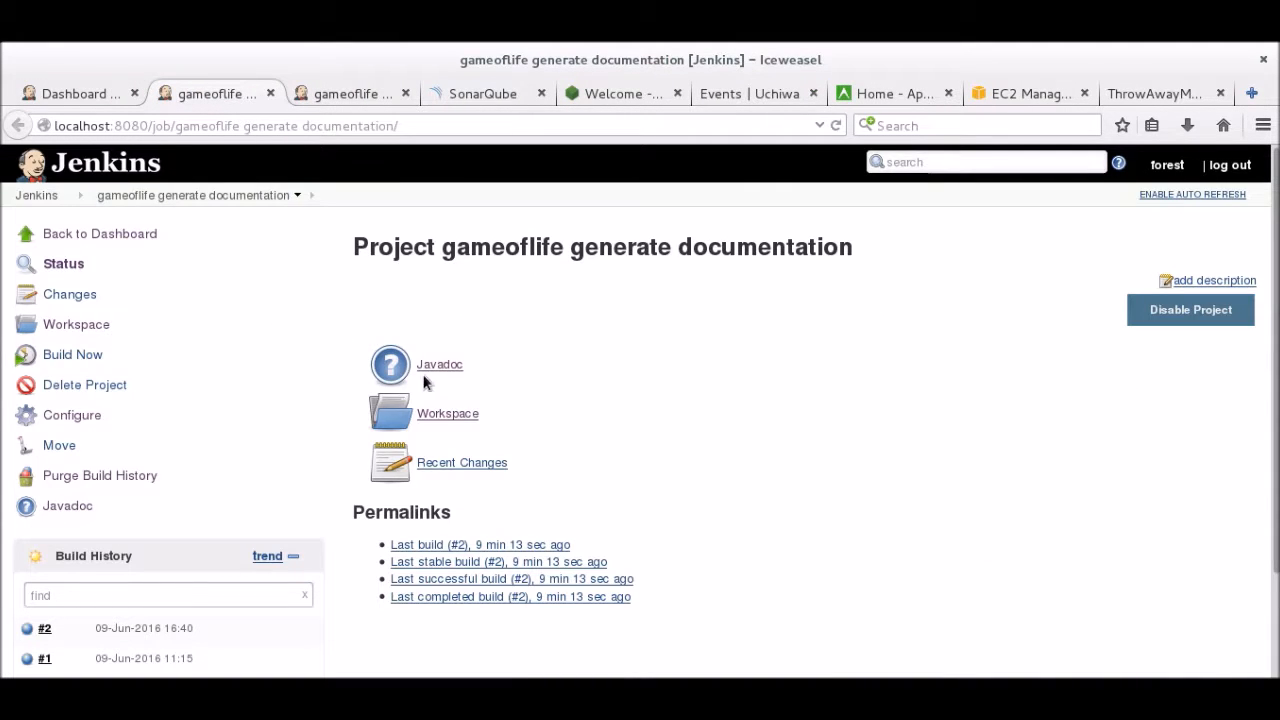
left_click(440, 364)
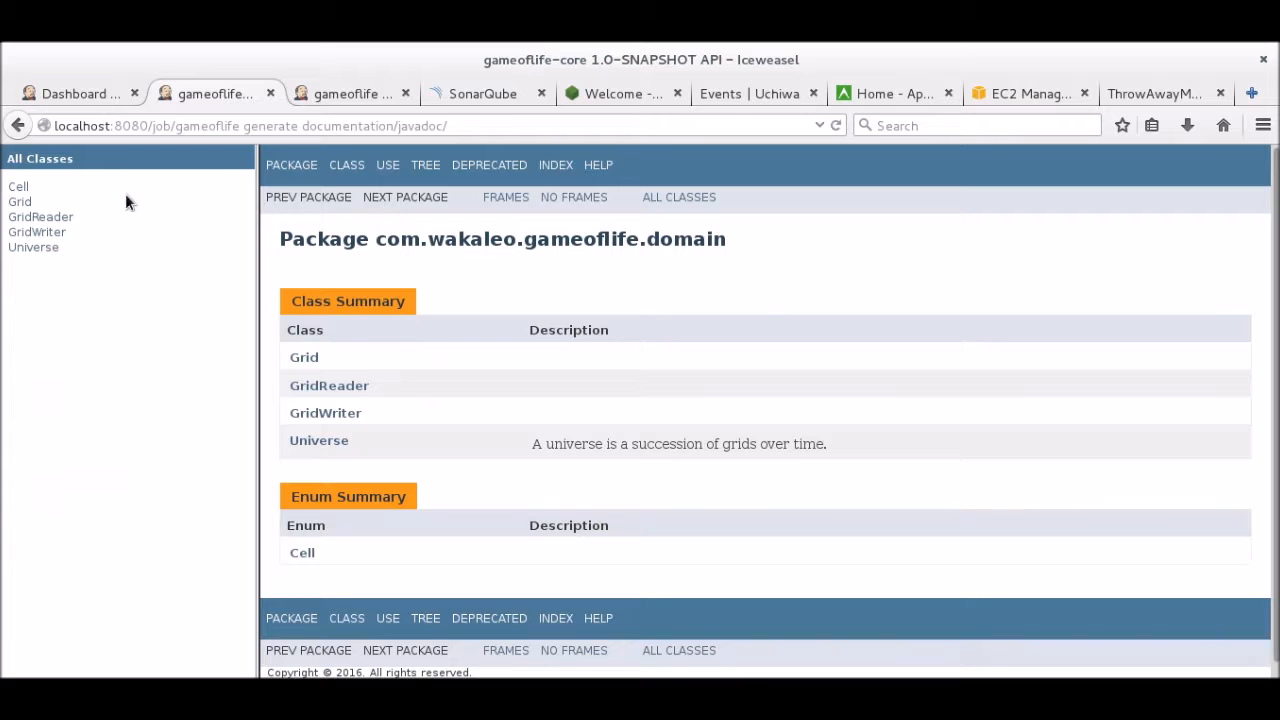
left_click(303, 357)
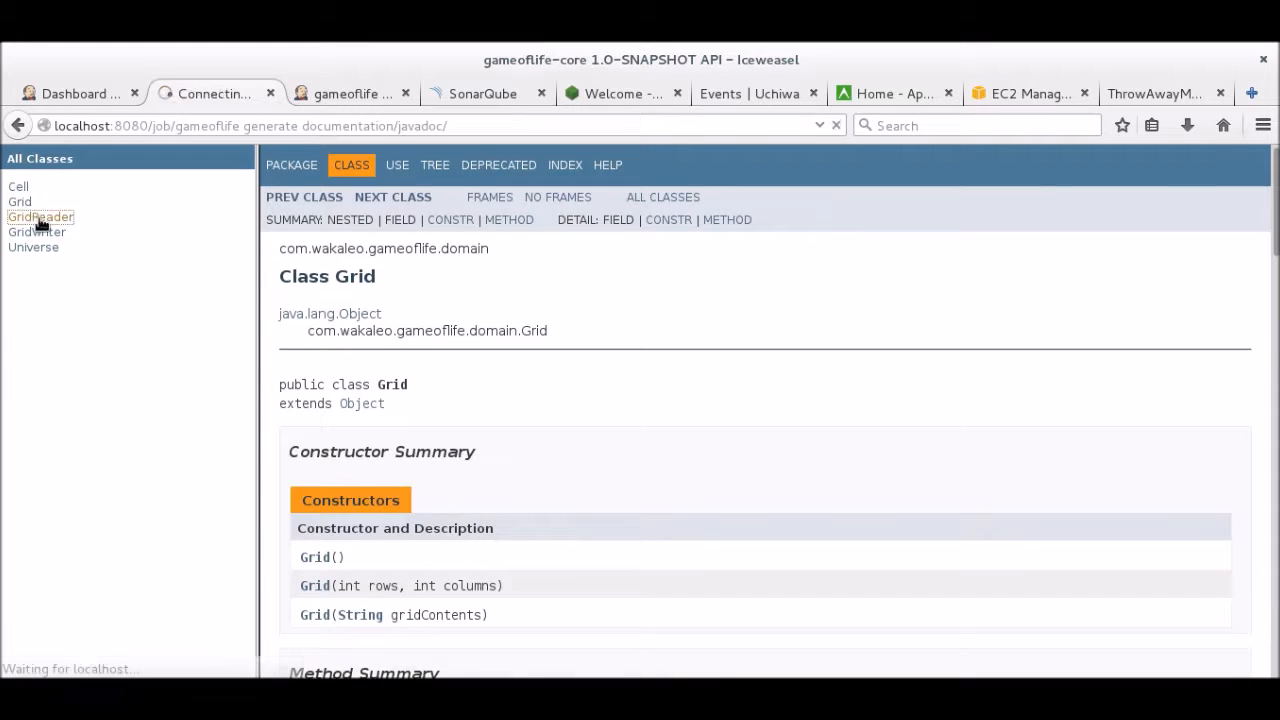
left_click(33, 247)
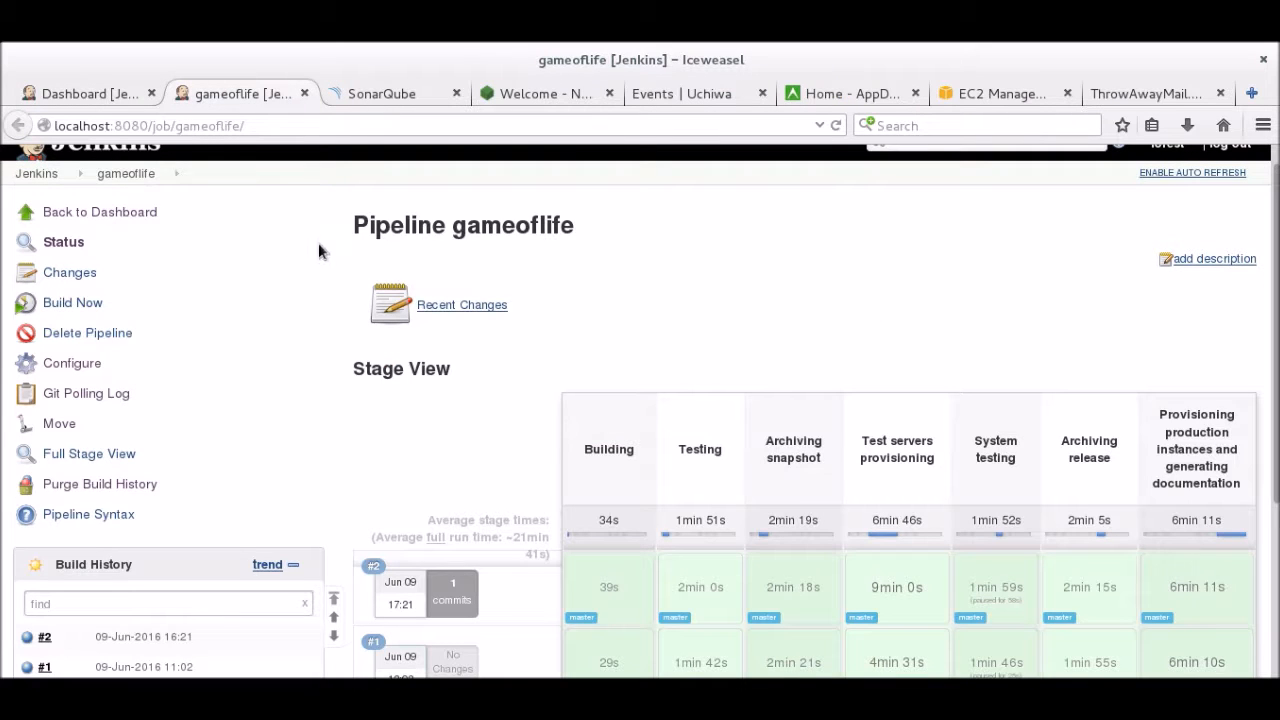
View container_running on client 52.208.132.119_production, showing gameoflife running with status 0
left_click(695, 93)
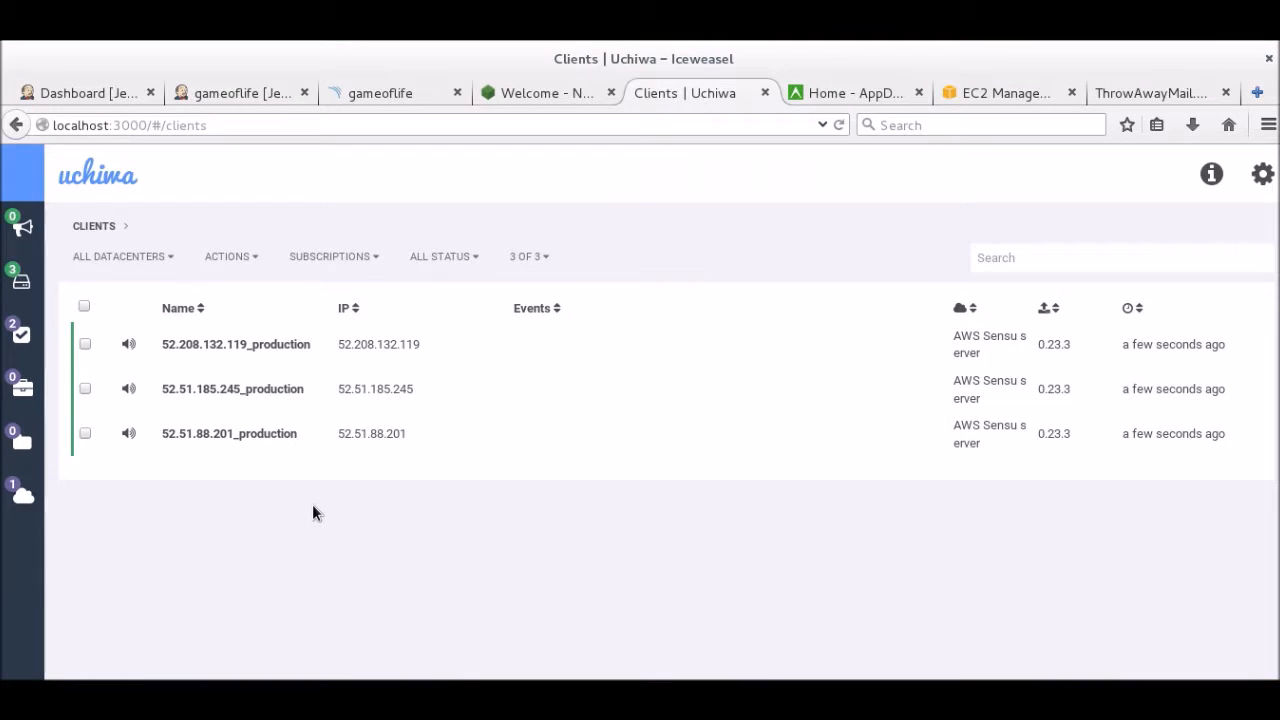
left_click(236, 344)
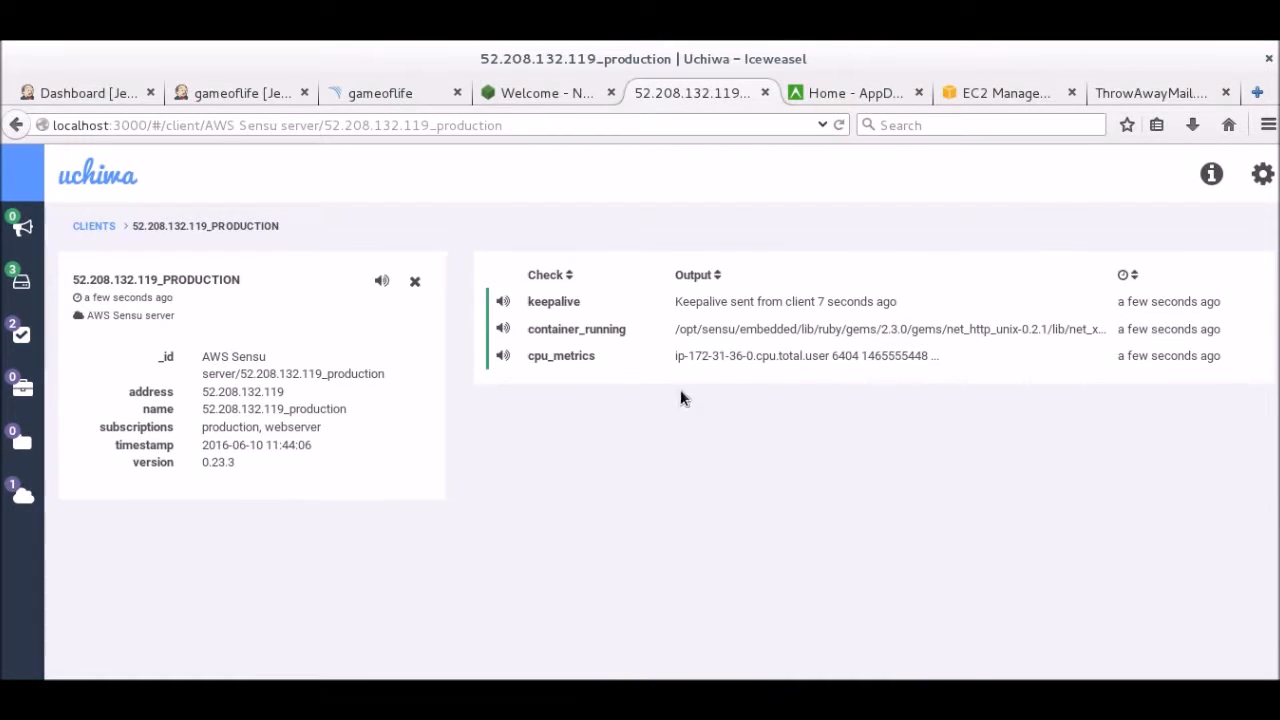
left_click(576, 329)
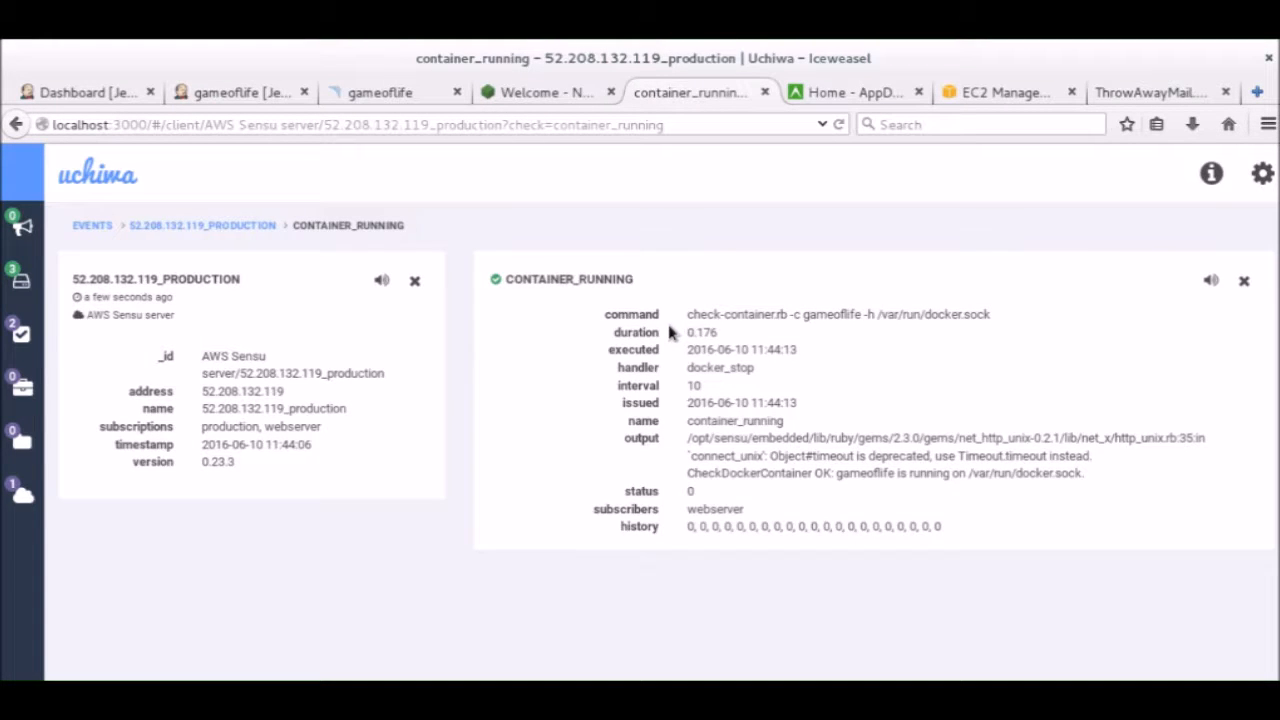
mouse_move(665, 485)
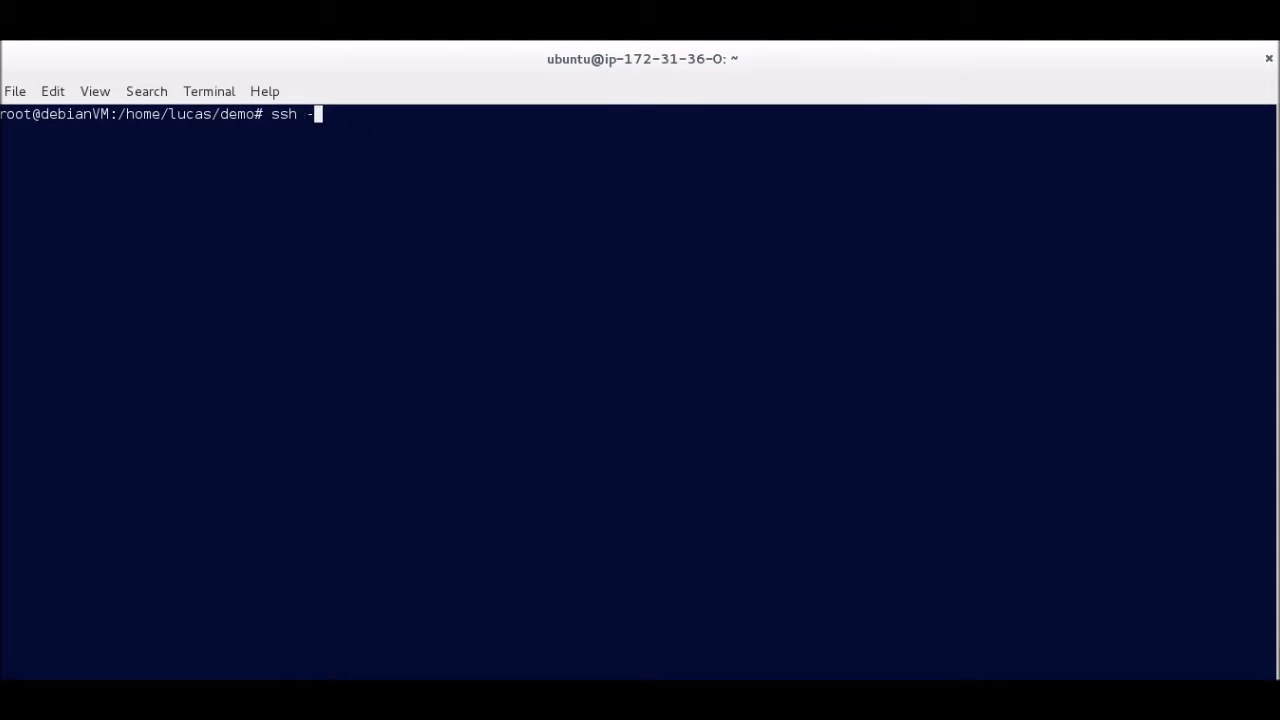
SSH to 52.208.132.119, stop the gameoflife container, and check the disposable inbox
type("i /home/lucas/key.pem ubuntu@52.208.132.119")
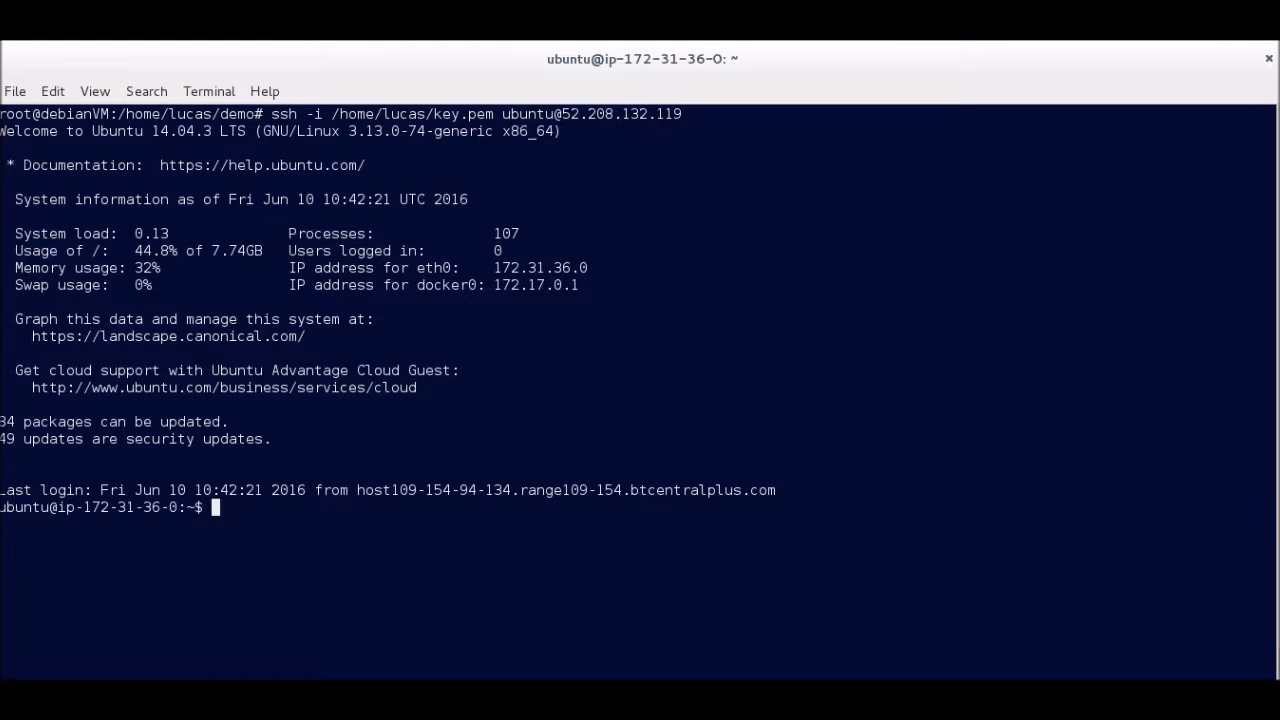
type("sudo docker ps")
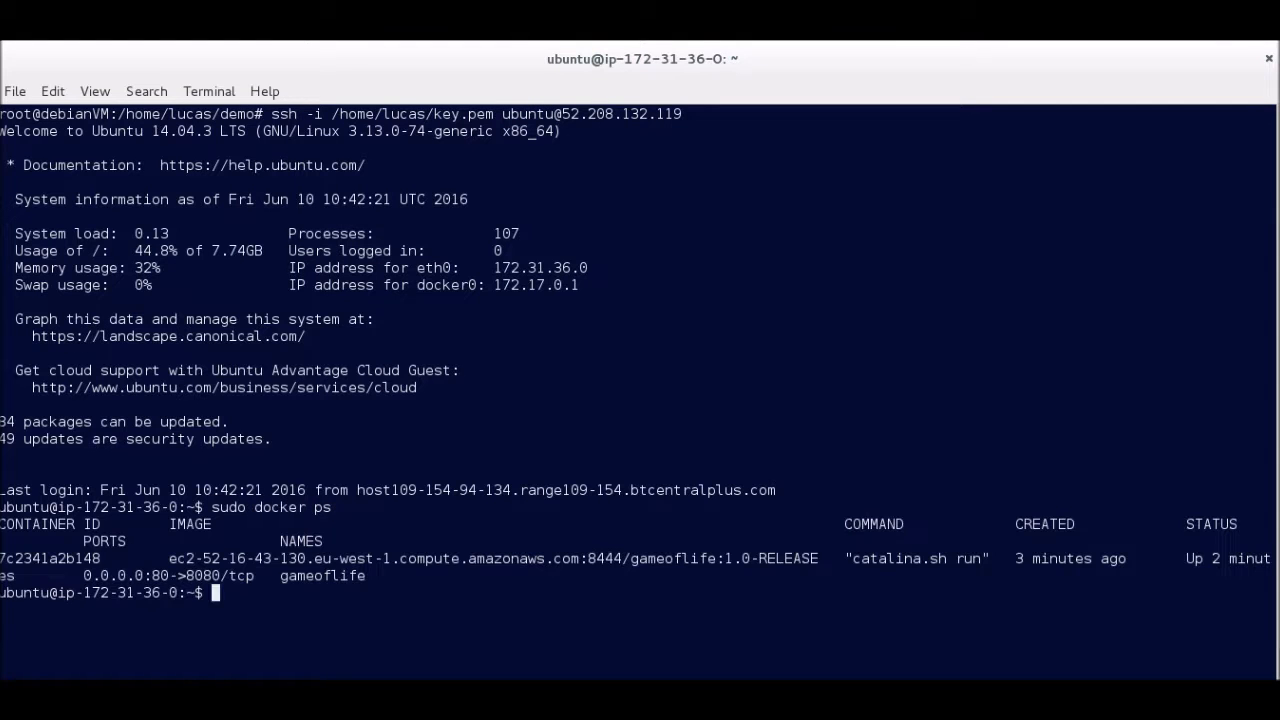
type("sudo docker stop game")
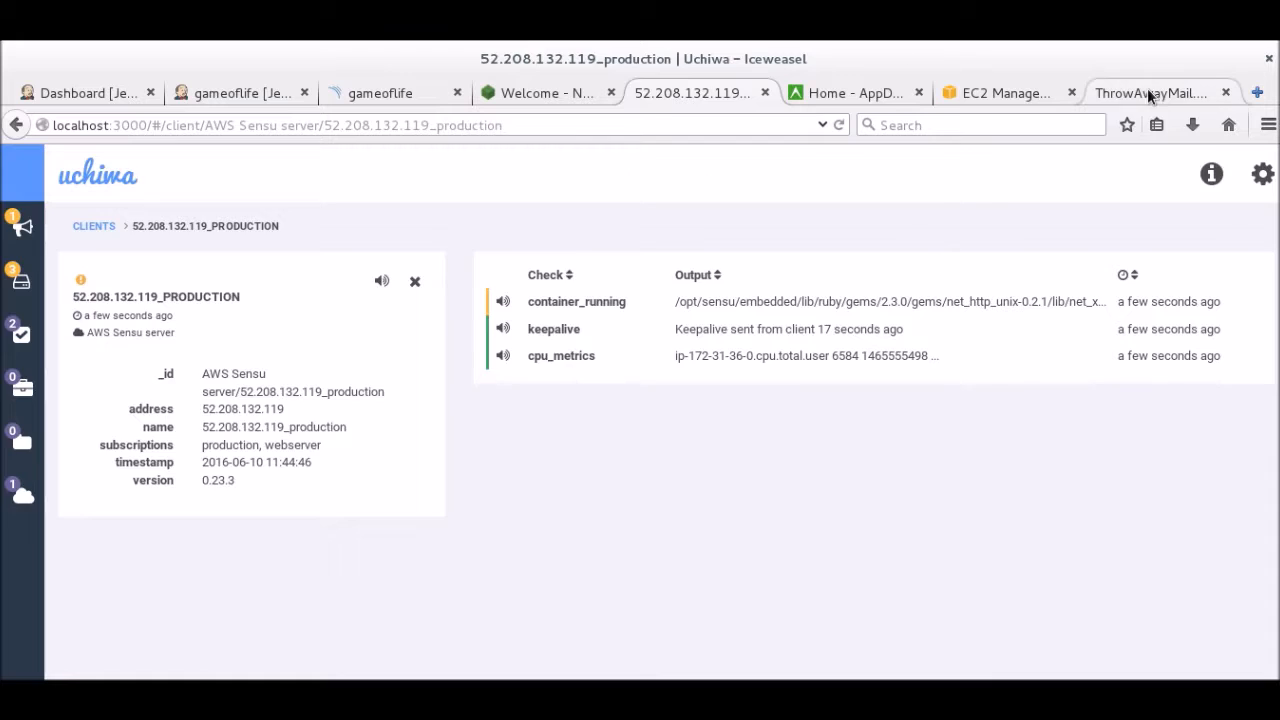
left_click(1150, 92)
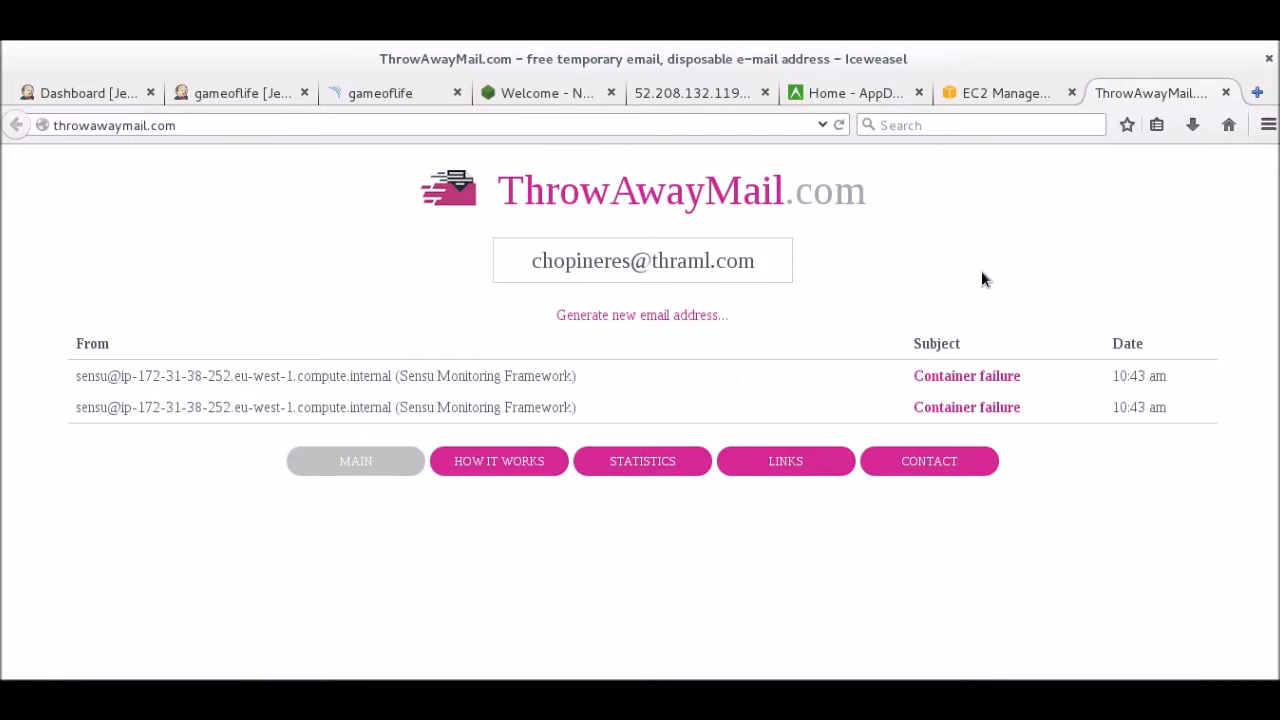
Read the first Sensu 'Container failure' email and glance at the Uchiwa client page
left_click(966, 375)
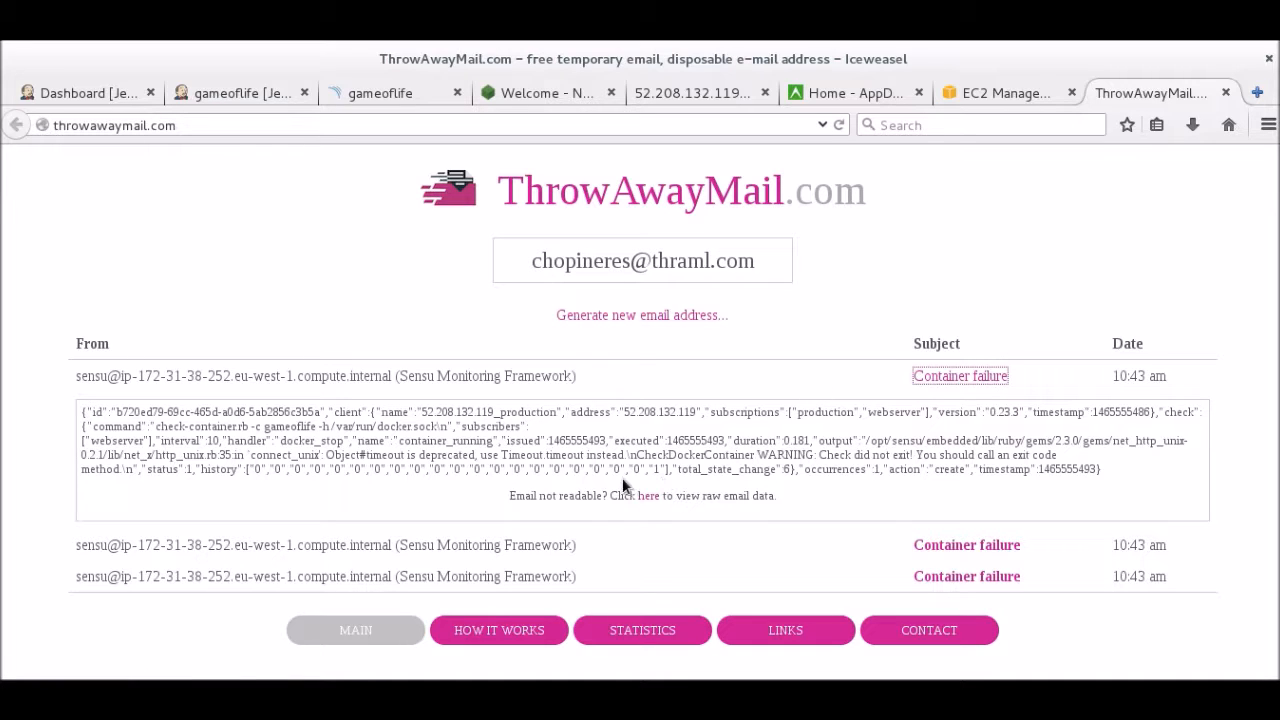
mouse_move(78, 497)
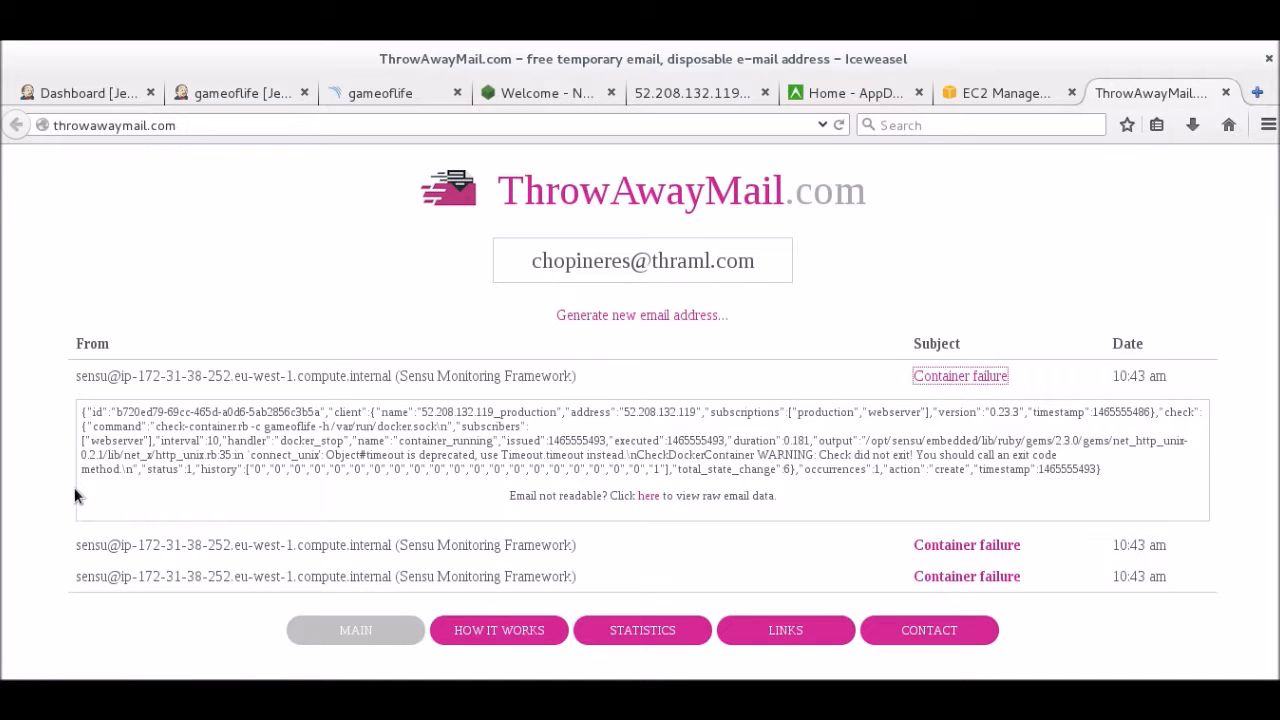
mouse_move(735, 143)
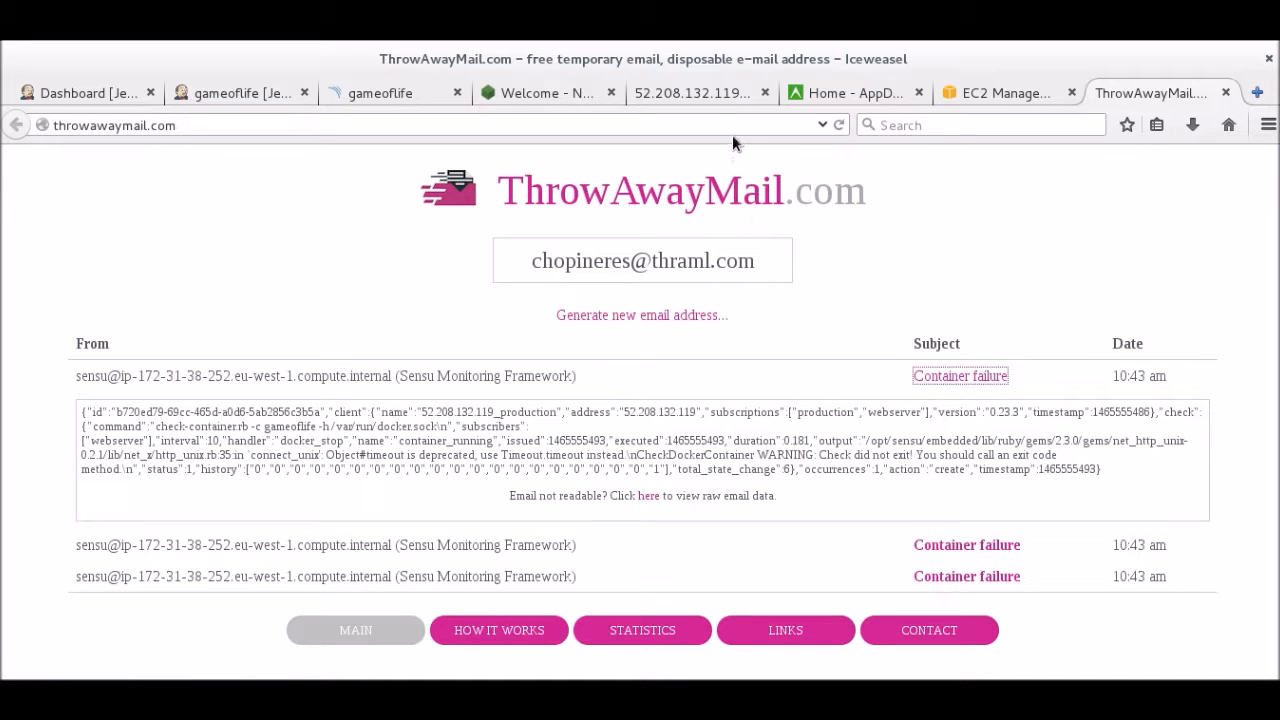
left_click(692, 92)
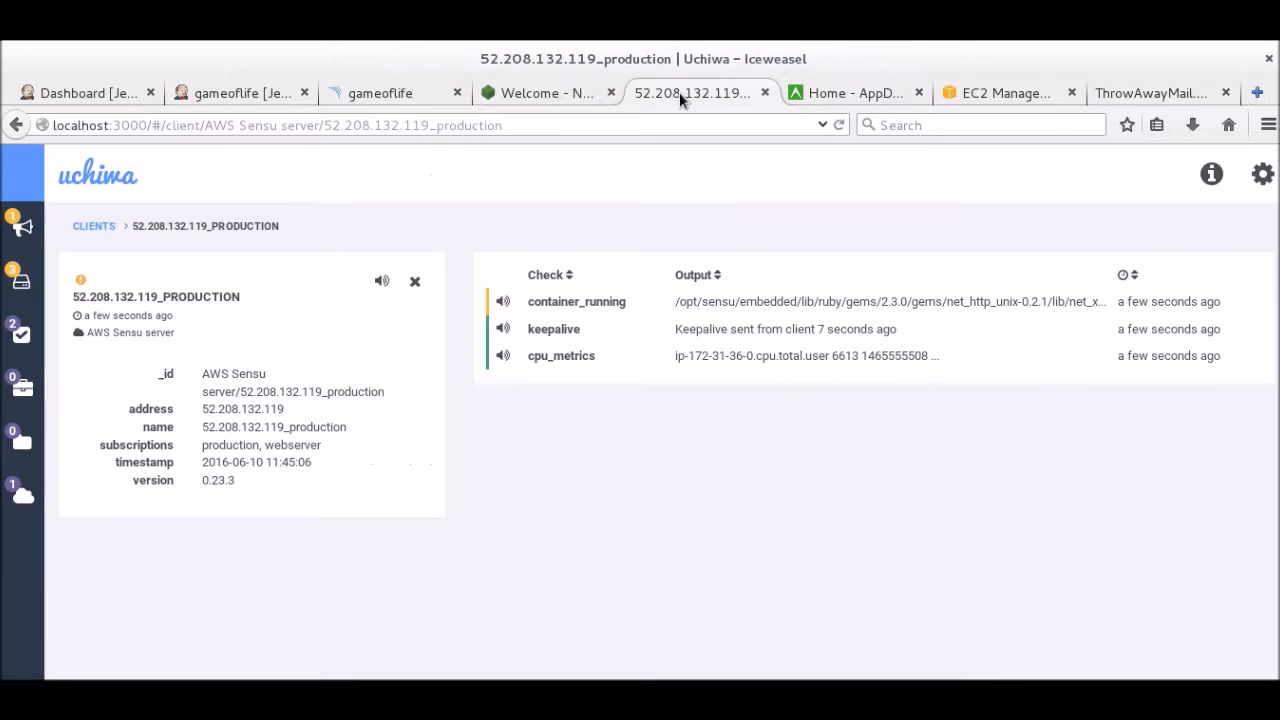
mouse_move(683, 443)
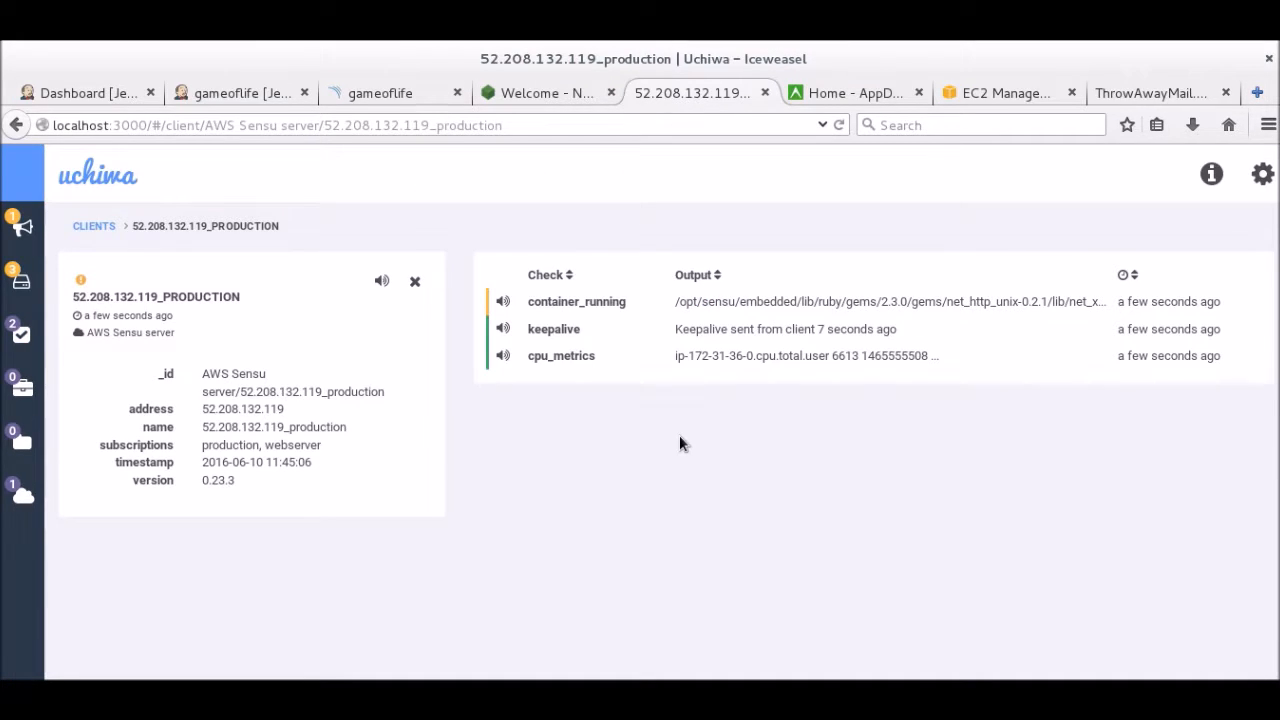
left_click(1010, 92)
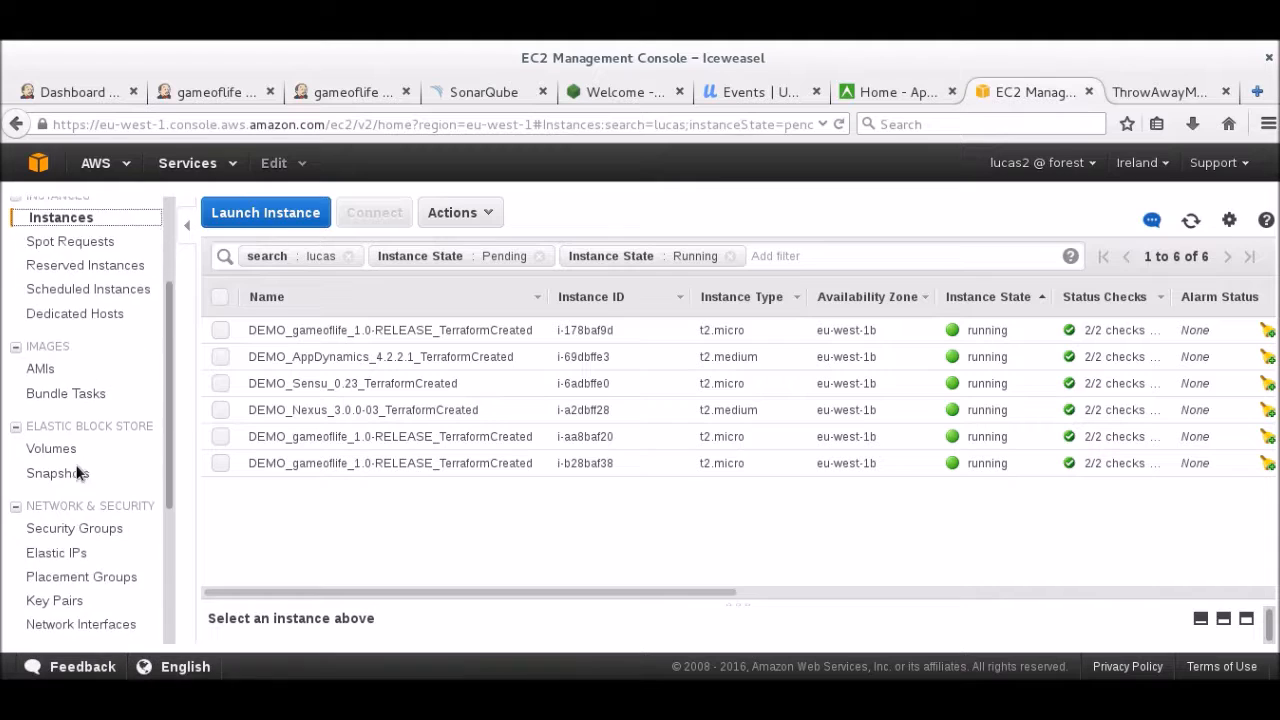
Select DEMO-terraform-prodELB among Load Balancers and right-click its DNS name to copy
left_click(80, 592)
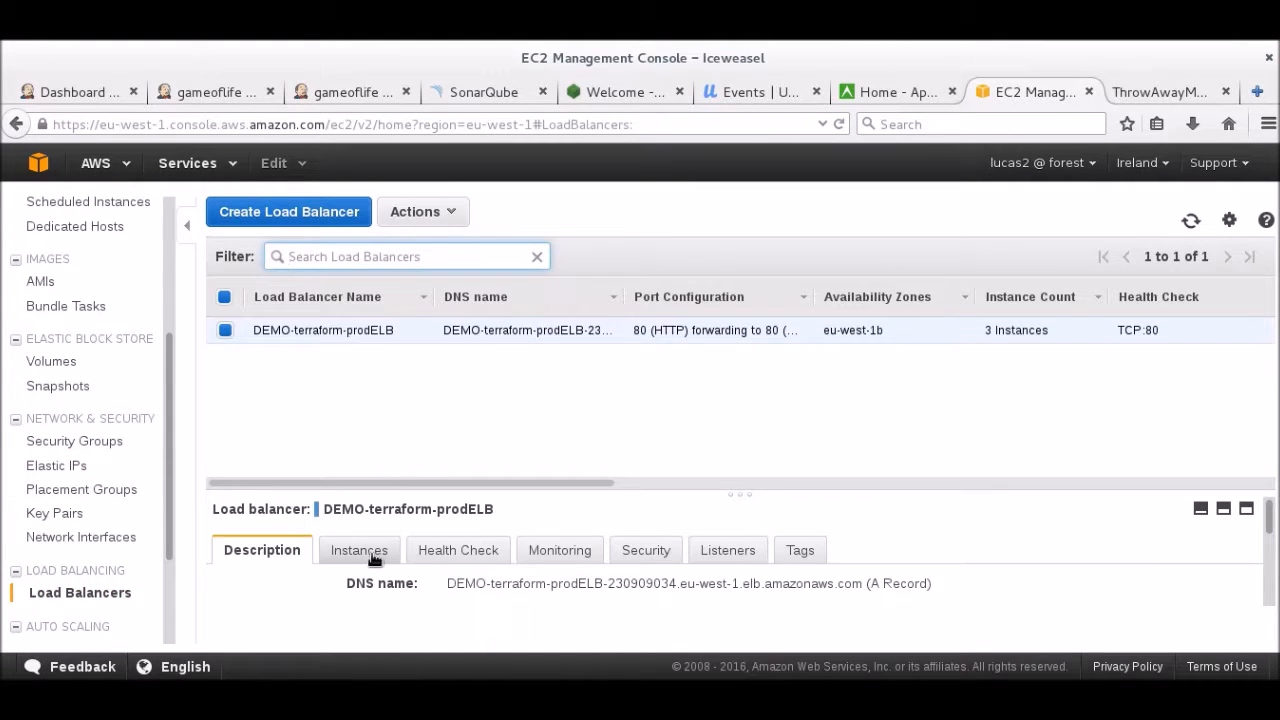
right_click(650, 583)
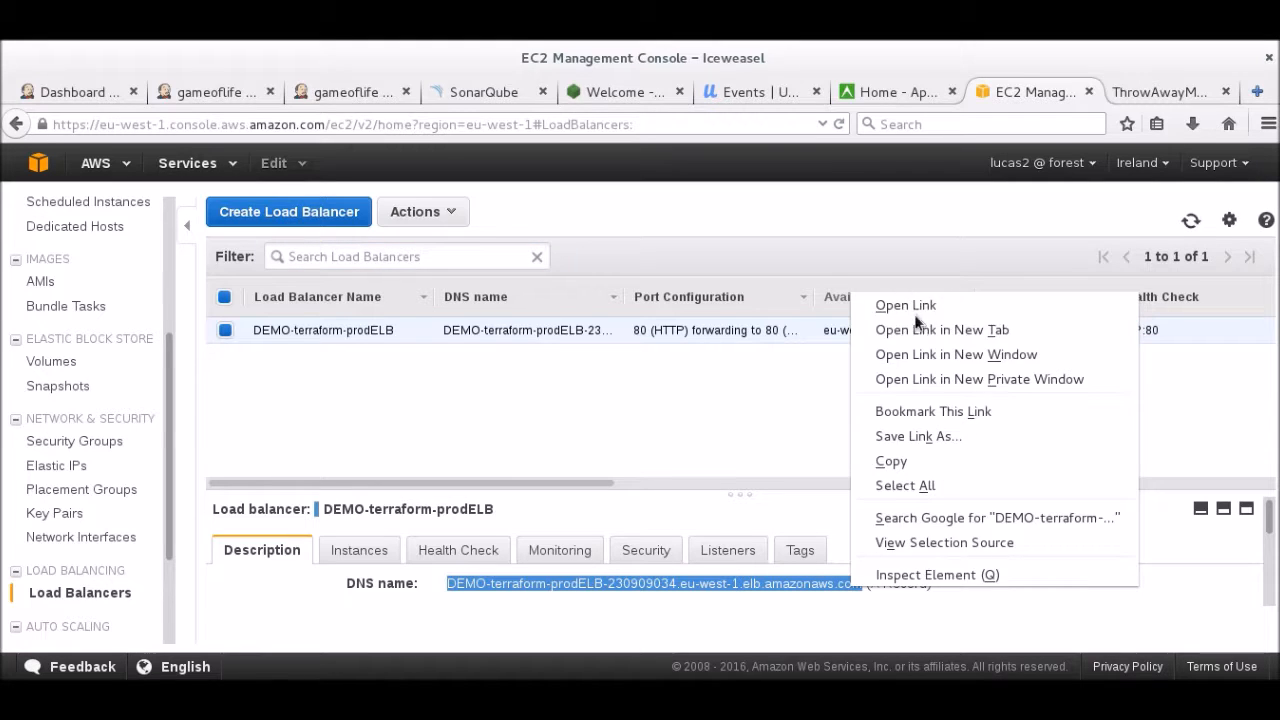